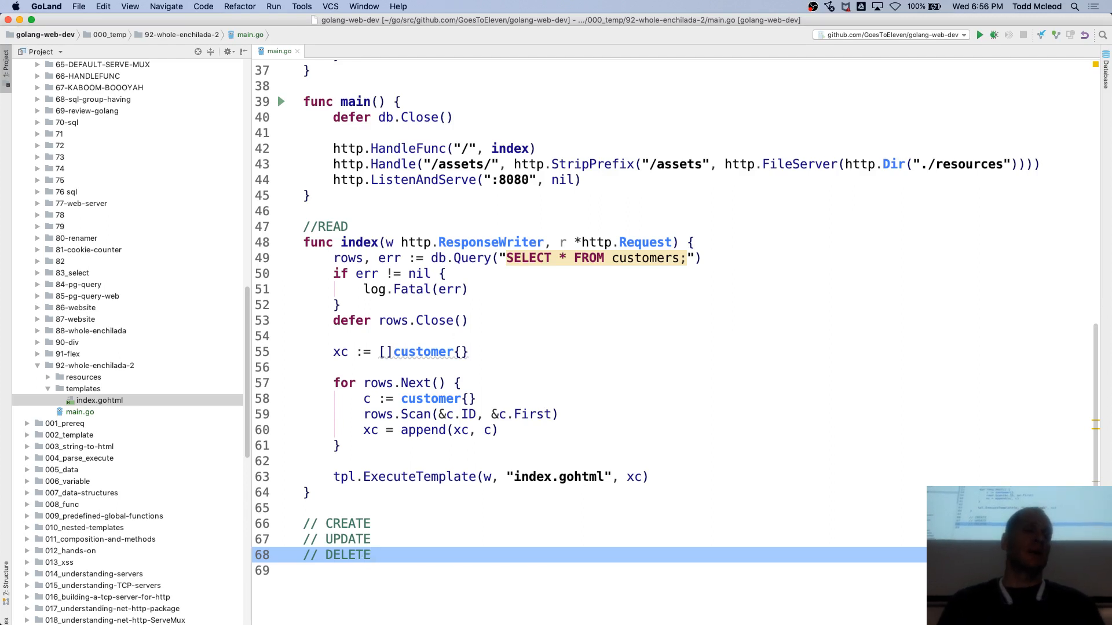
Step: Open index.gohtml and add <form action="/process"></form> below the image tag
double_click(99, 400)
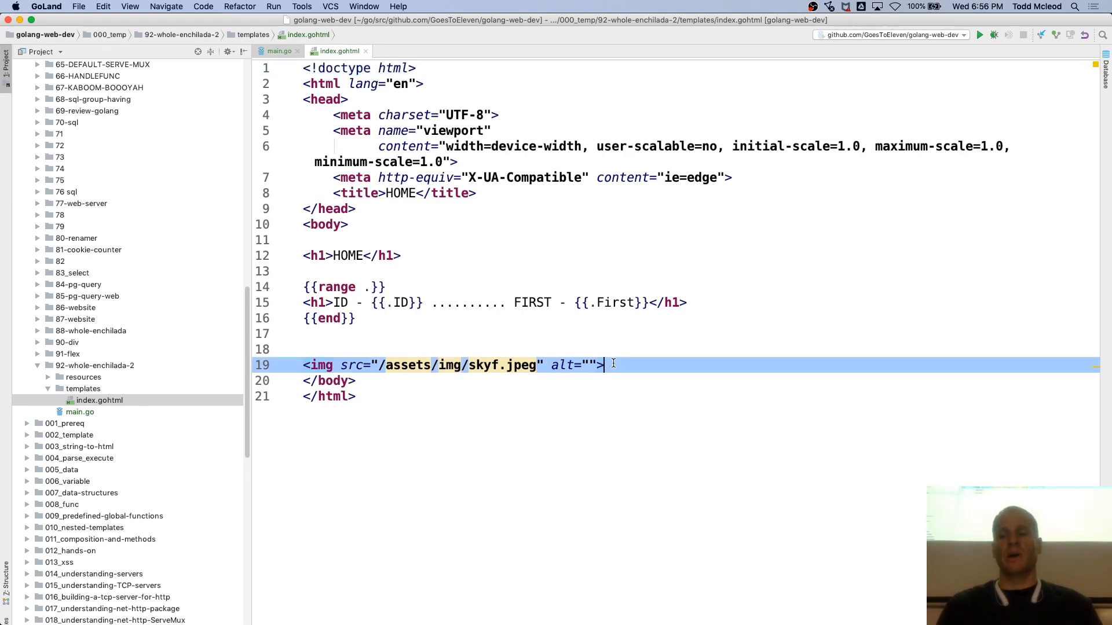
key(enter)
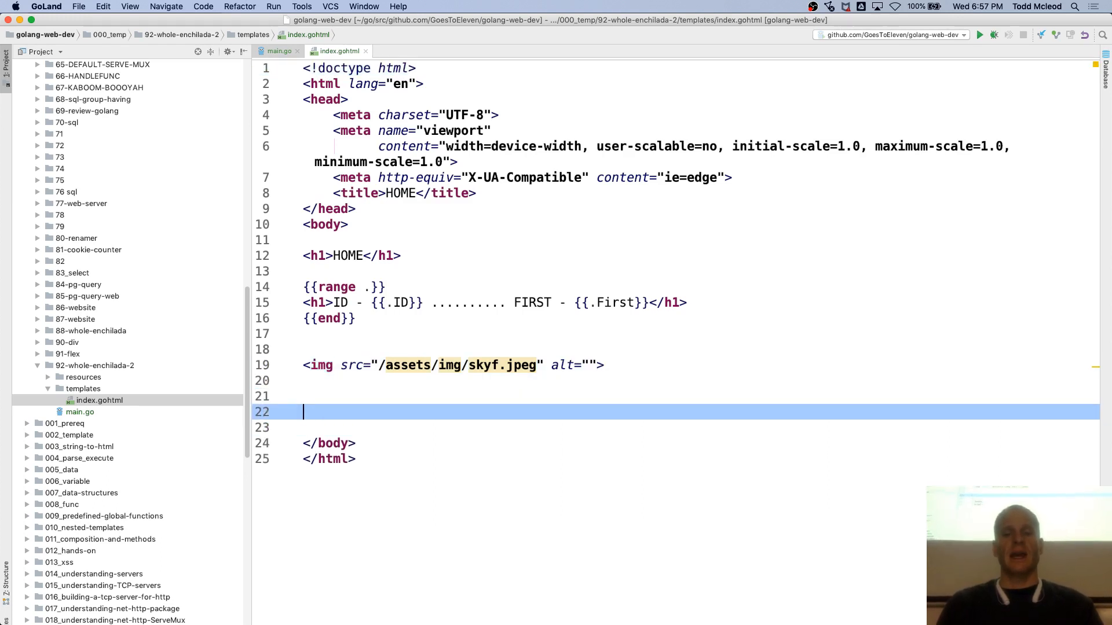
text(<form action=""></form>)
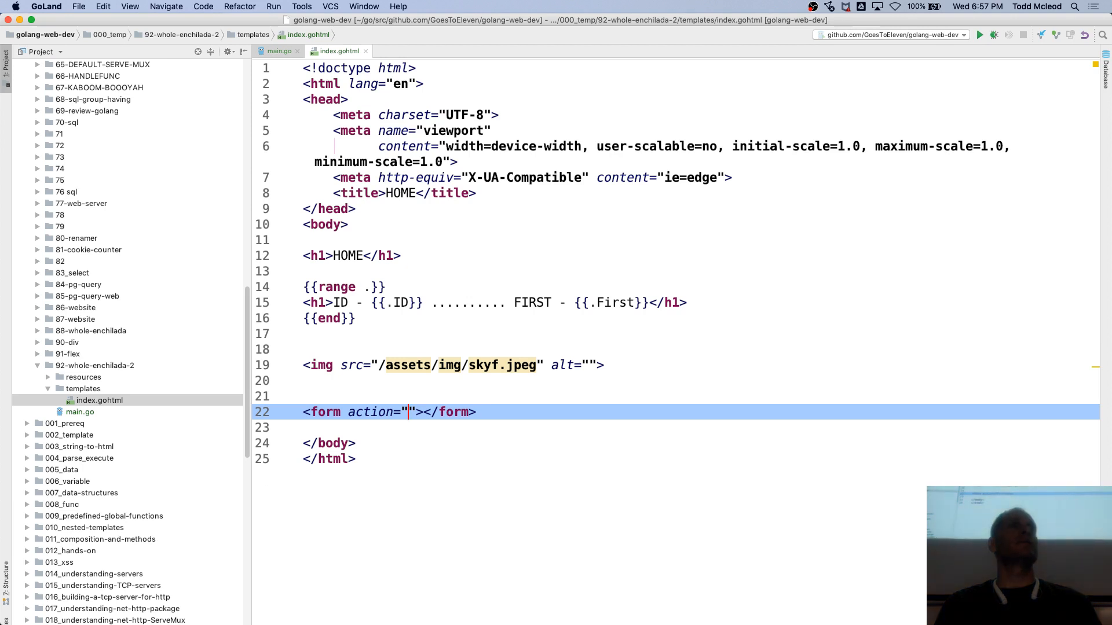
text(/)
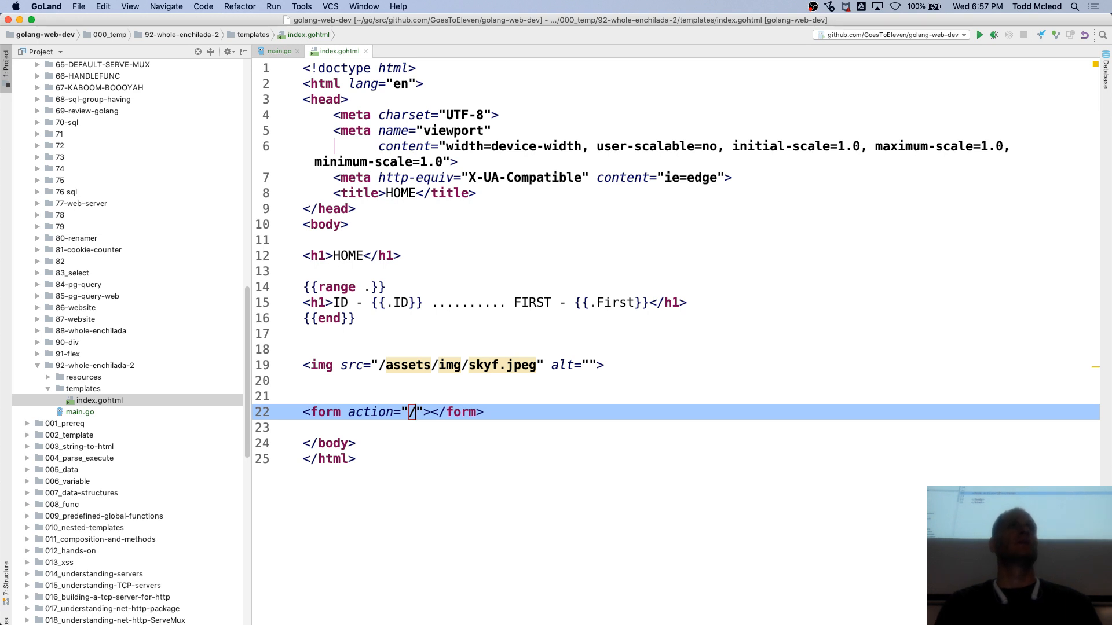
text(process)
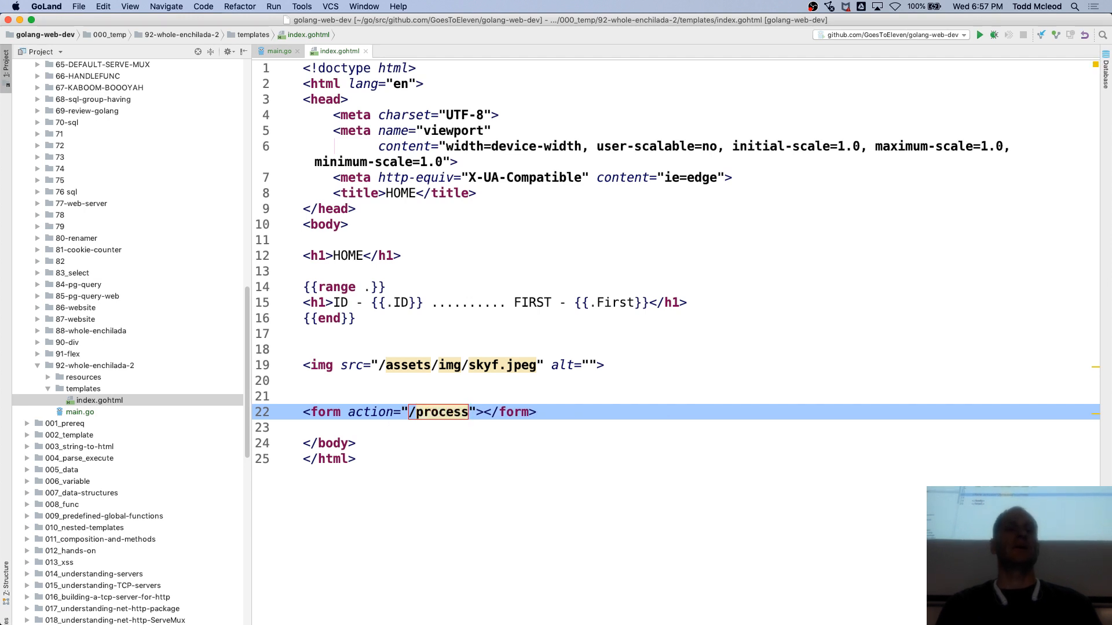
Step: In main.go, rename the index handler to read and route "/process" to create
click(278, 51)
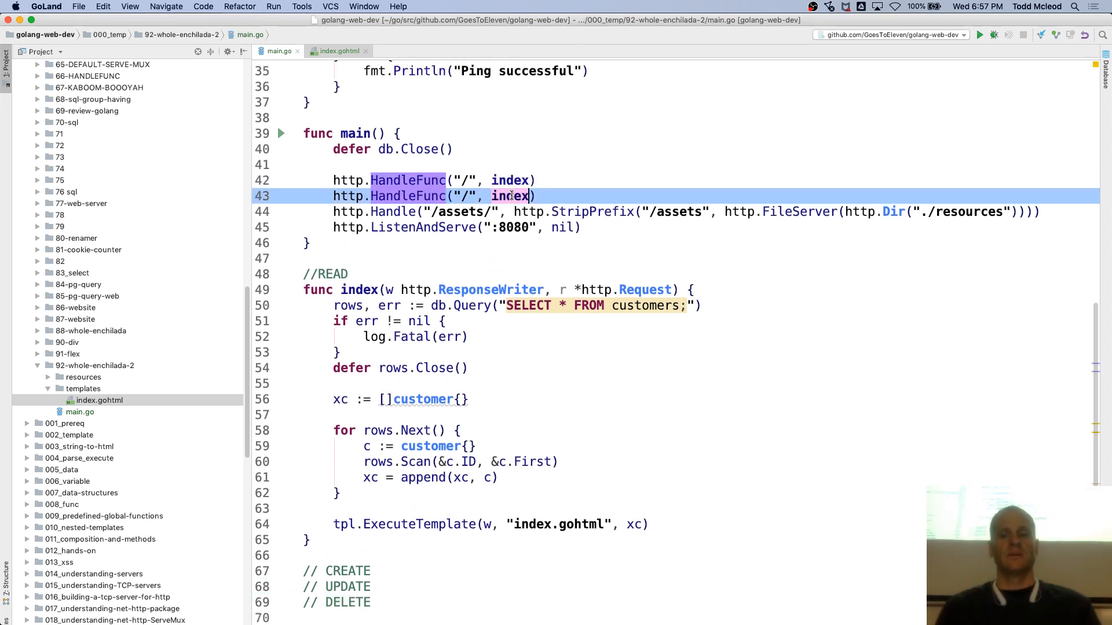
text(o)
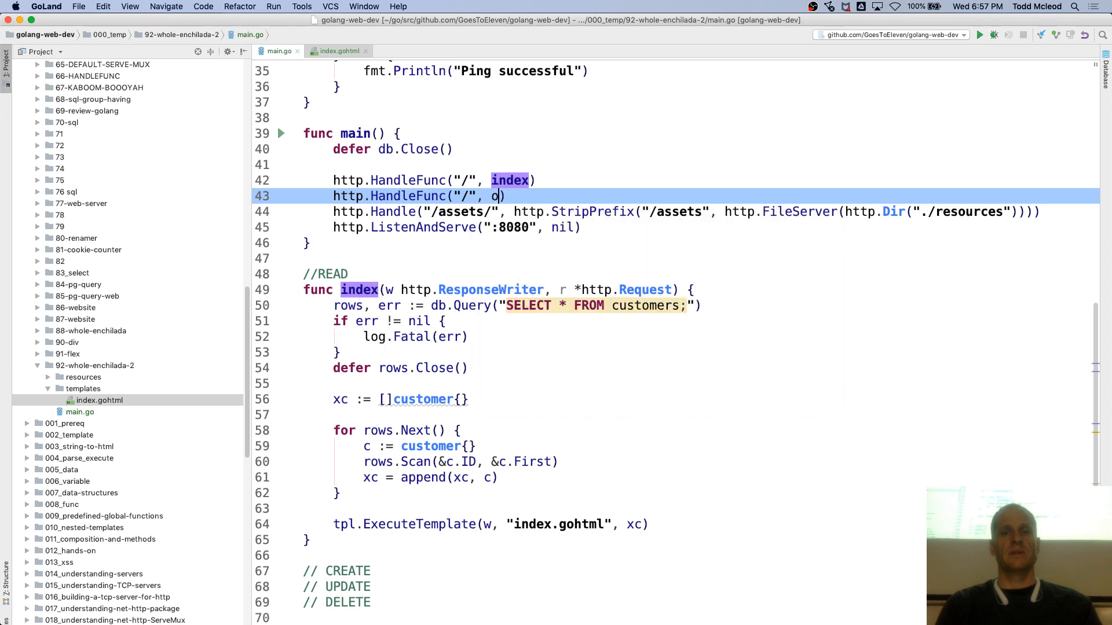
key(backspace)
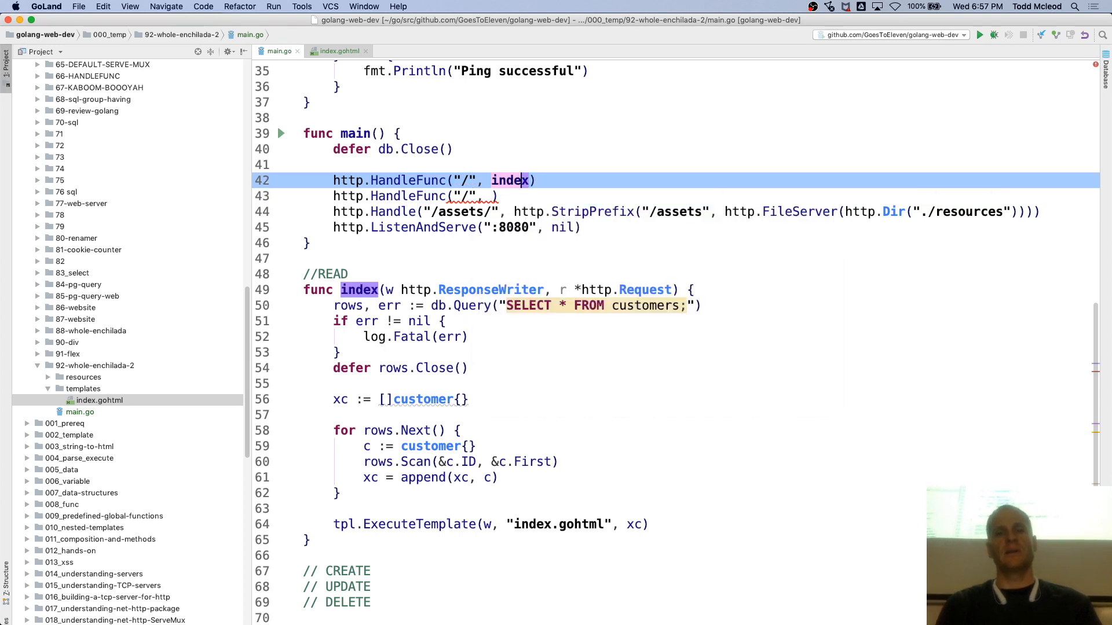
text(read)
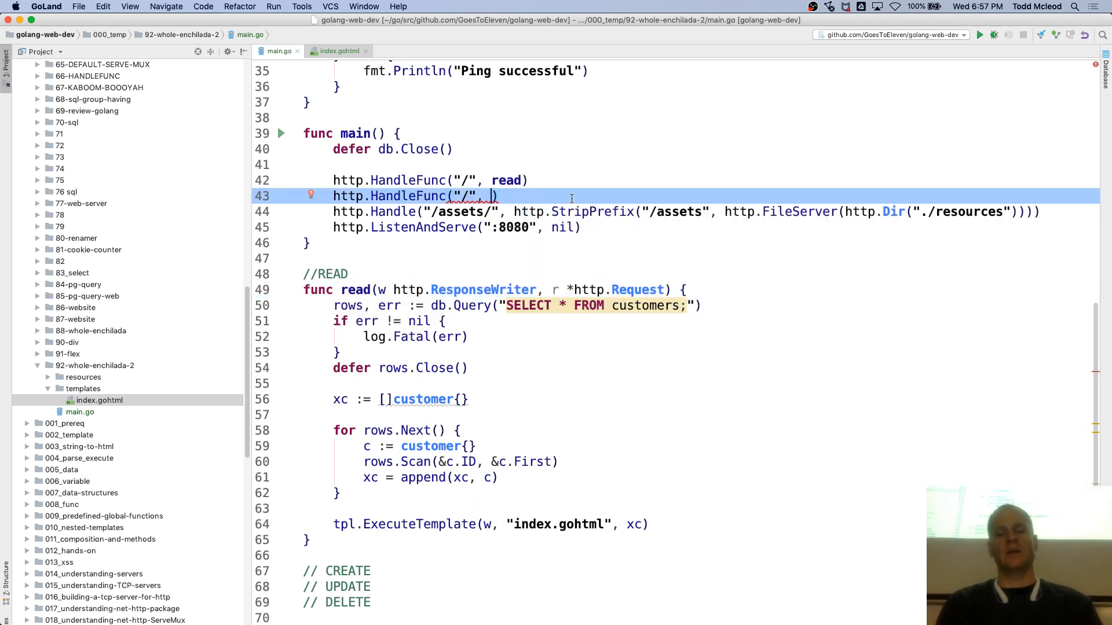
text(create)
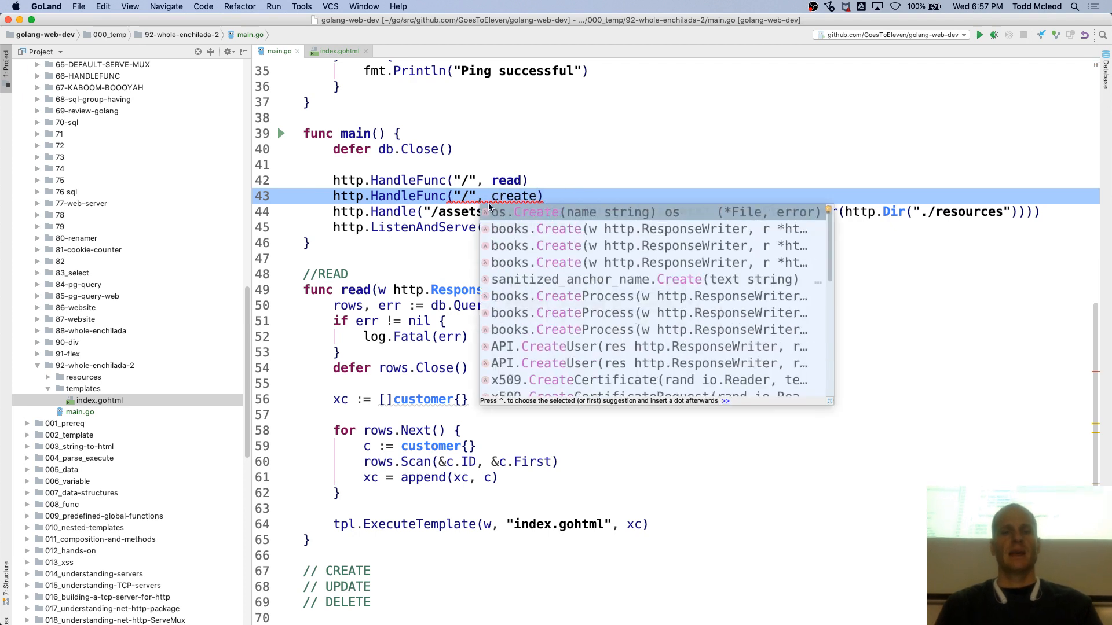
text(process)
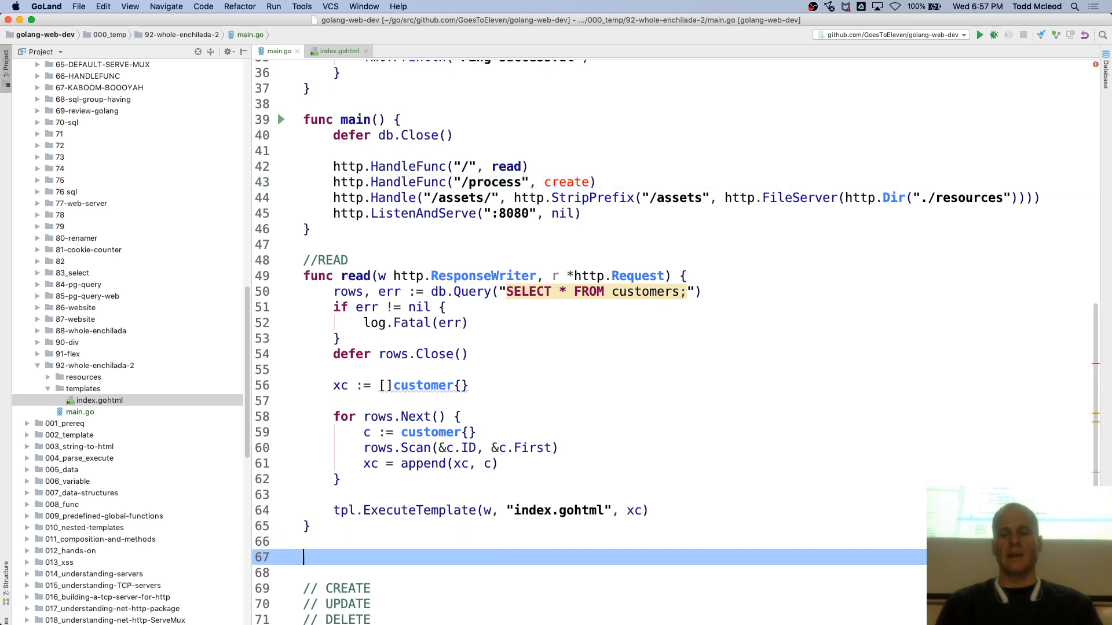
Step: Stub out an empty func create(w http.ResponseWriter, r *http.Request) {}
text(func create)
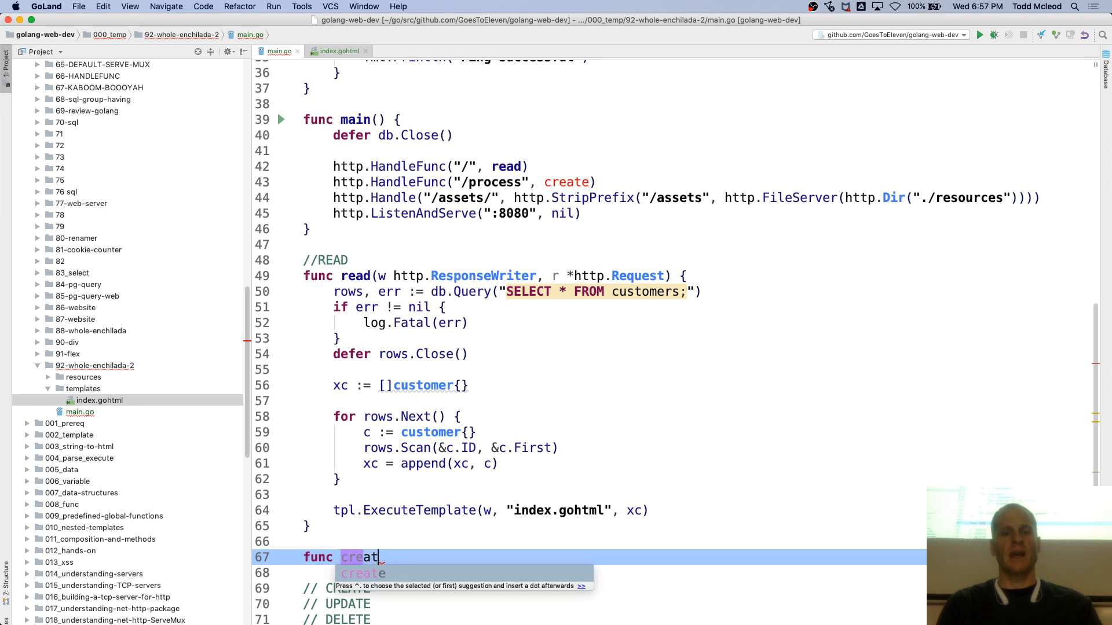
key(Tab)
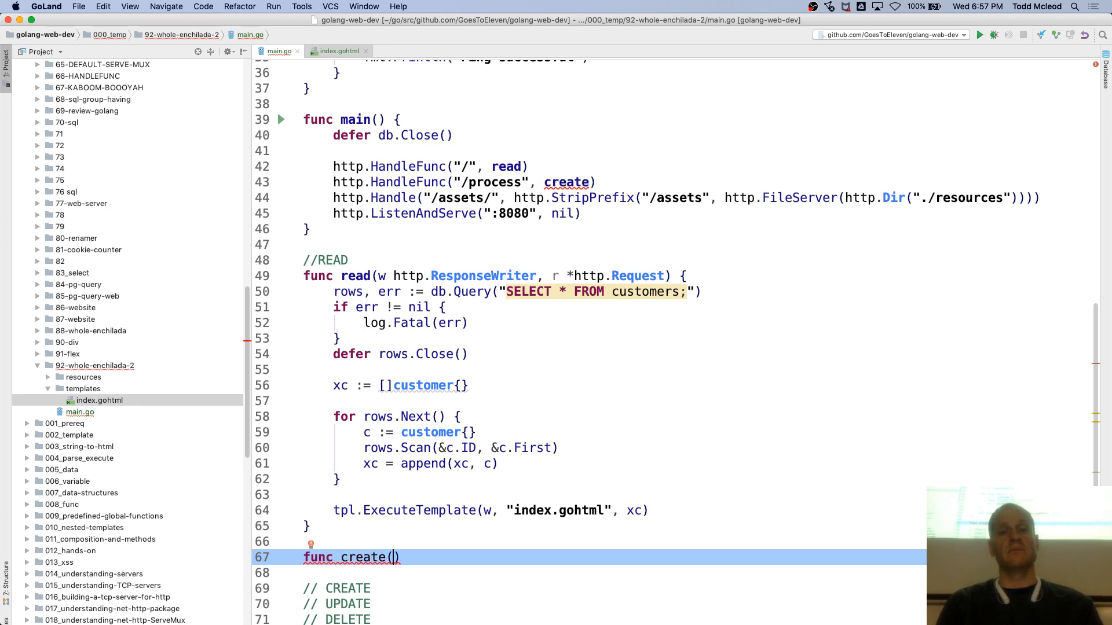
text(w http.ReponseWriter,)
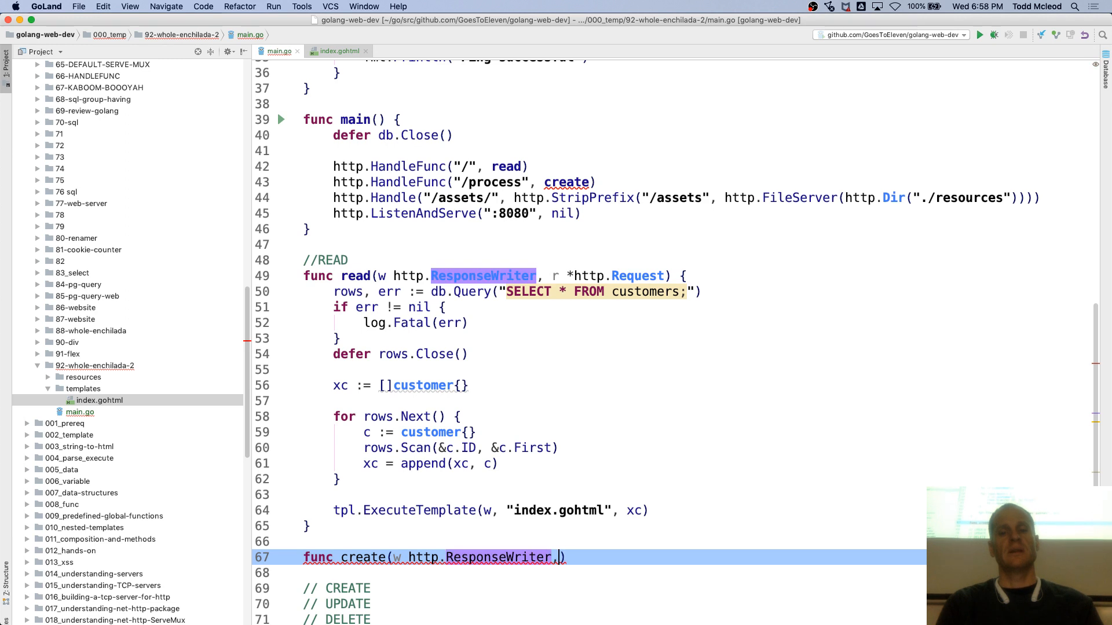
text(r *http.Request)
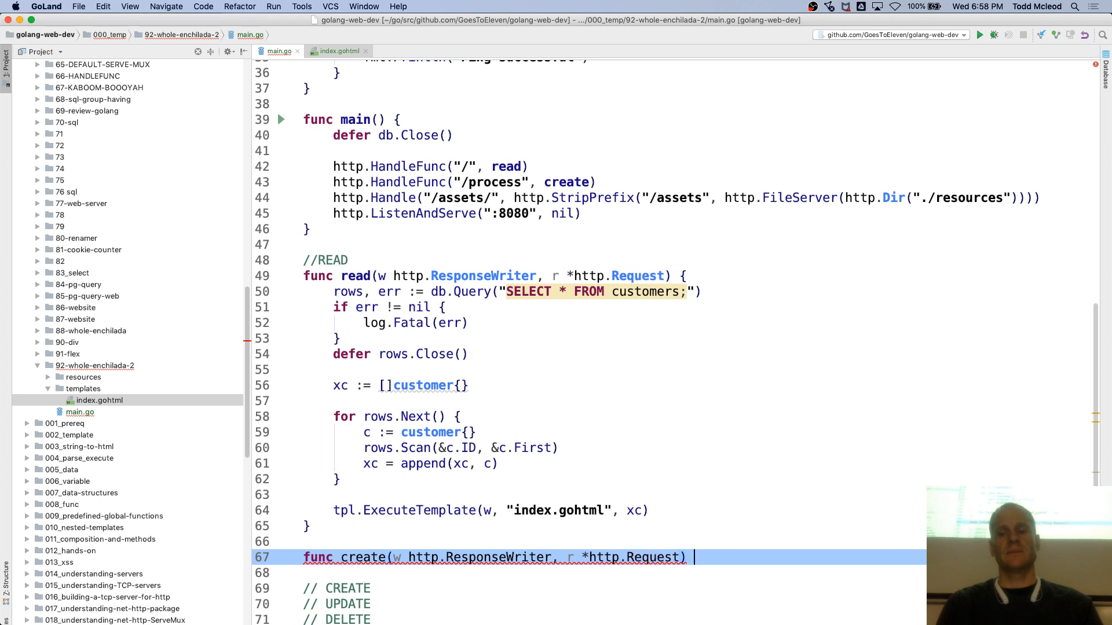
text({)
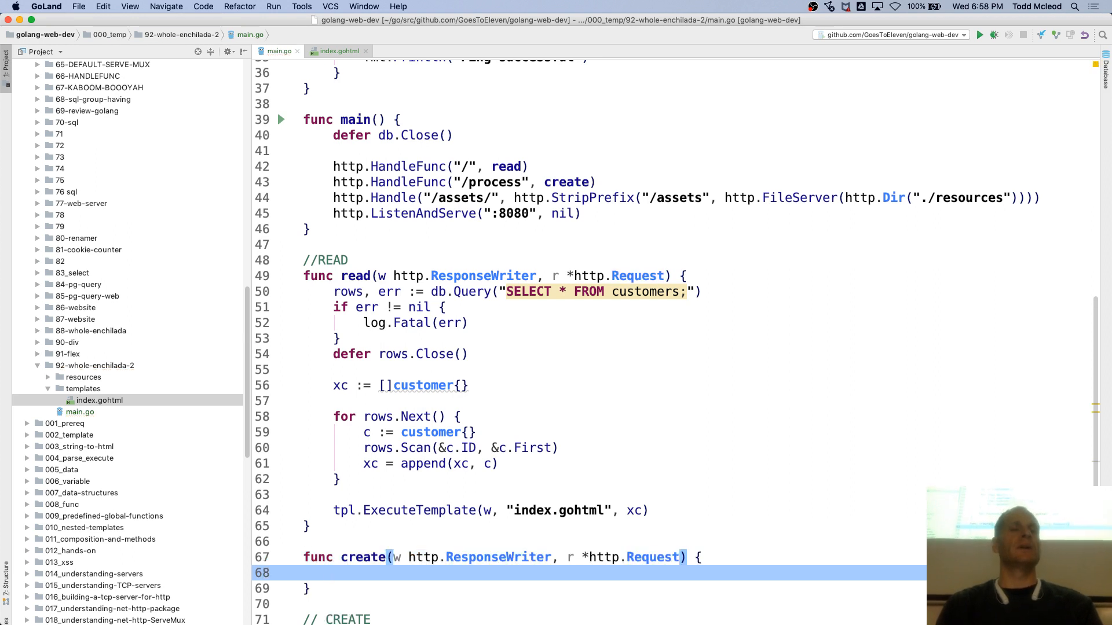
Step: Give the index.gohtml form method="post" and split it onto separate lines
click(336, 50)
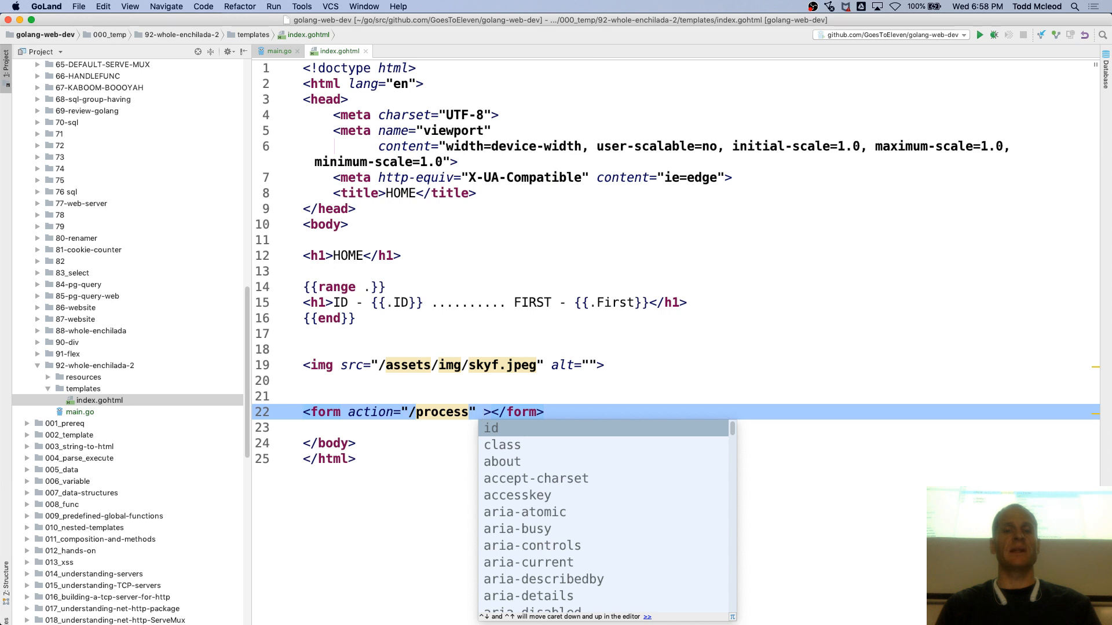
key(Down)
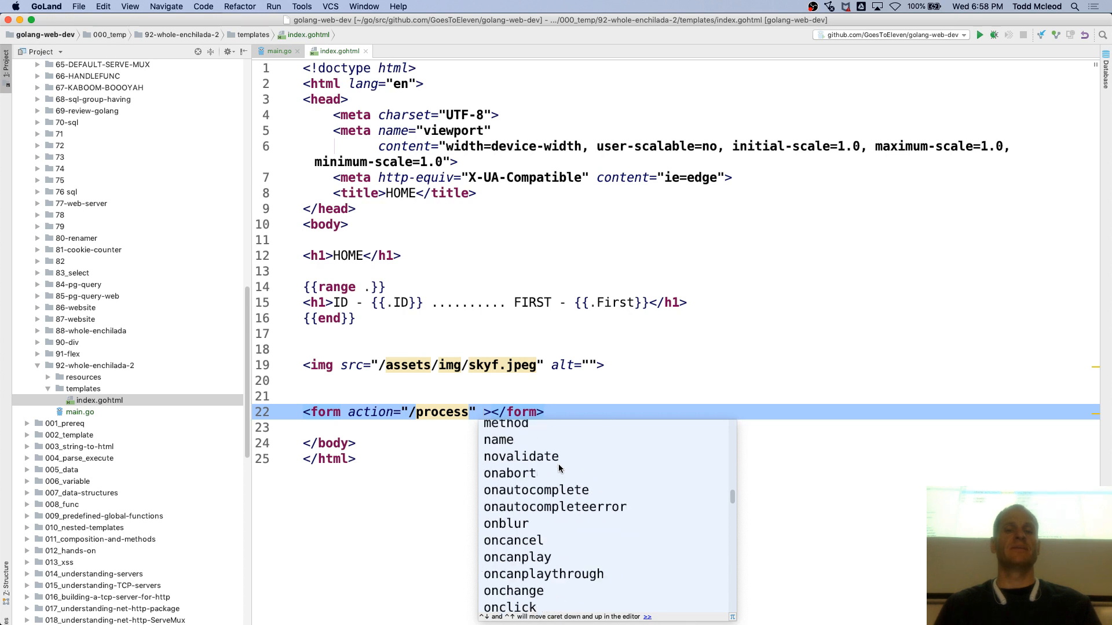
scroll(down, 3)
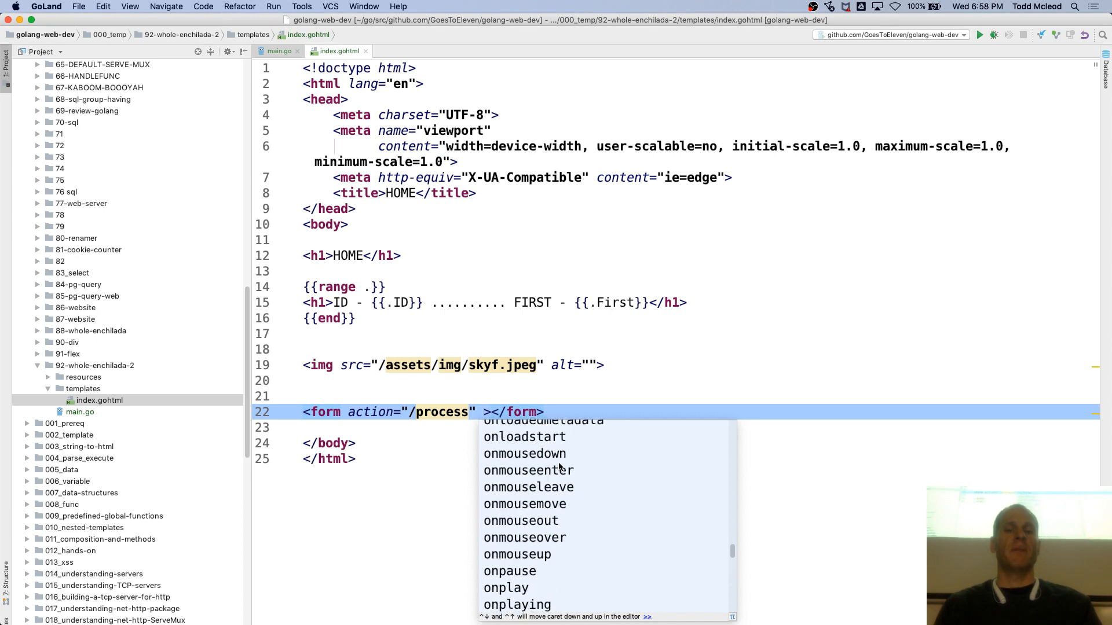
key(Escape)
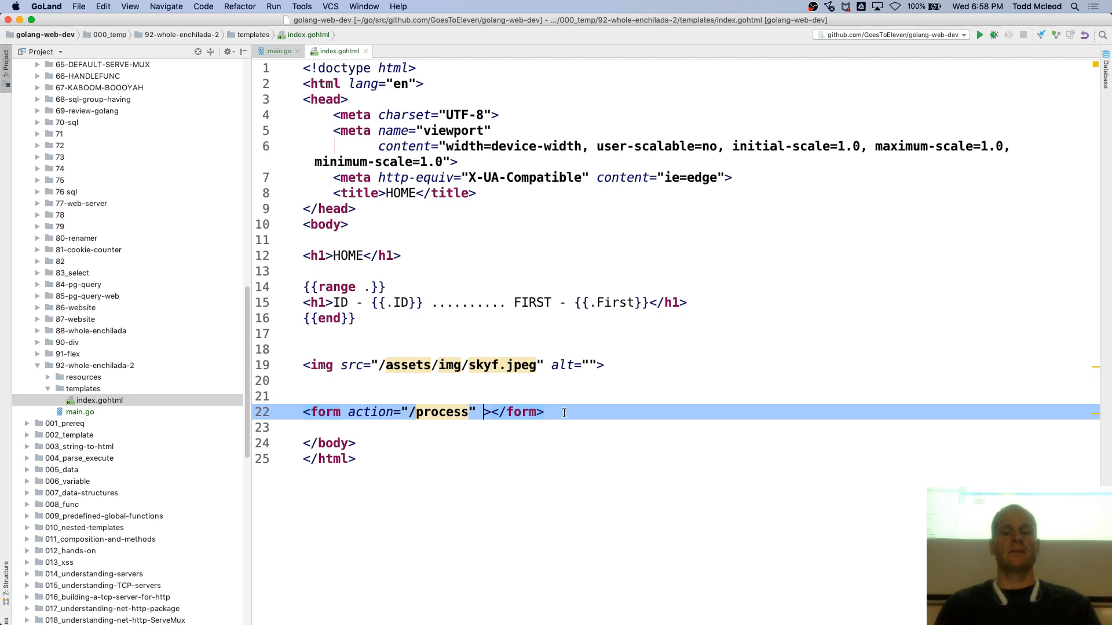
text(method="")
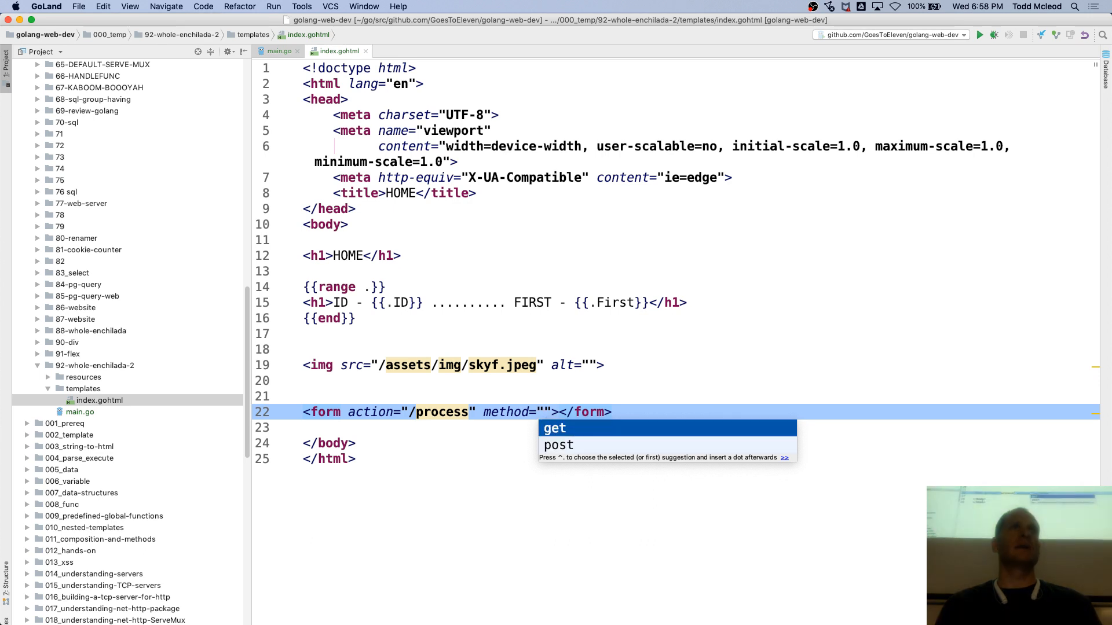
key(Down)
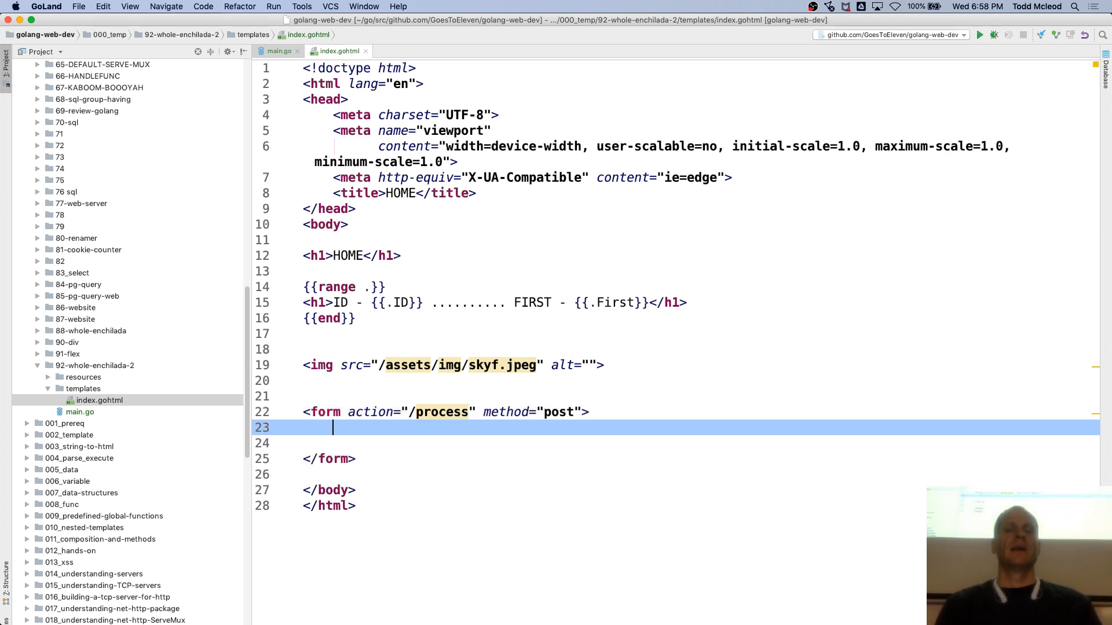
Step: Add a text input with a label for="firstname" above it
text(input type="text">)
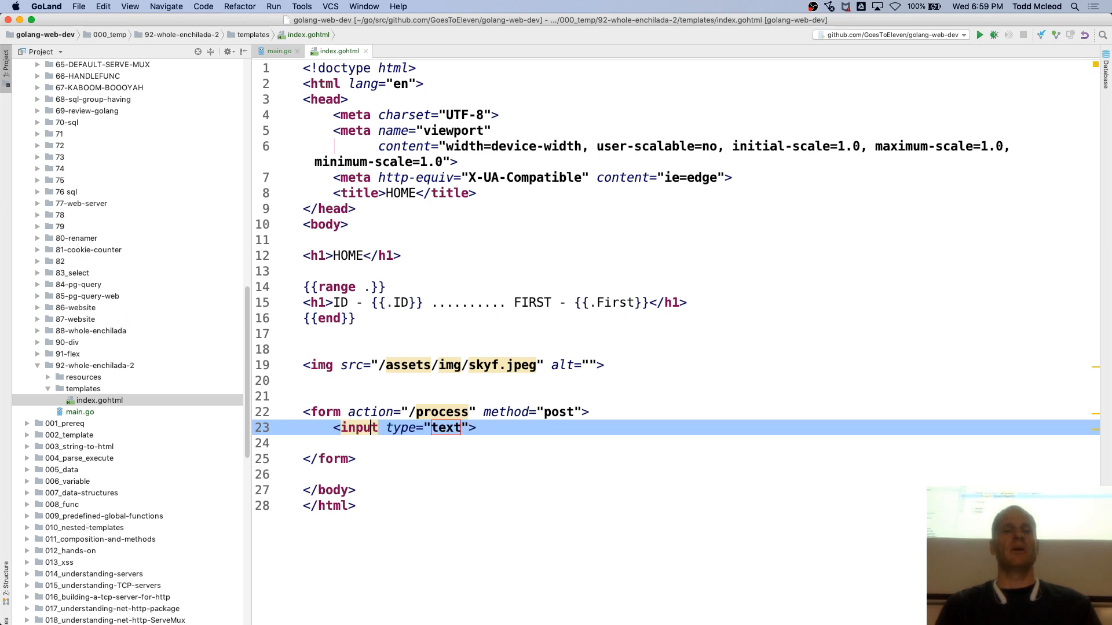
key(Enter)
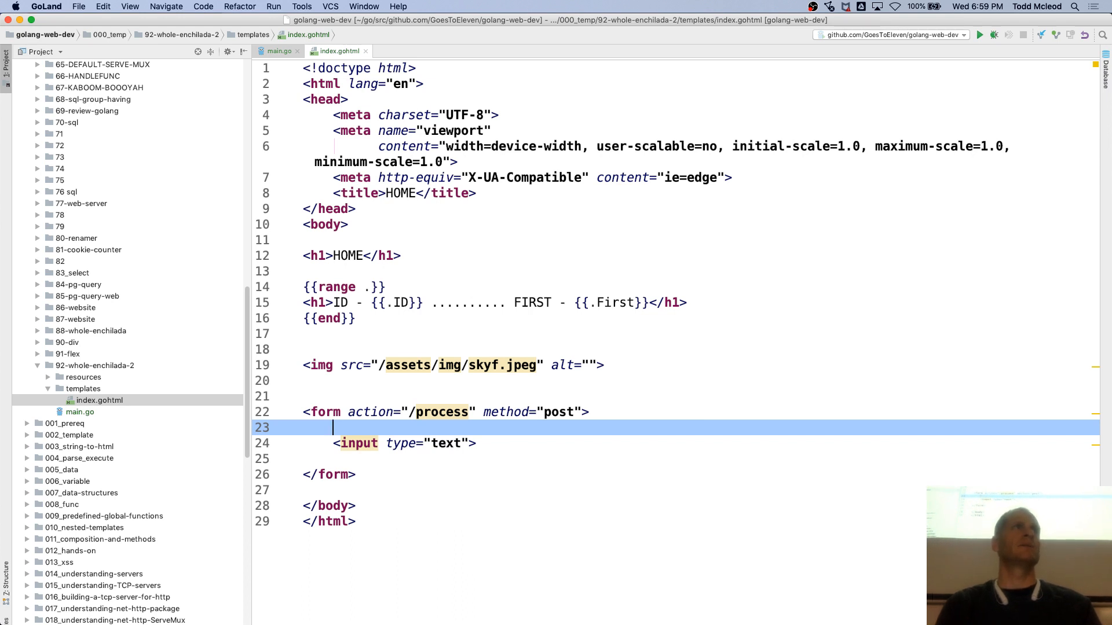
text(label for=""></label>)
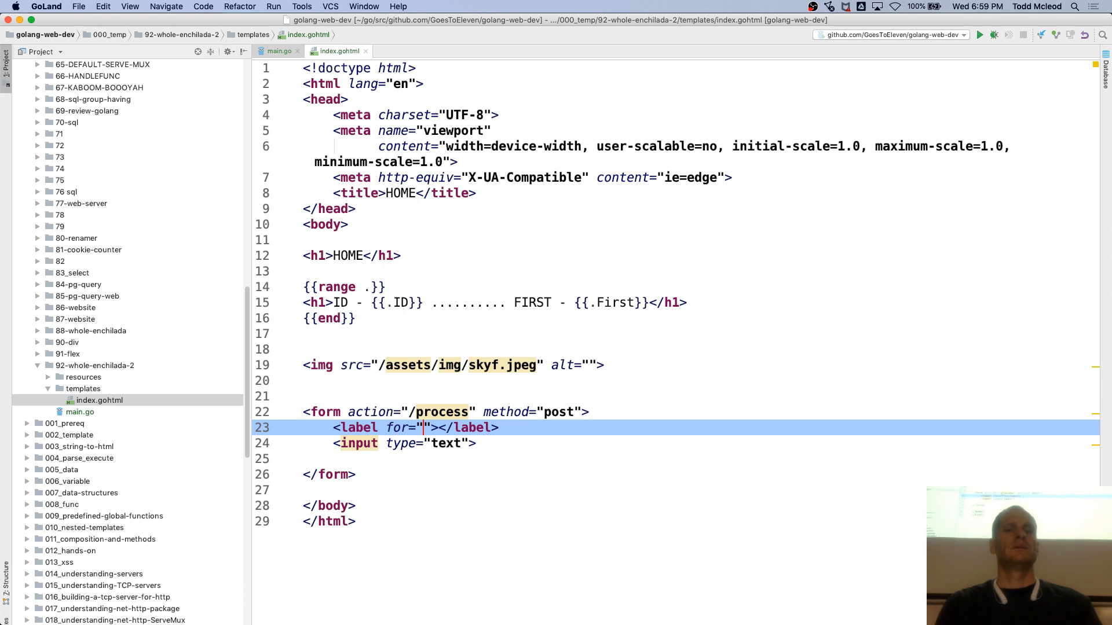
text(first)
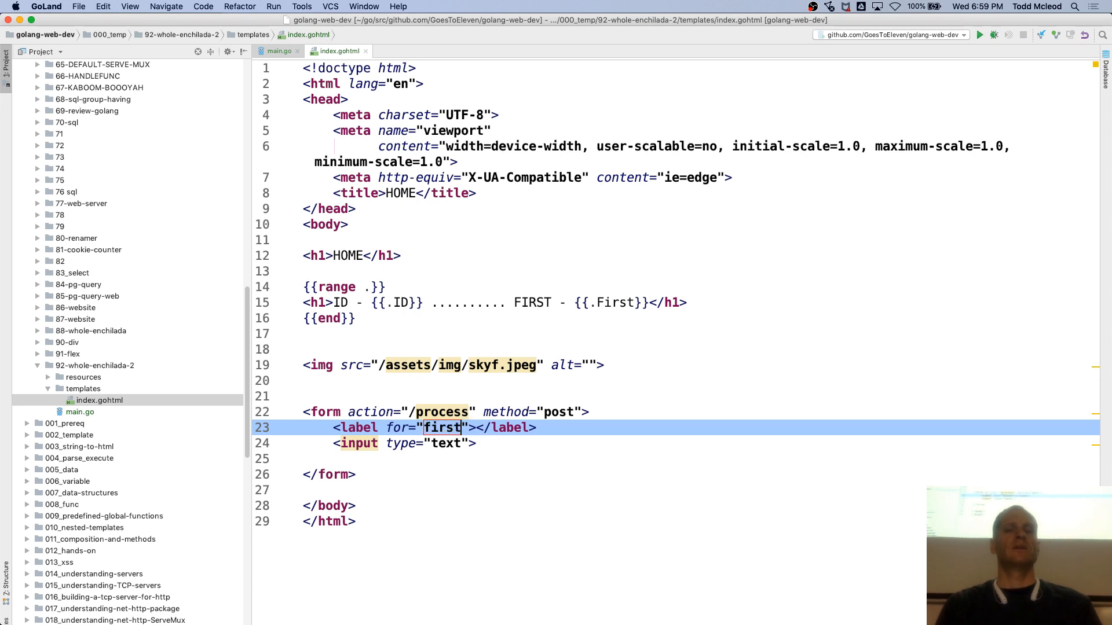
text(name)
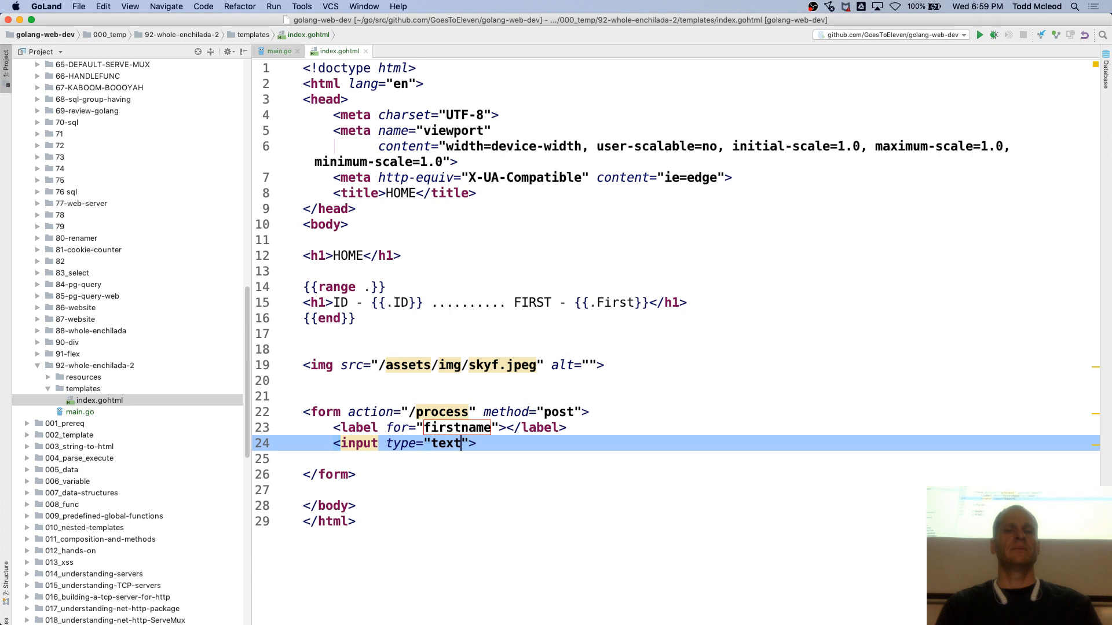
Step: Give the text input id "firstname" and name "fffnnnaaammmeee"
text(id="firstname)
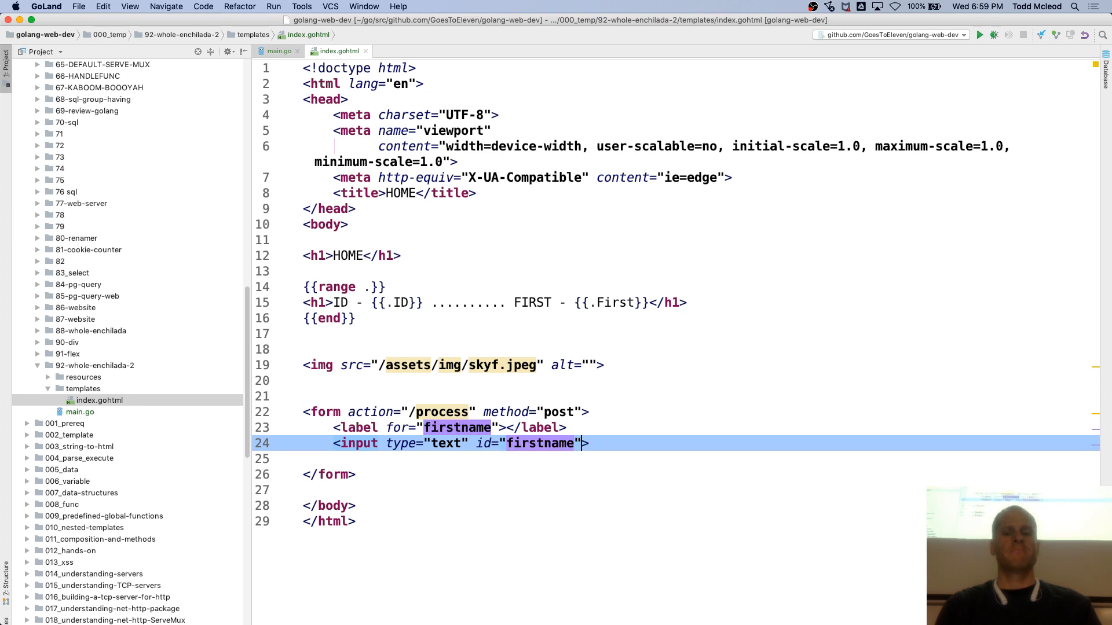
text(name="")
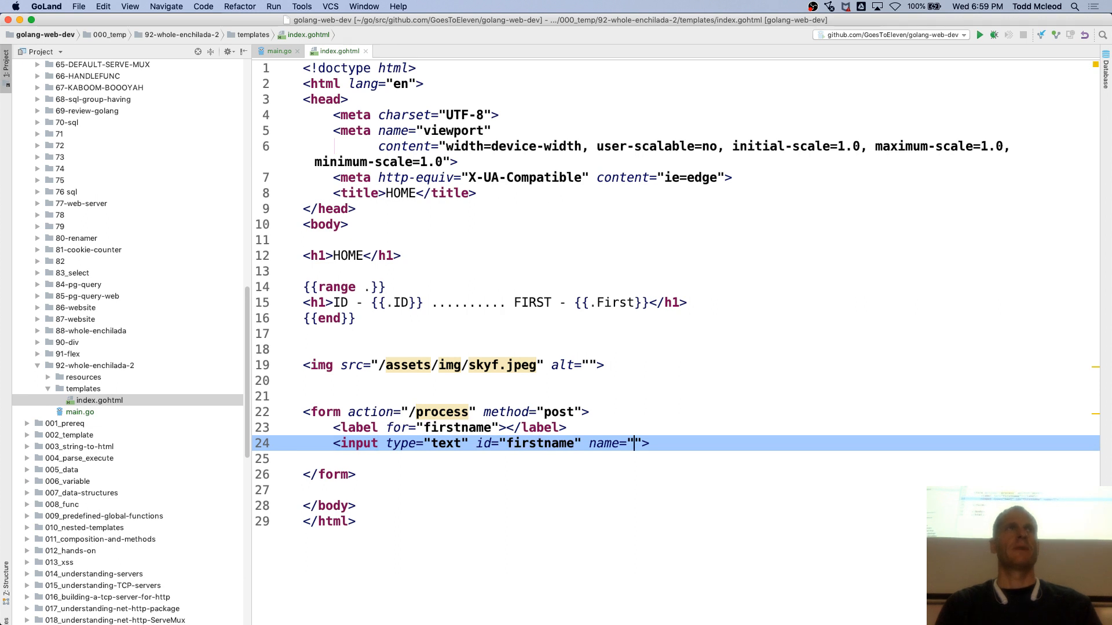
text(fffnnnaaammme)
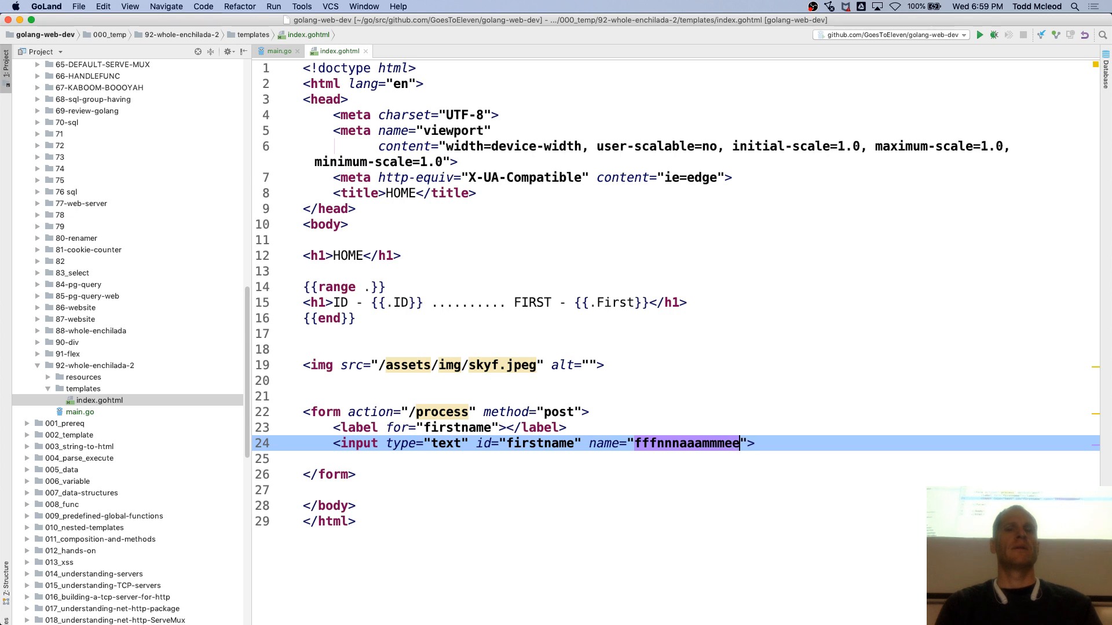
text(e)
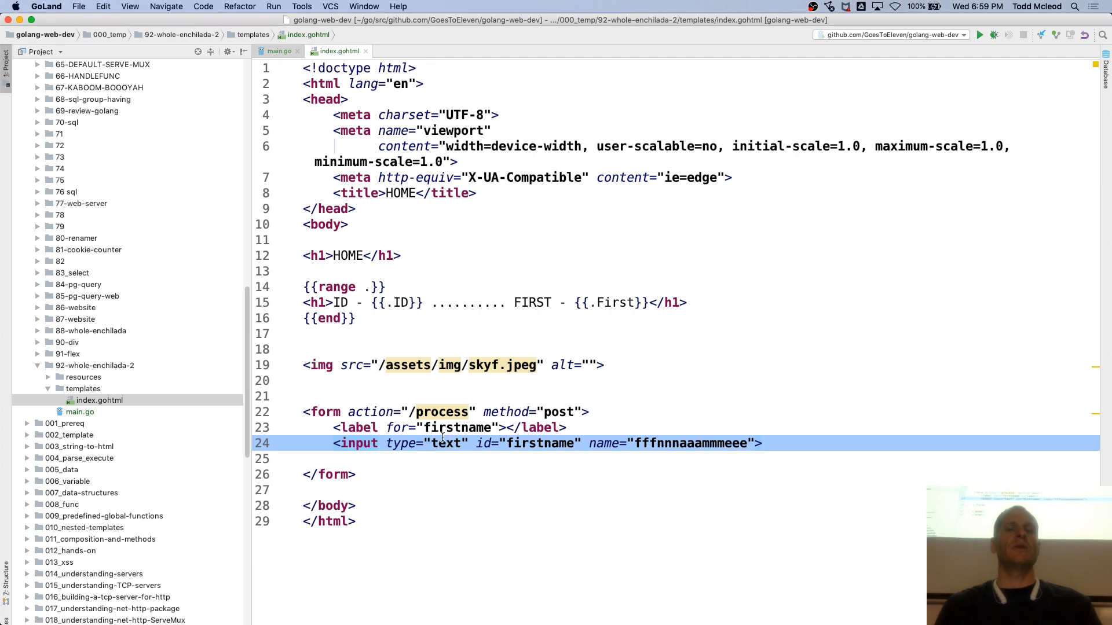
Step: Set the label text to FIRST NAME HERE YO and add a submit input below the field
click(505, 427)
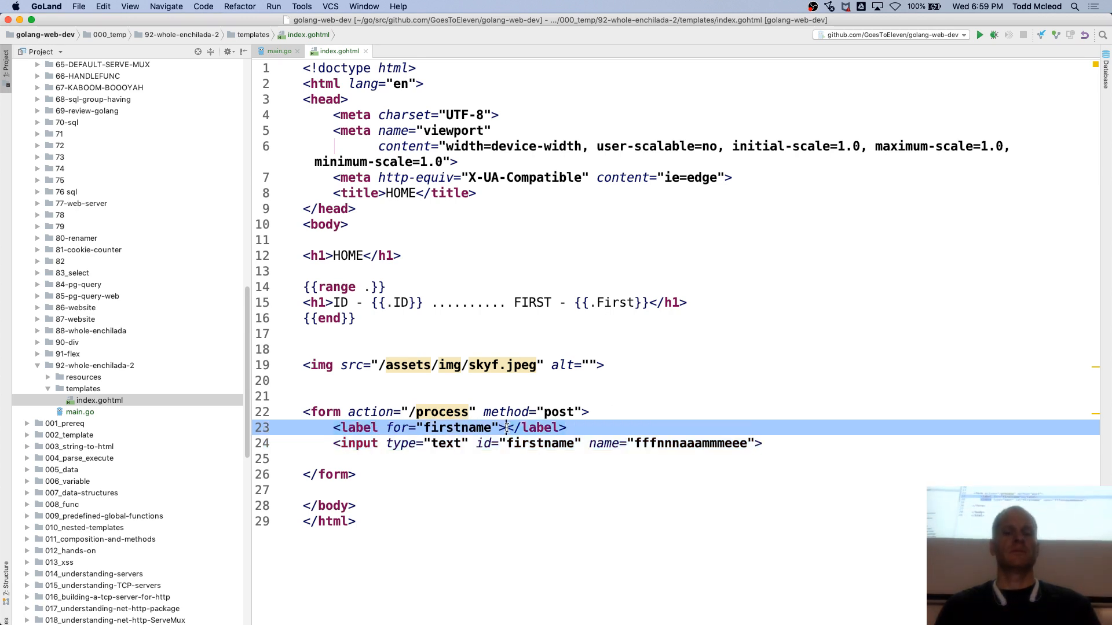
text(FIRST NAME HERE YO)
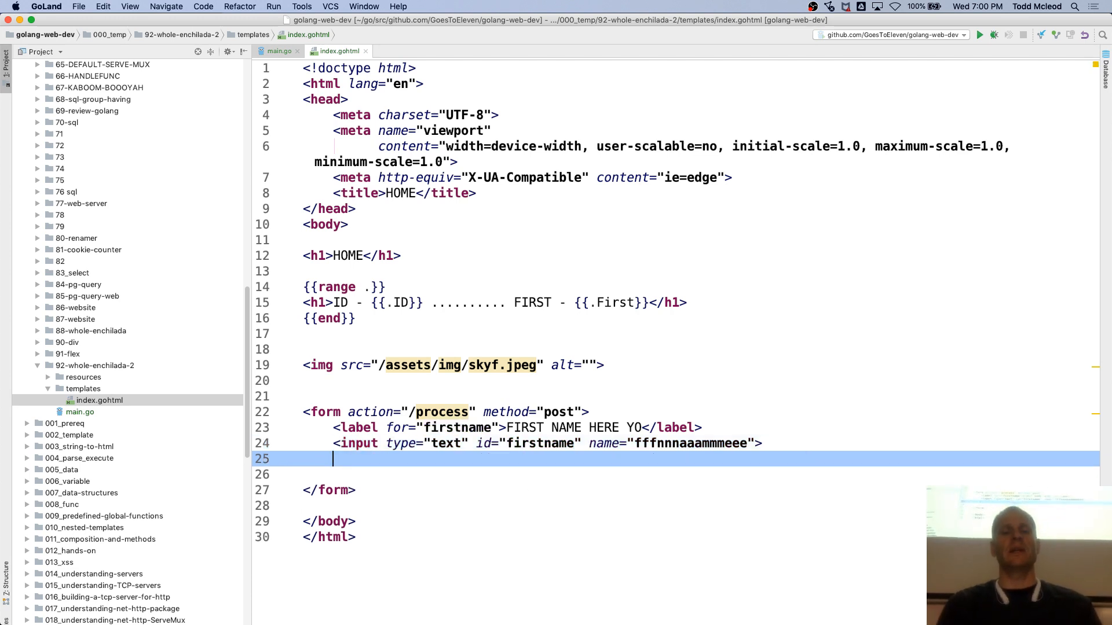
text(submit">)
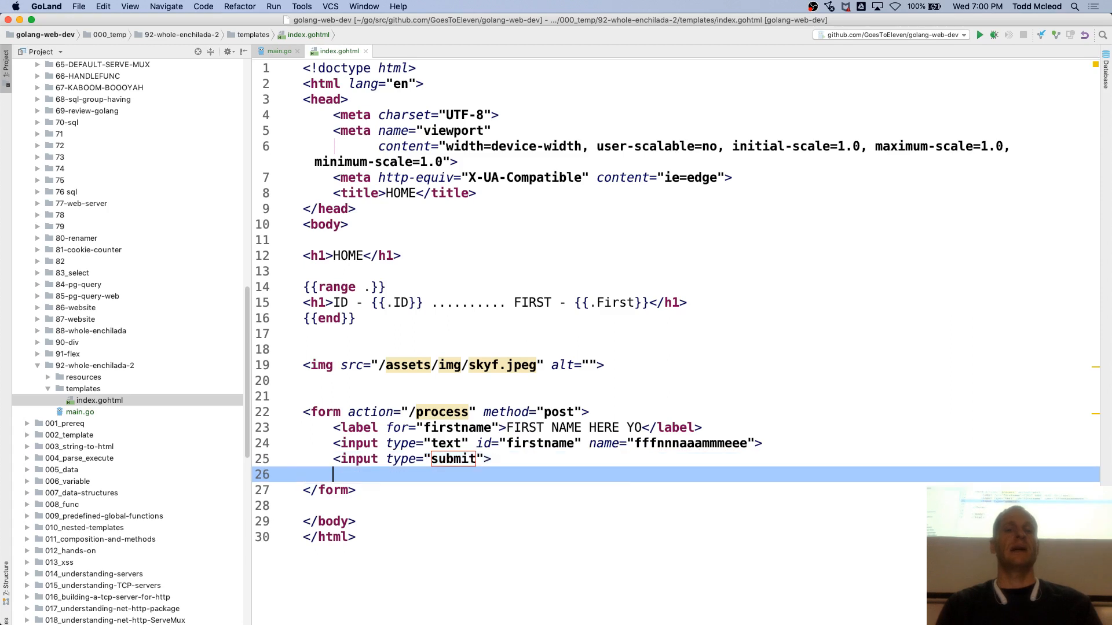
key(backspace)
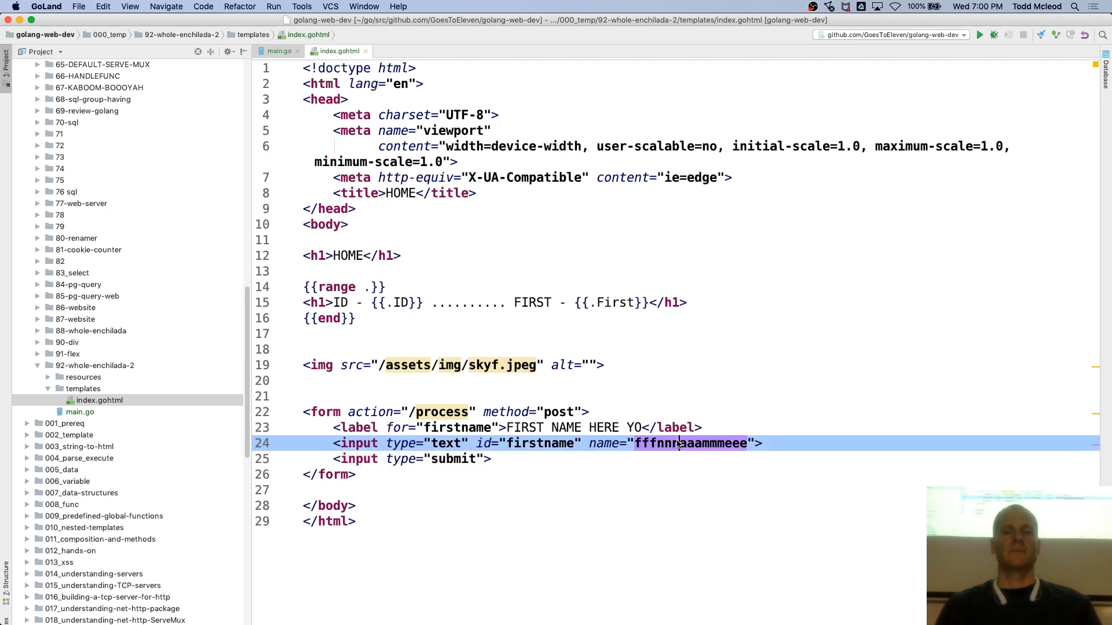
click(279, 50)
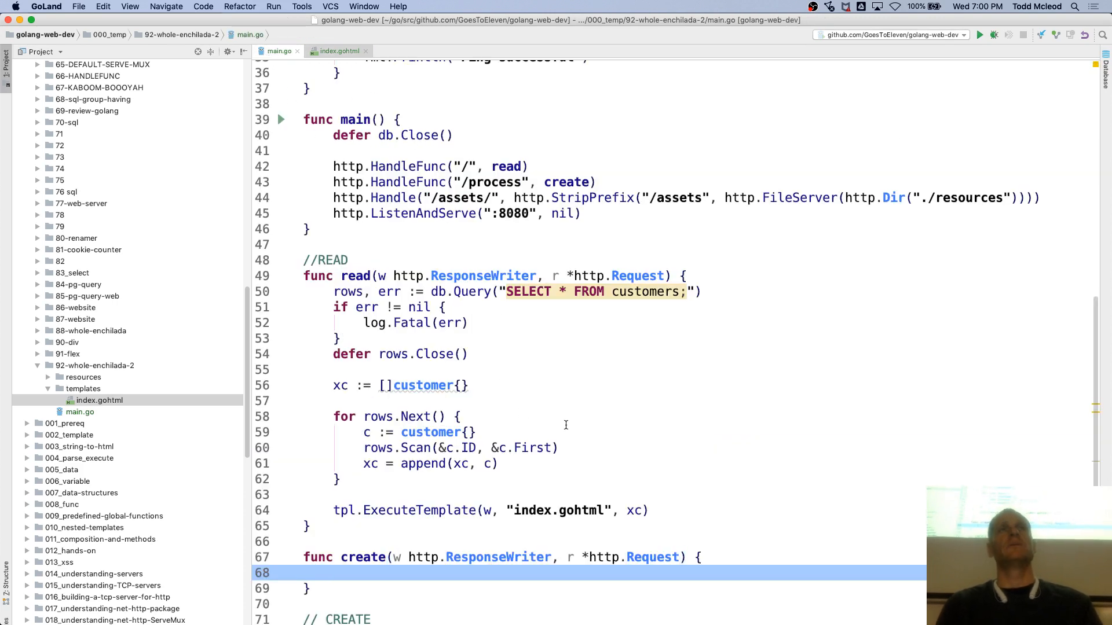
Step: Add an if r.Method != http.MethodPost {} check in create and begin http.Redirect
text(if http.m)
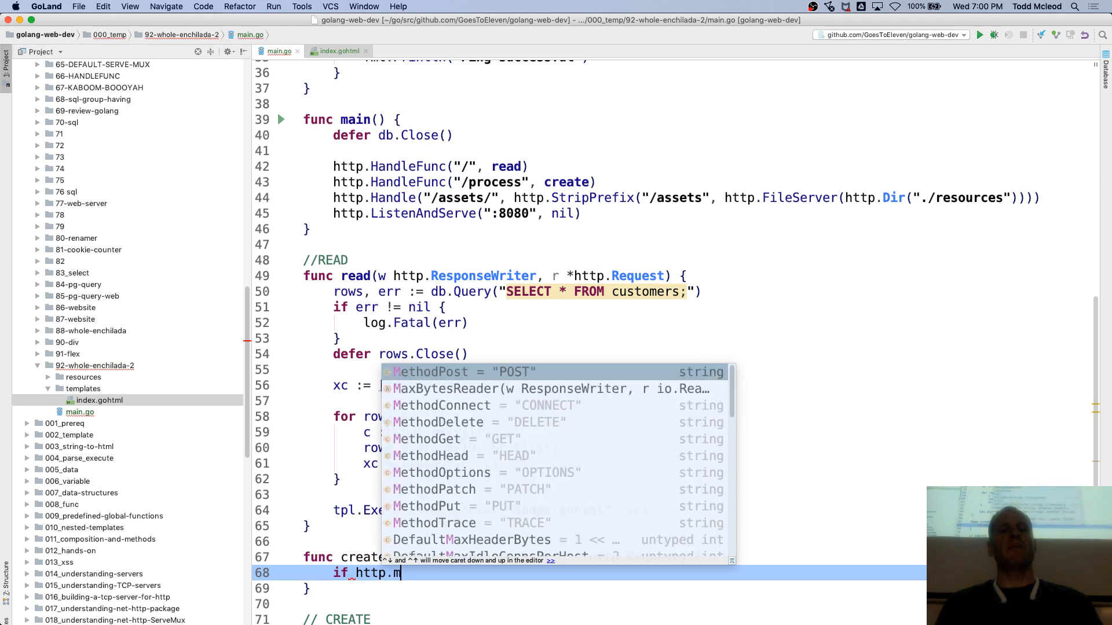
text(e)
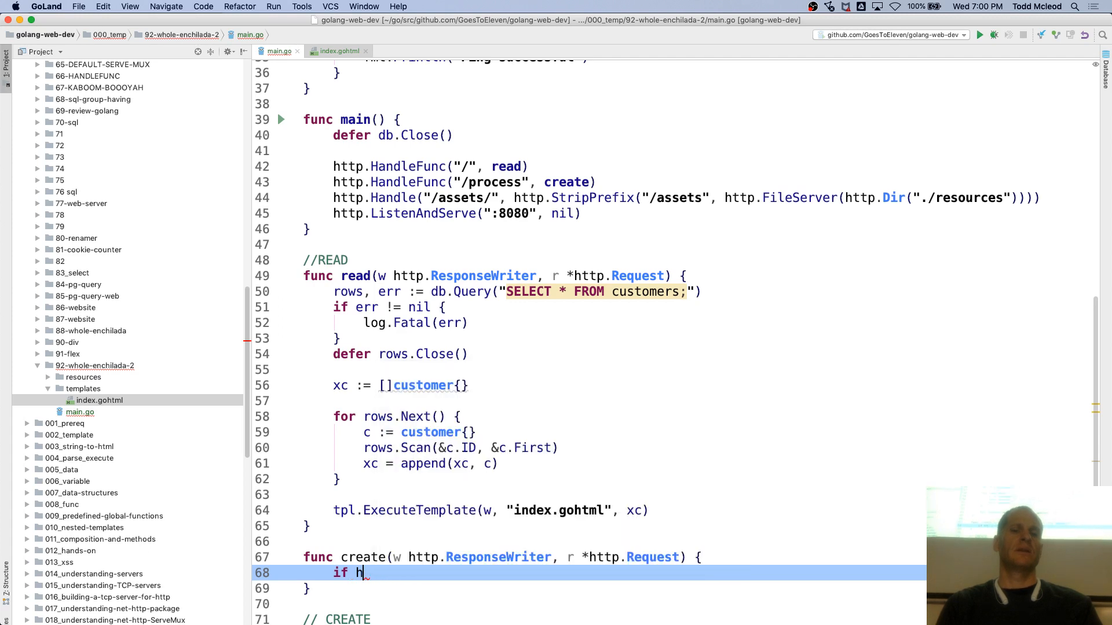
text(r.)
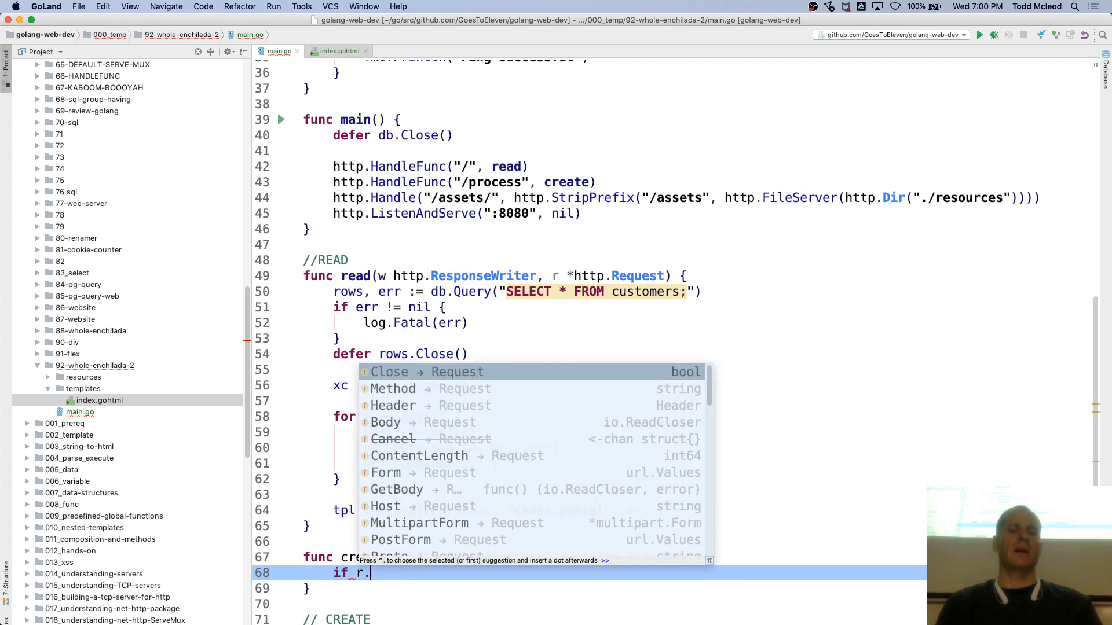
text(Method)
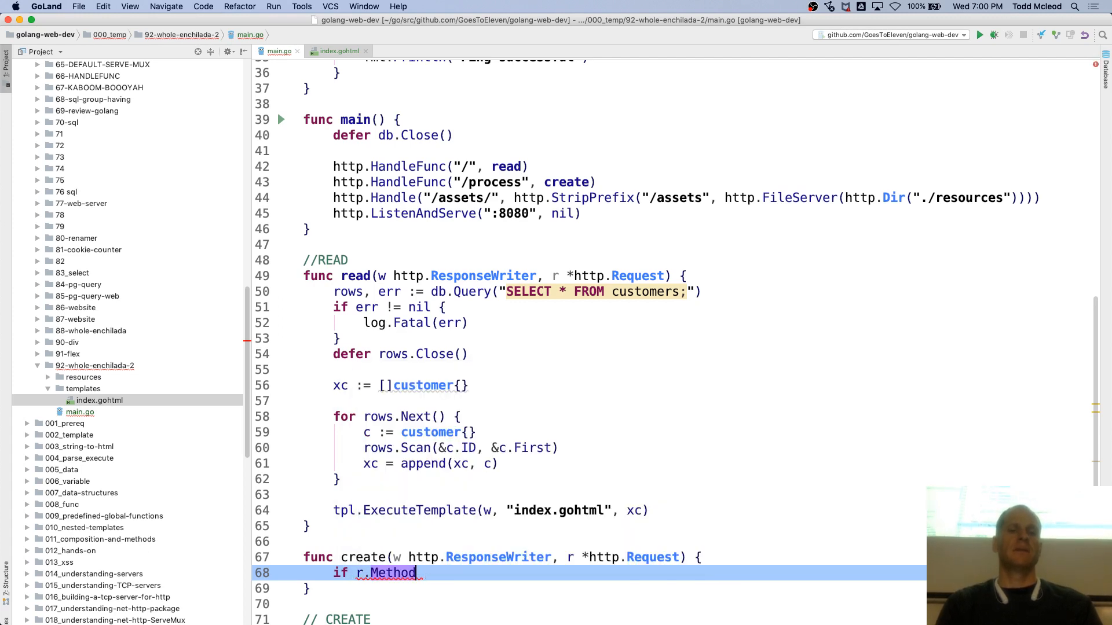
text(!=)
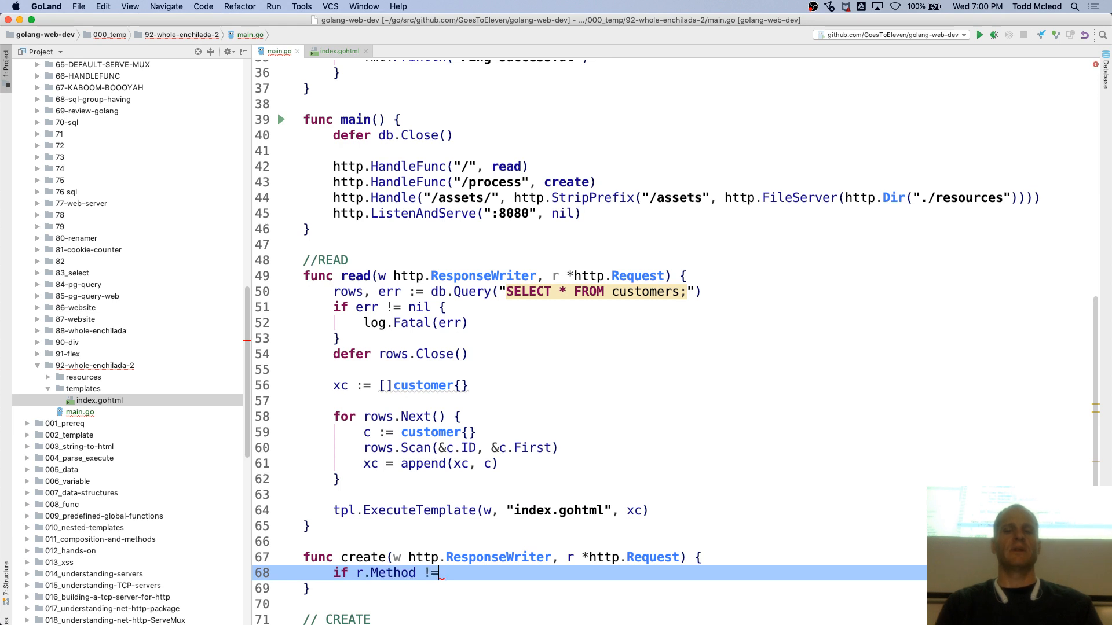
text(http.MethodPost)
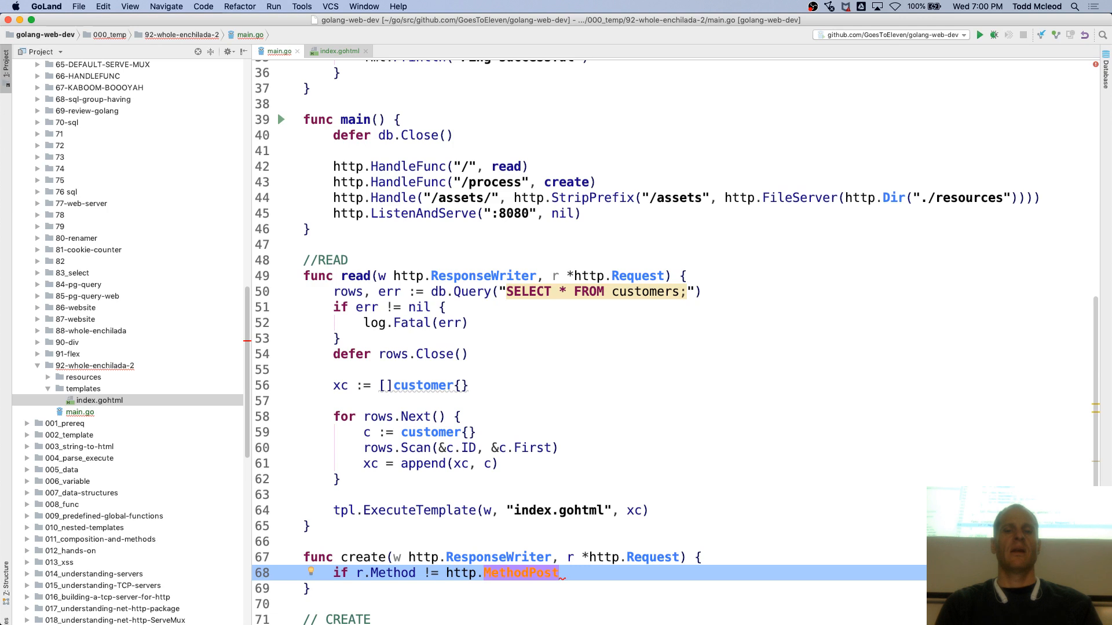
text({})
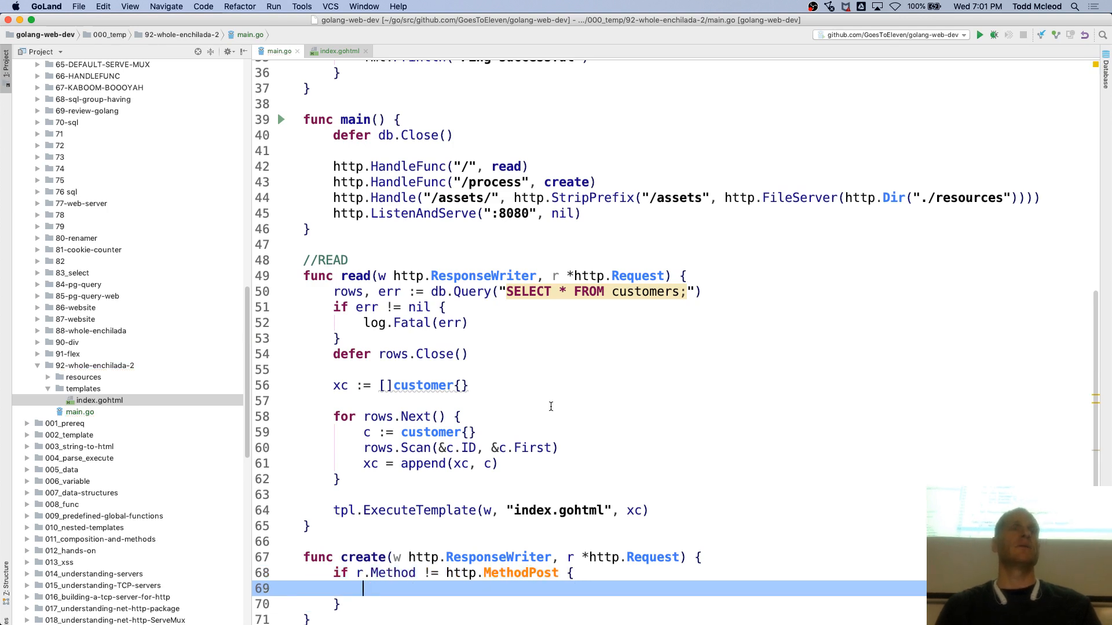
scroll(down, 3)
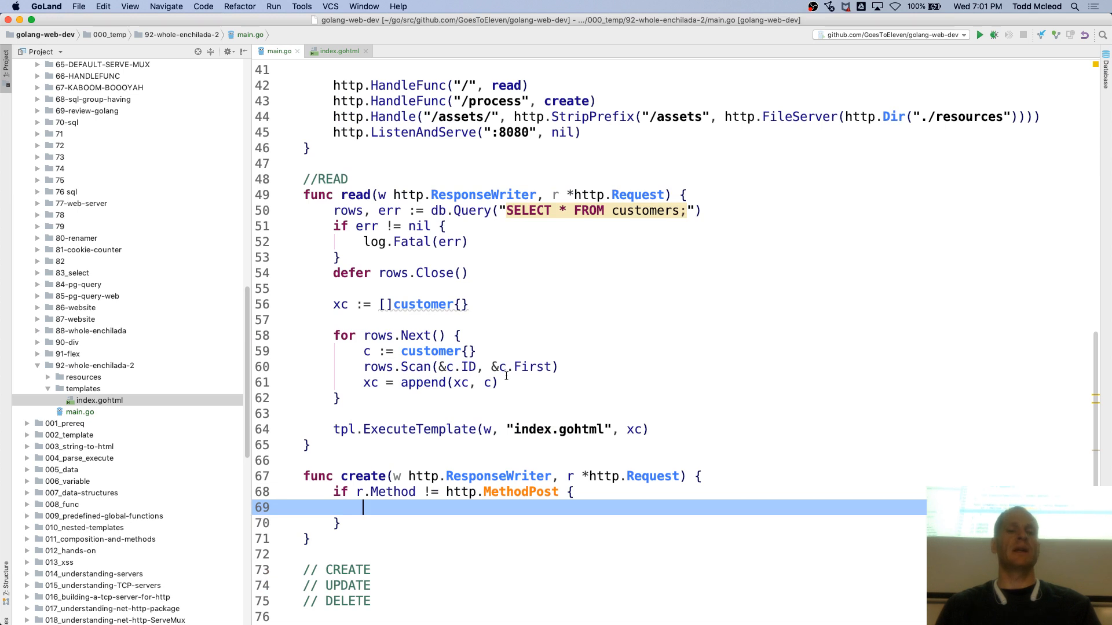
text(http.re)
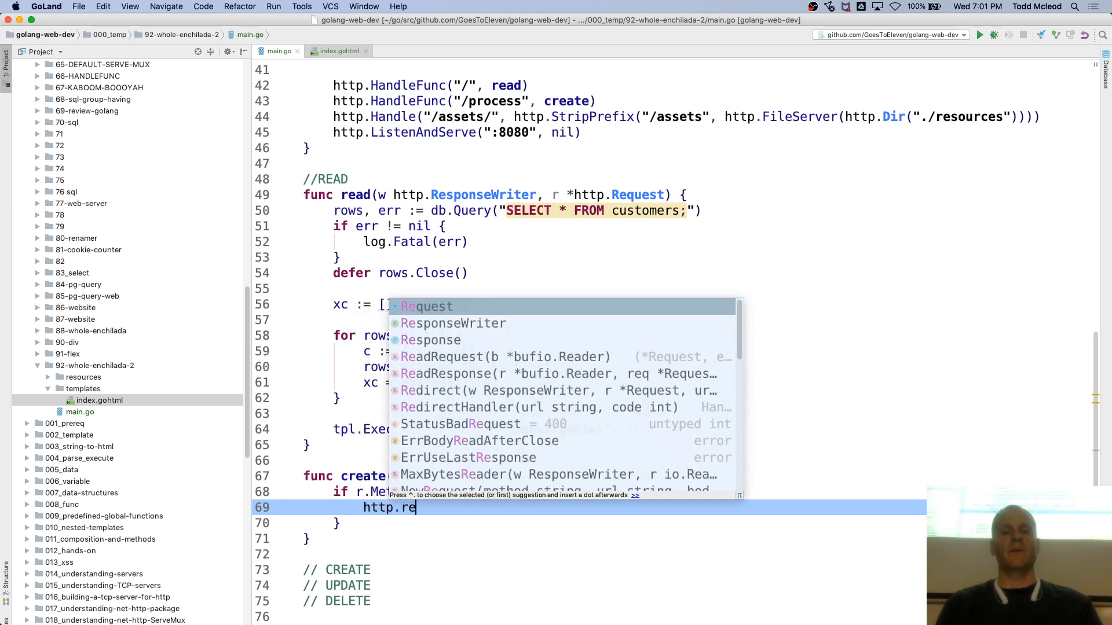
text(d)
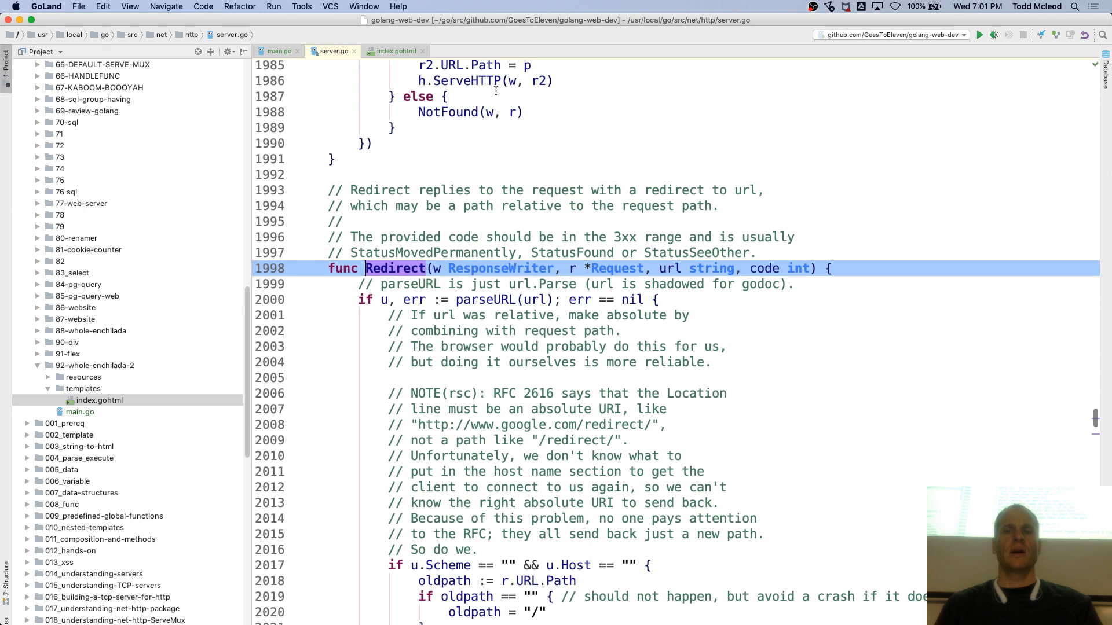
Step: Fill in http.Redirect(w, r, "/", http.…) and look up the StatusSeeOther definition
click(278, 51)
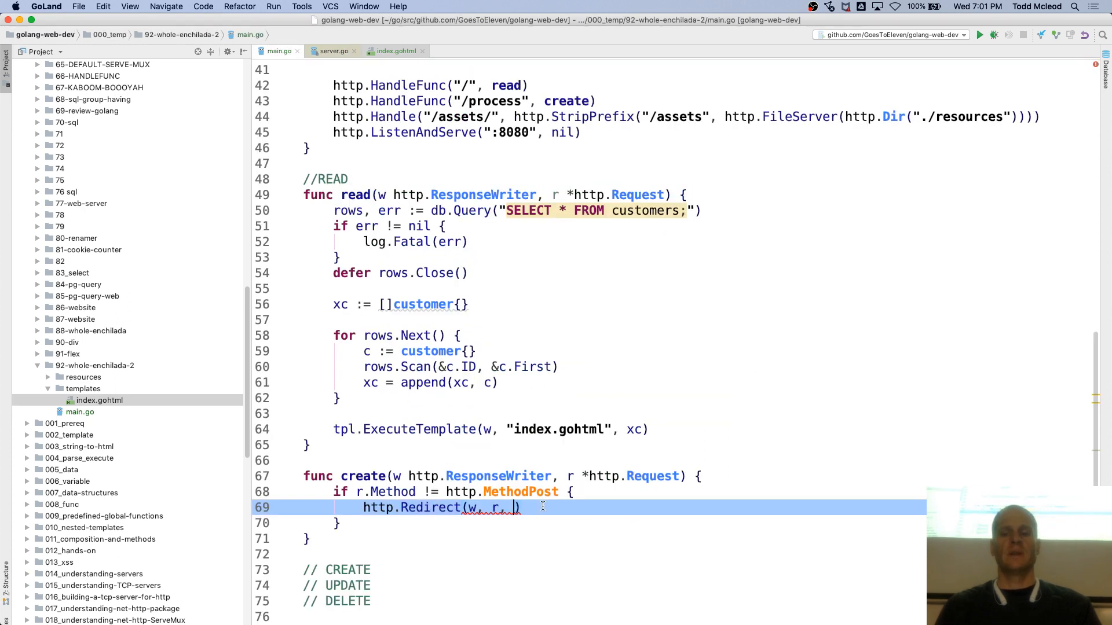
text("/")
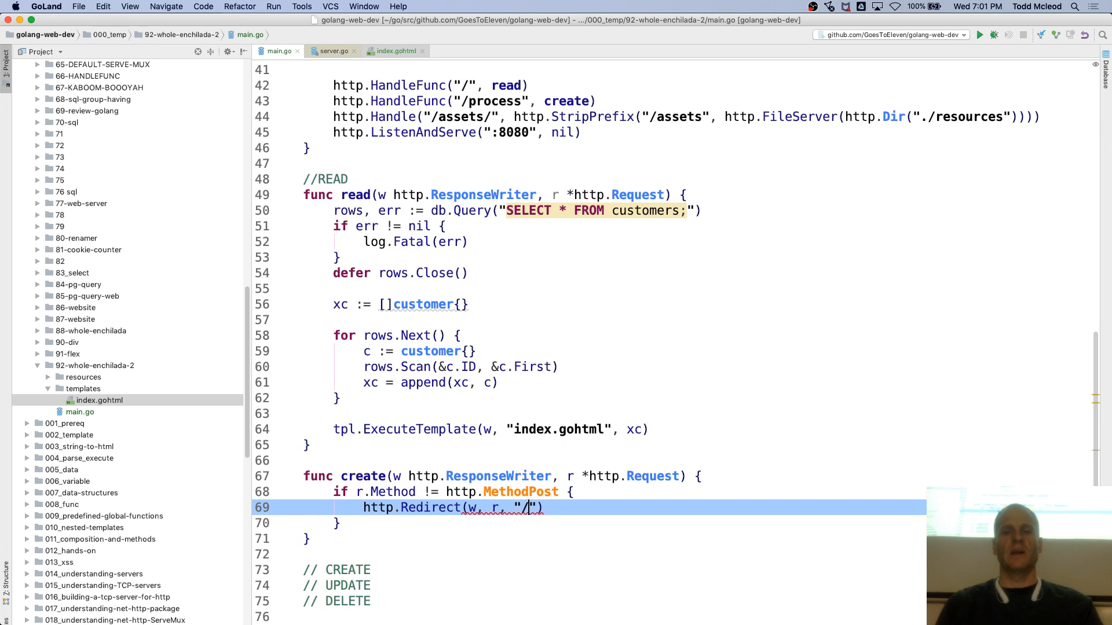
text(,)
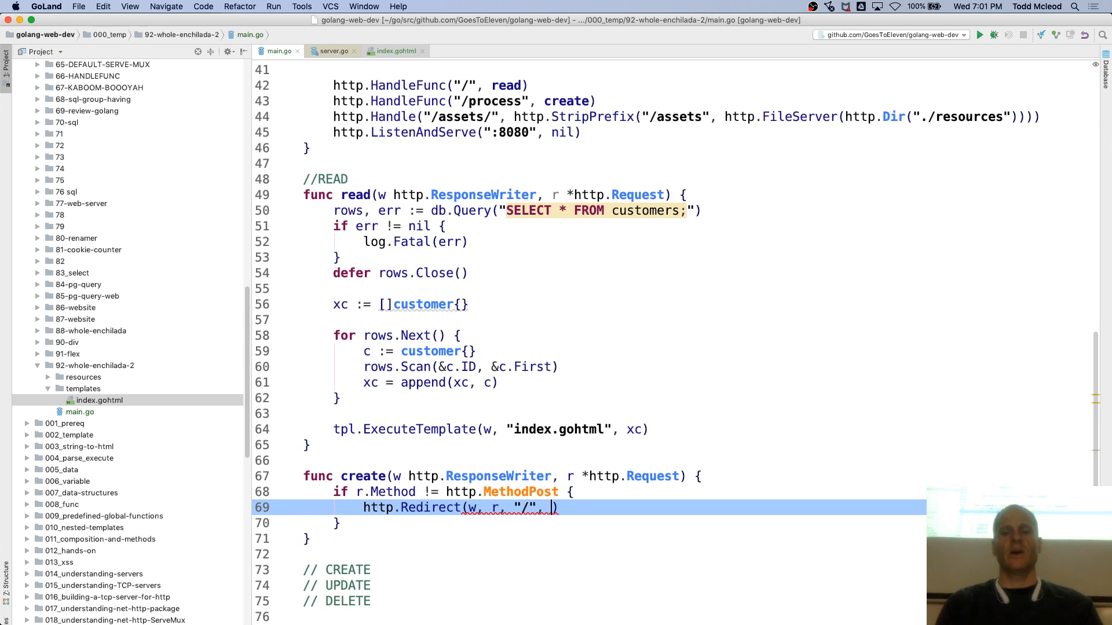
text(http.)
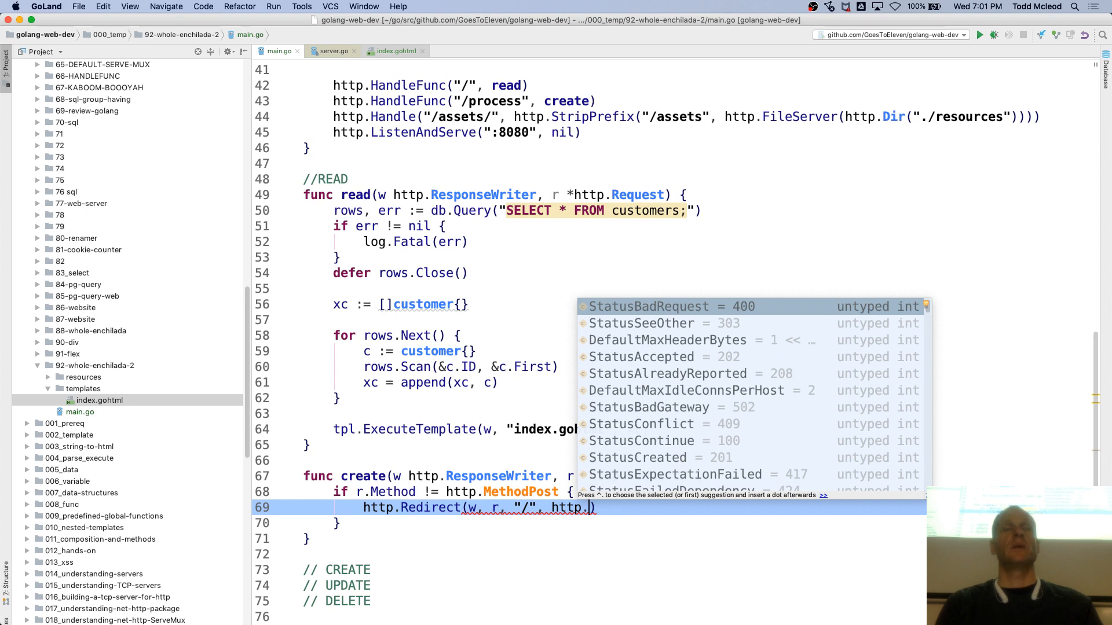
key(Down)
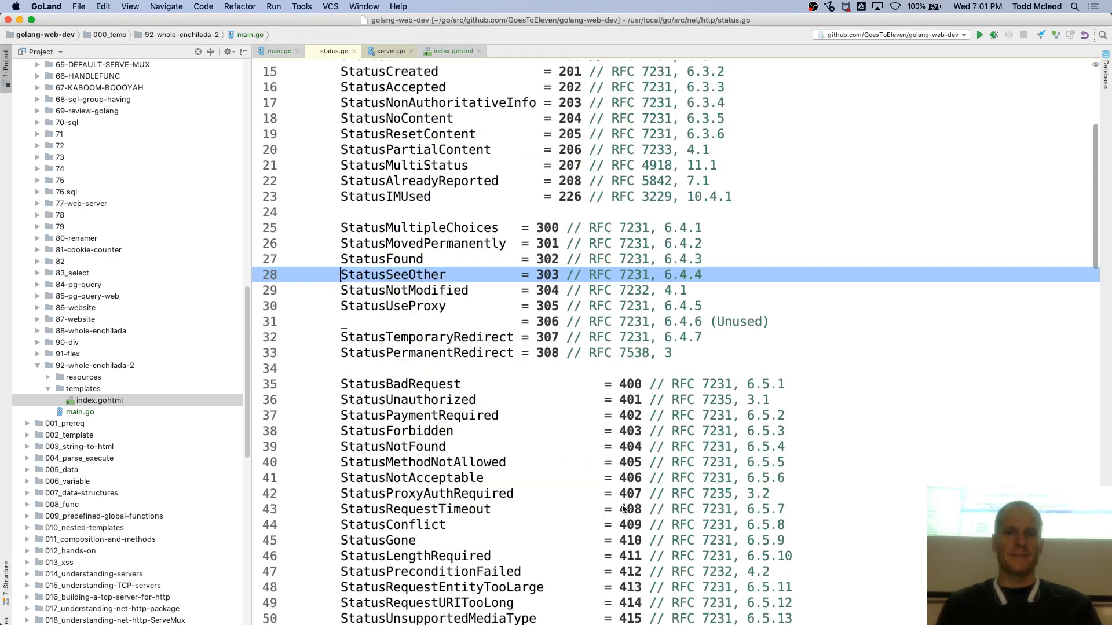
double_click(392, 275)
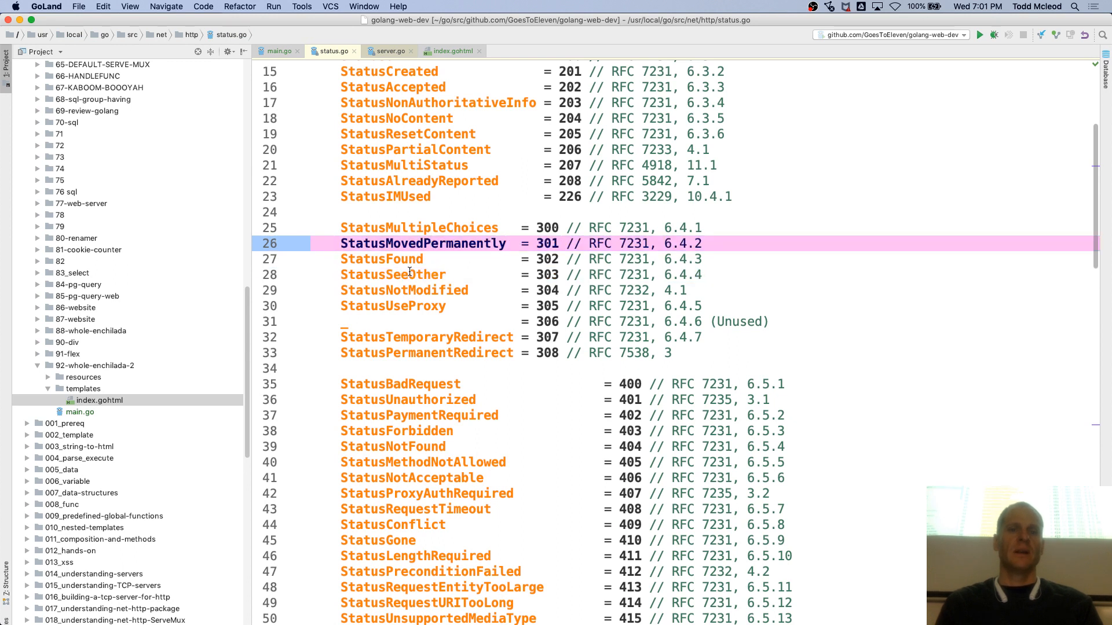
click(391, 275)
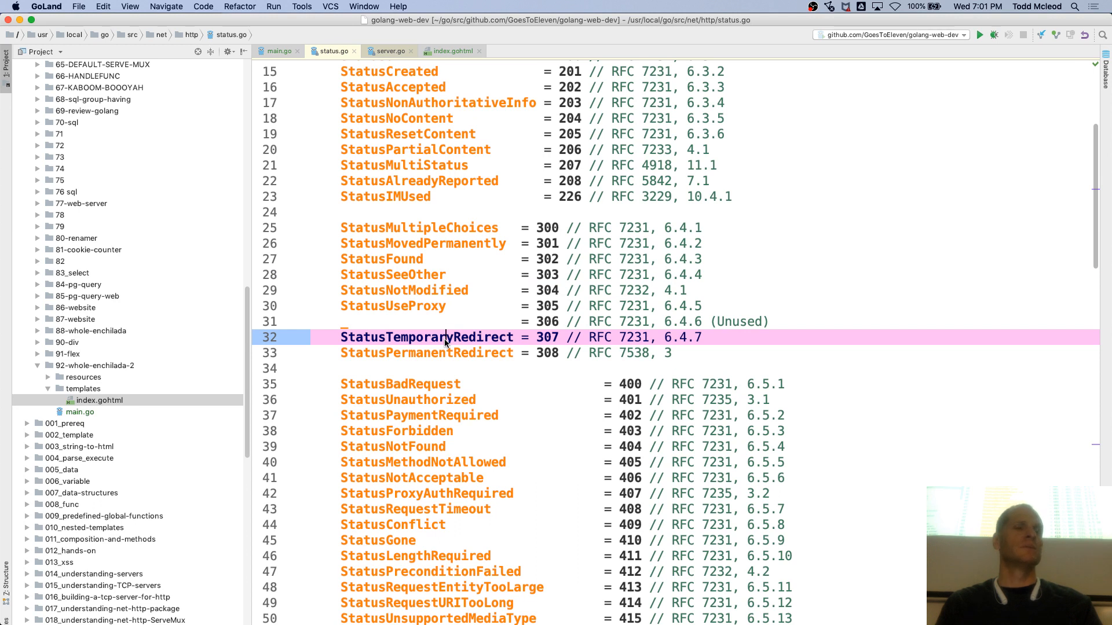
scroll(down, 3)
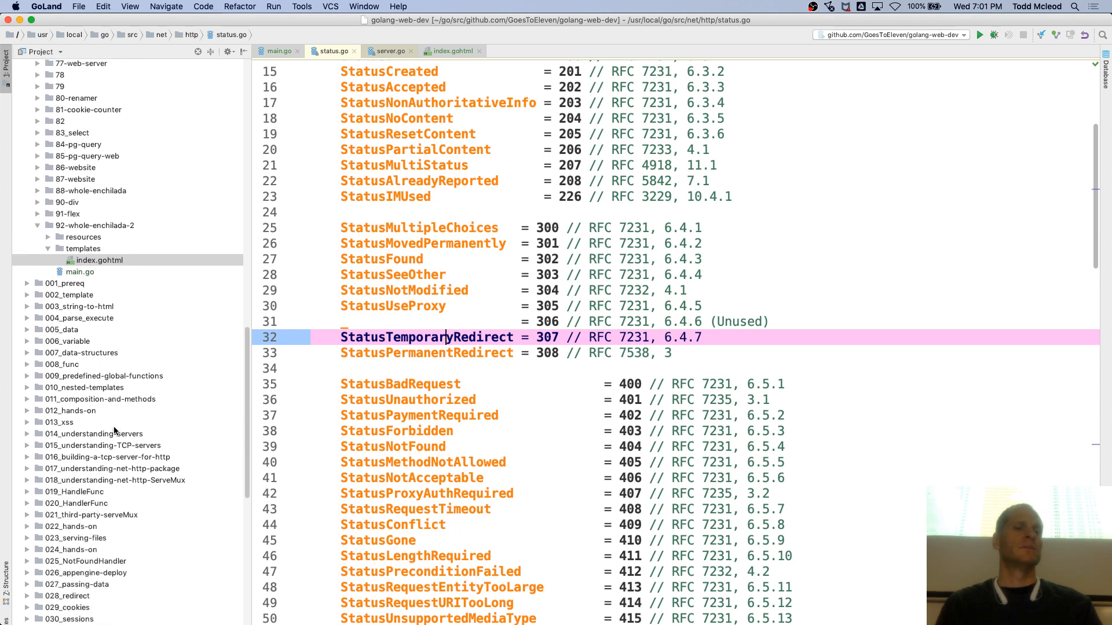
scroll(down, 3)
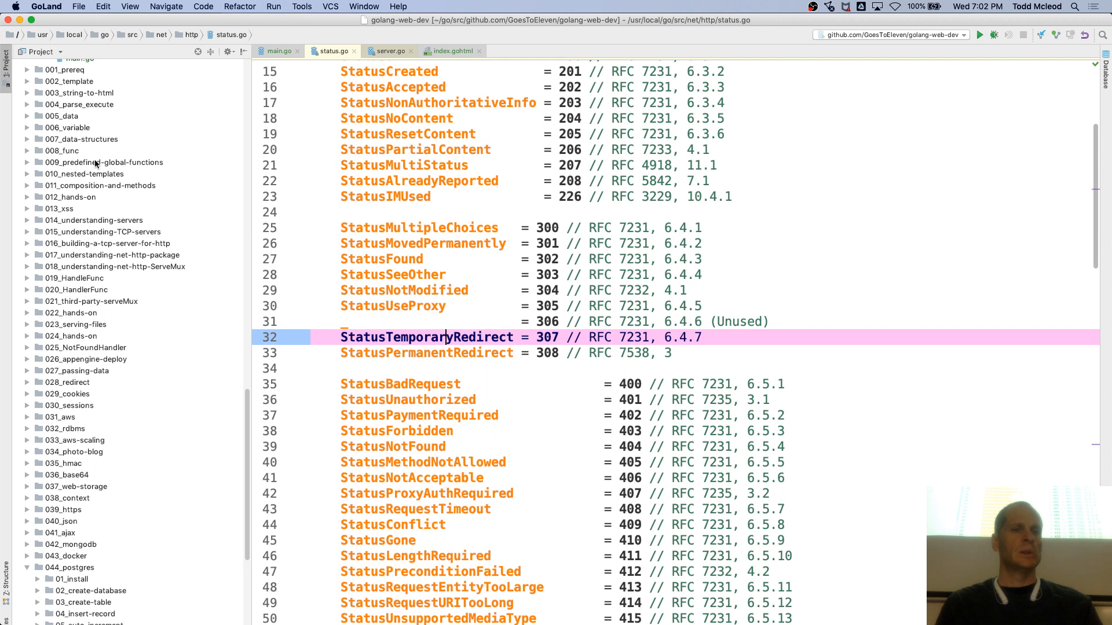
mouse_move(71, 353)
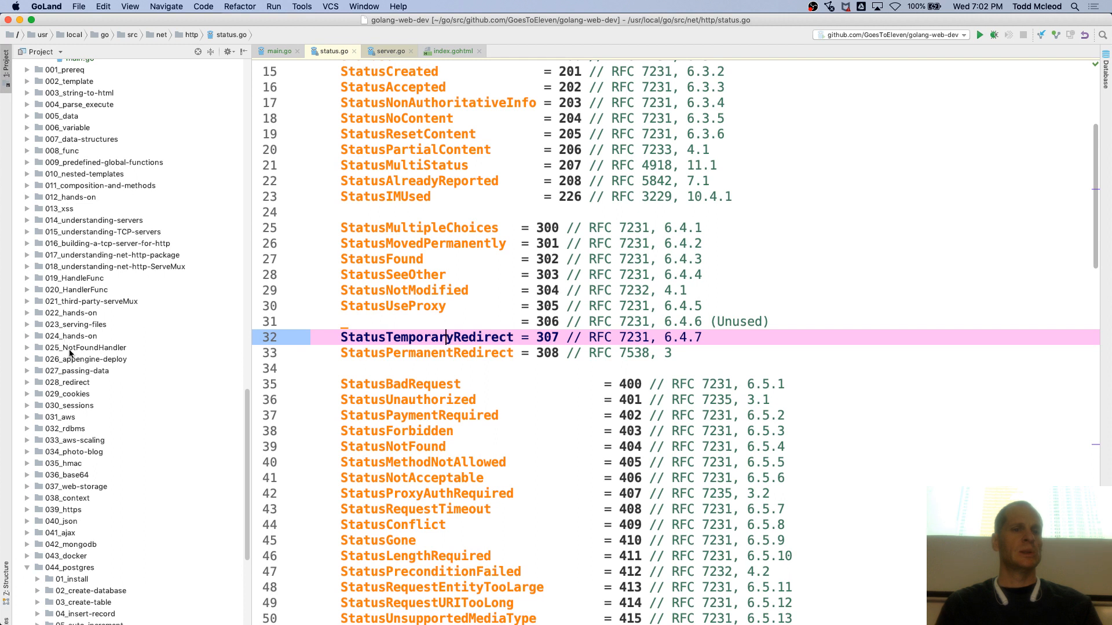
Step: Expand 028_redirect and reveal status-codes.html in Finder
click(27, 382)
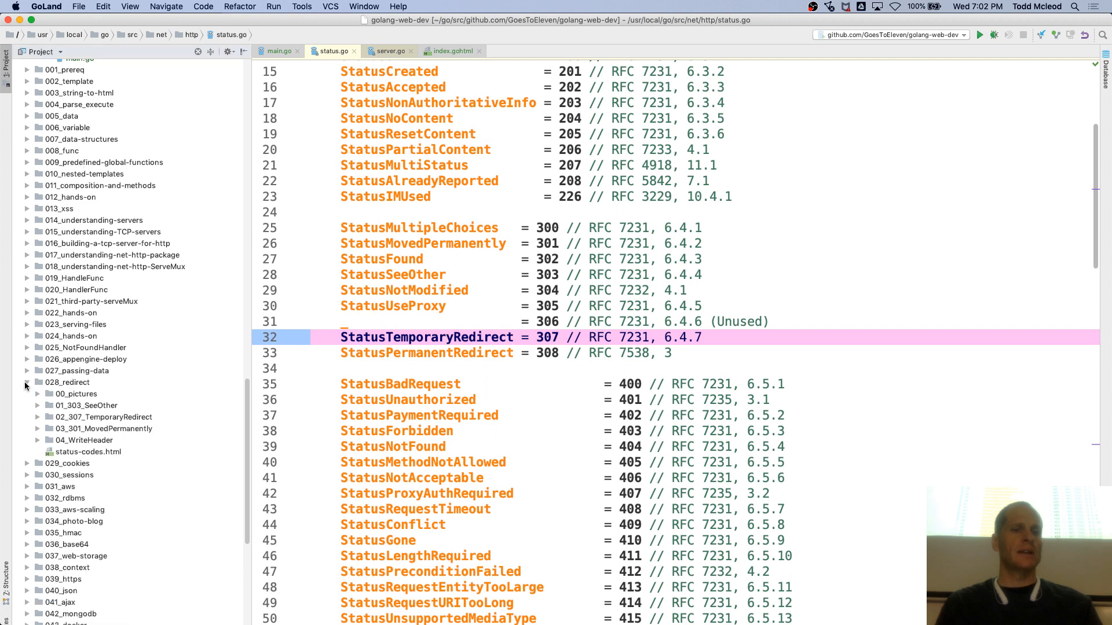
right_click(85, 451)
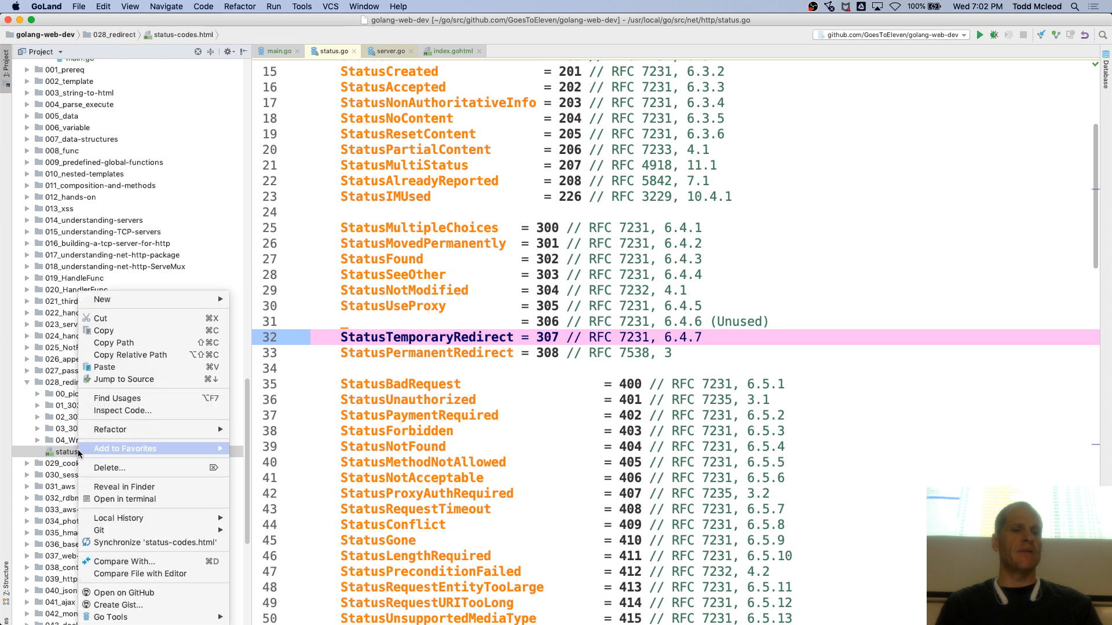
mouse_move(123, 487)
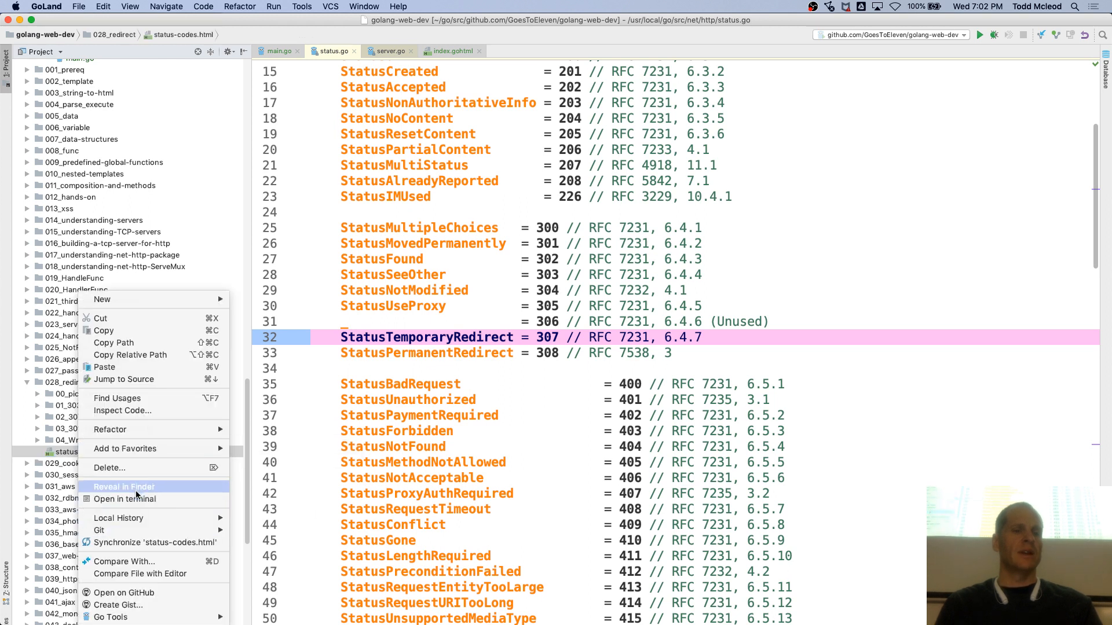
mouse_move(140, 491)
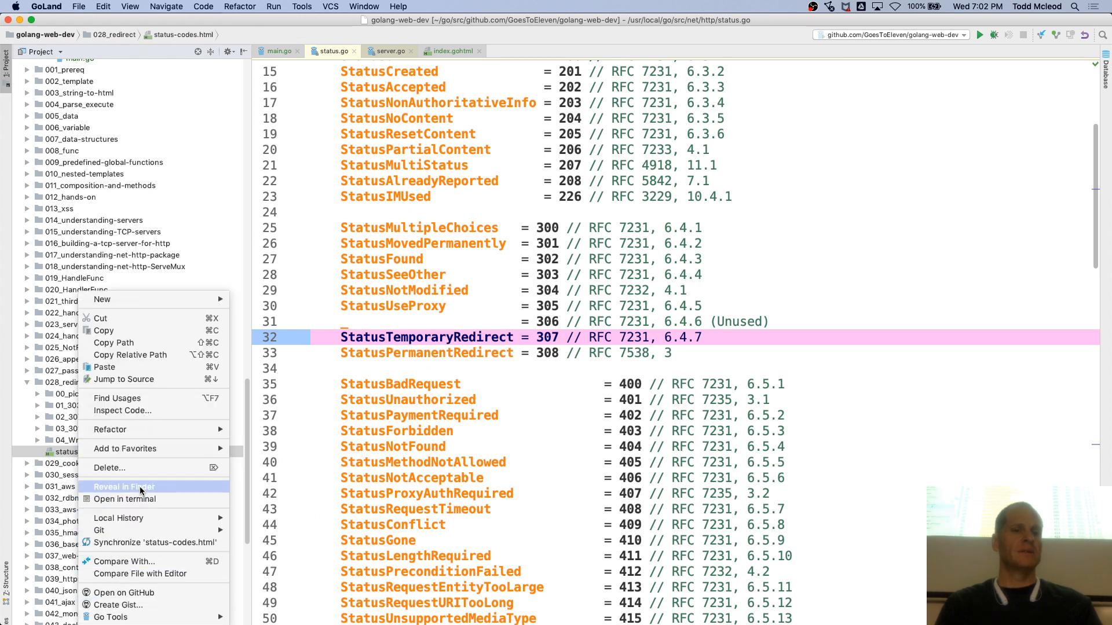
click(122, 487)
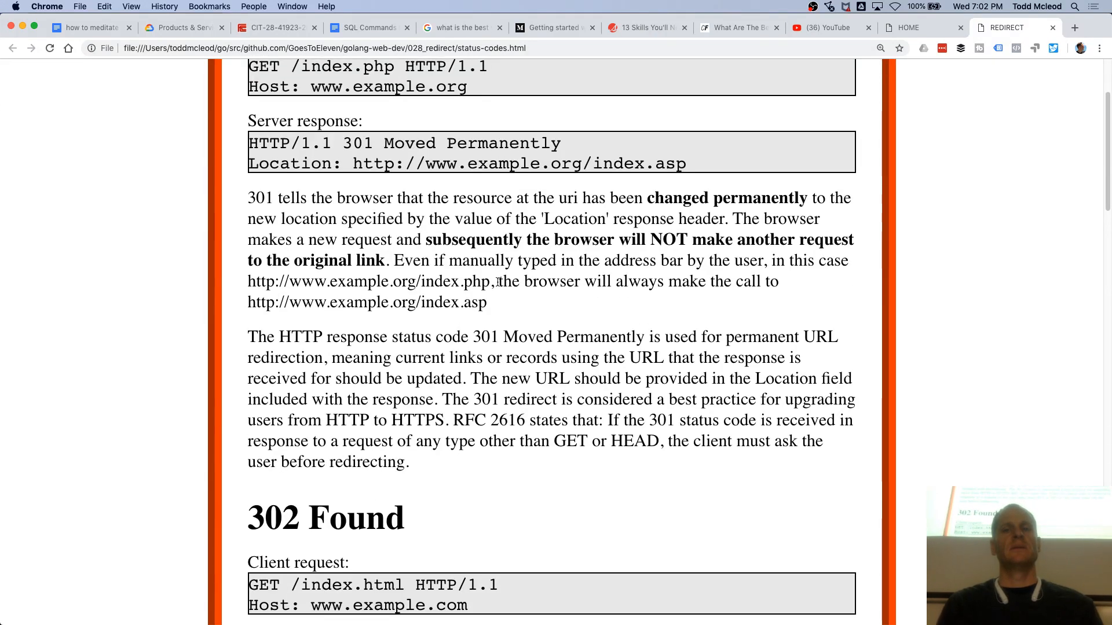
Step: Highlight the Location-header sentence and the 302 temporary-change explanation
drag(455, 218, 588, 261)
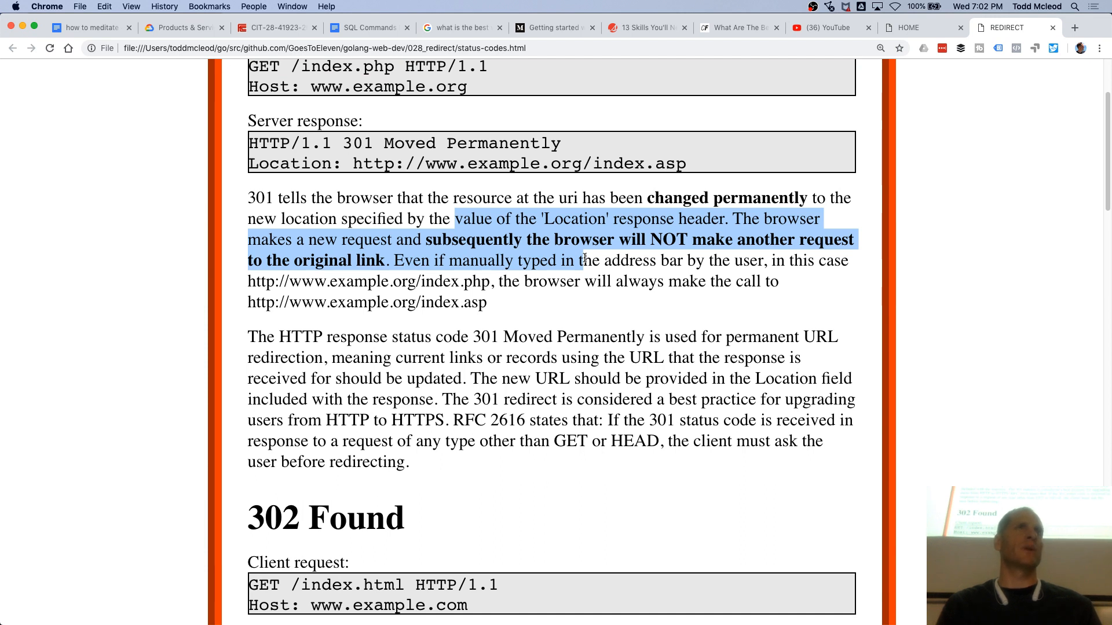
scroll(down, 3)
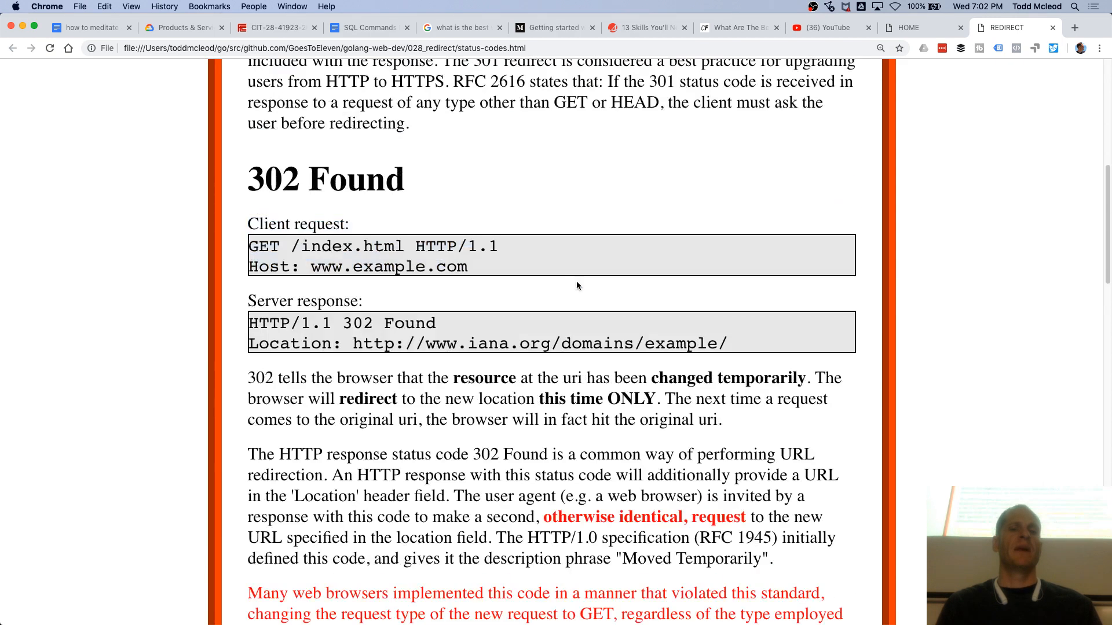
scroll(down, 3)
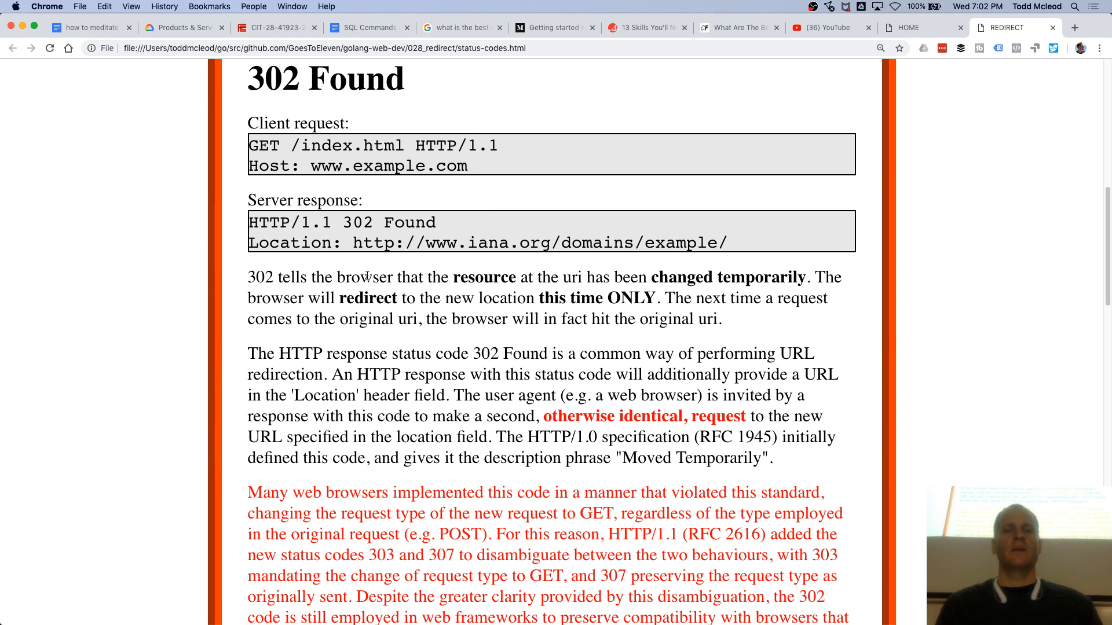
drag(321, 276, 638, 276)
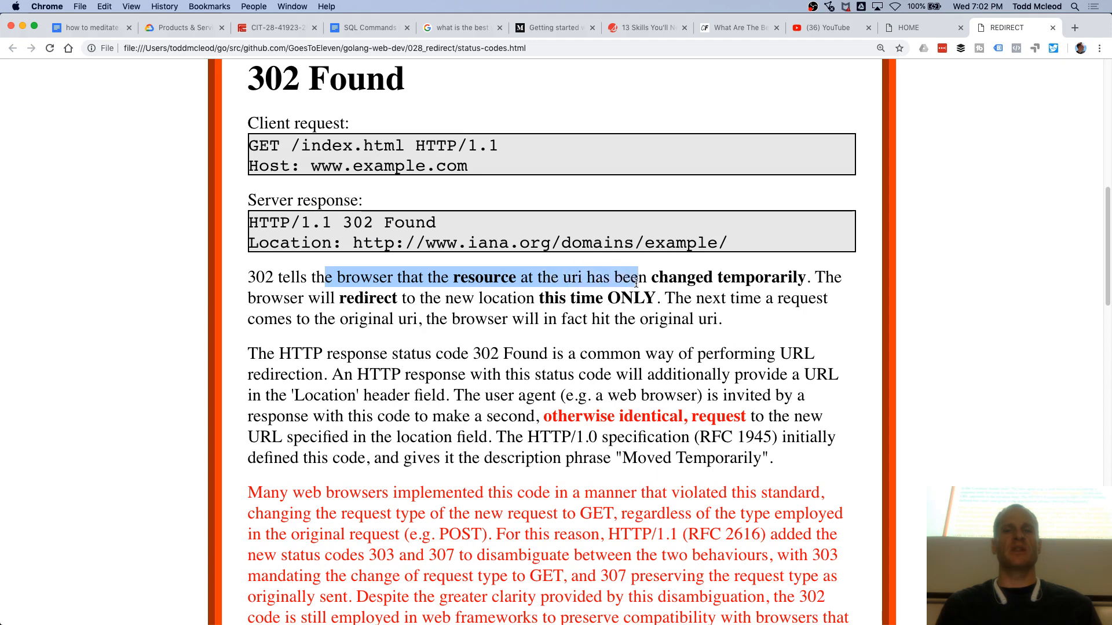
drag(636, 277, 580, 319)
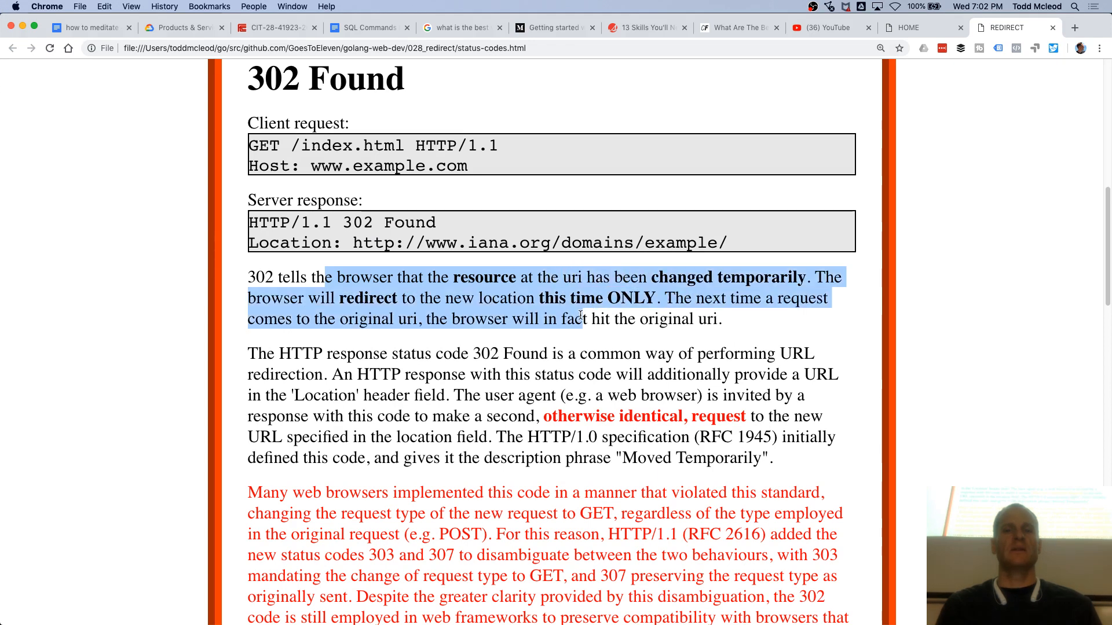
Step: Scroll through and highlight the 303 and 307 redirect explanations
scroll(down, 3)
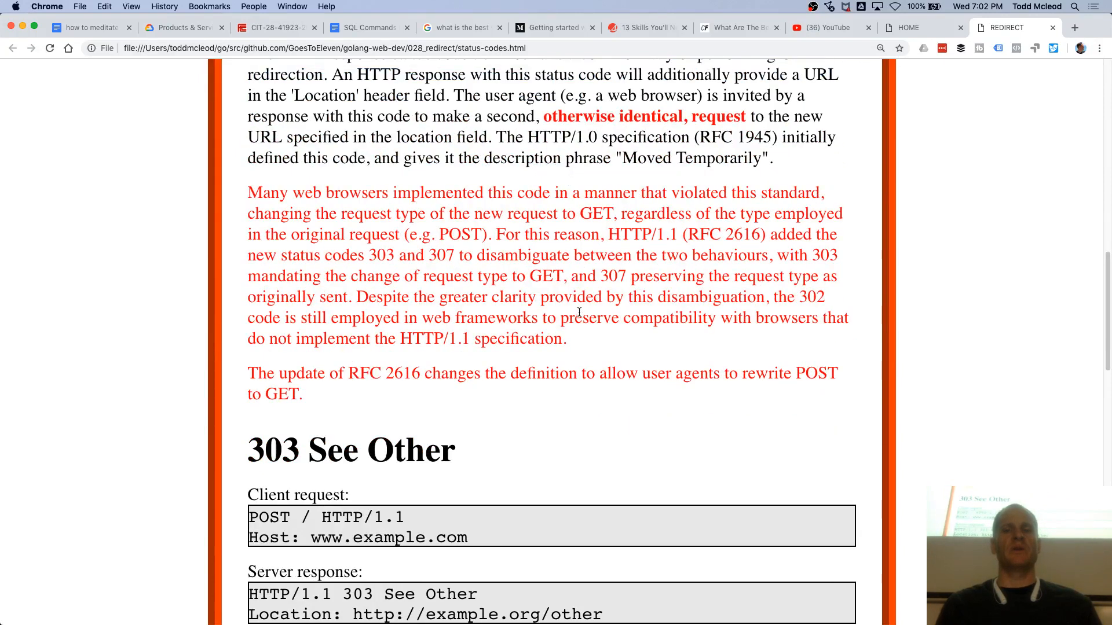
scroll(down, 3)
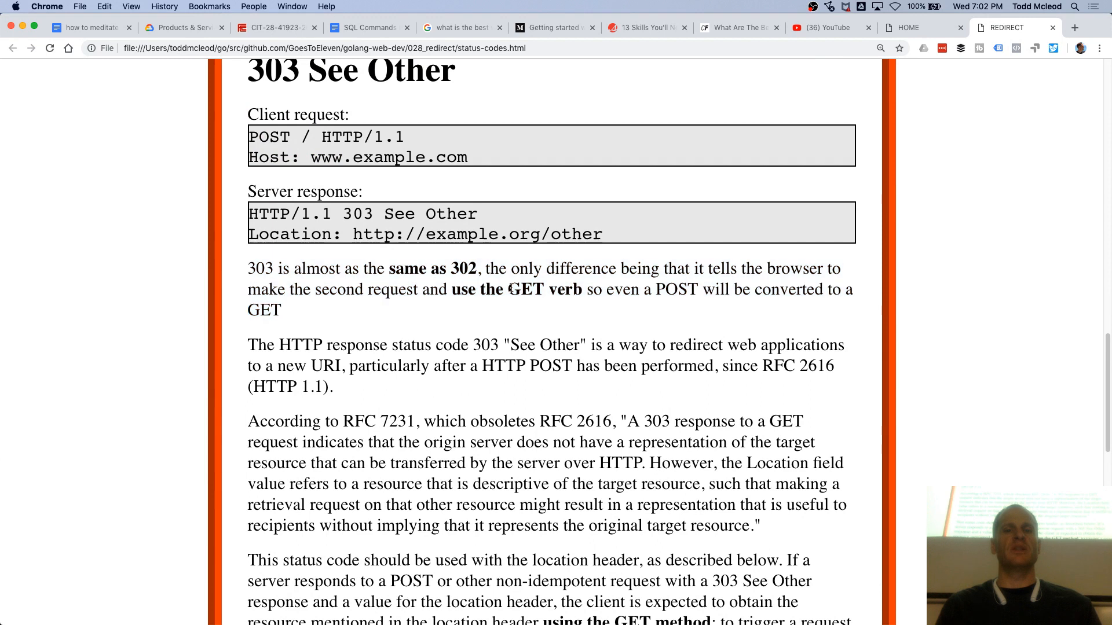
drag(247, 268, 281, 309)
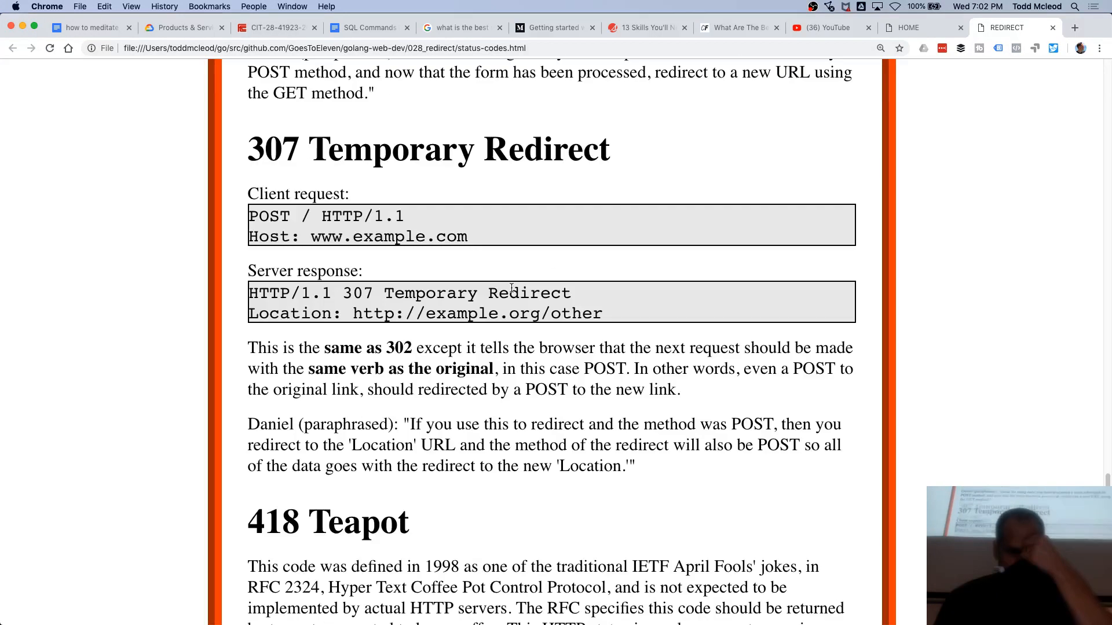
scroll(down, 3)
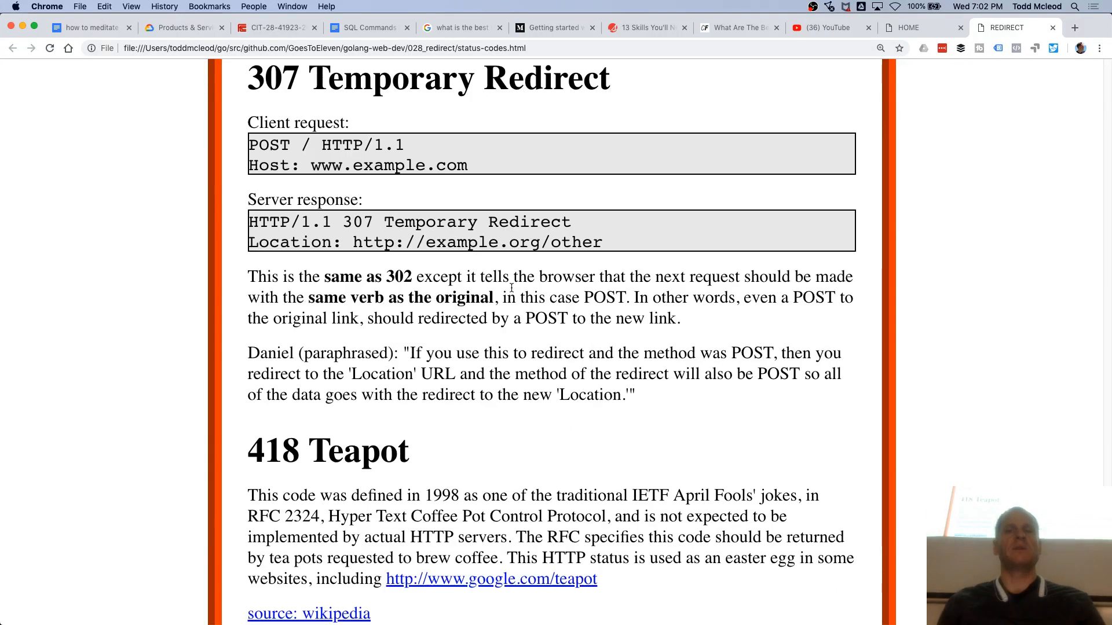
scroll(up, 3)
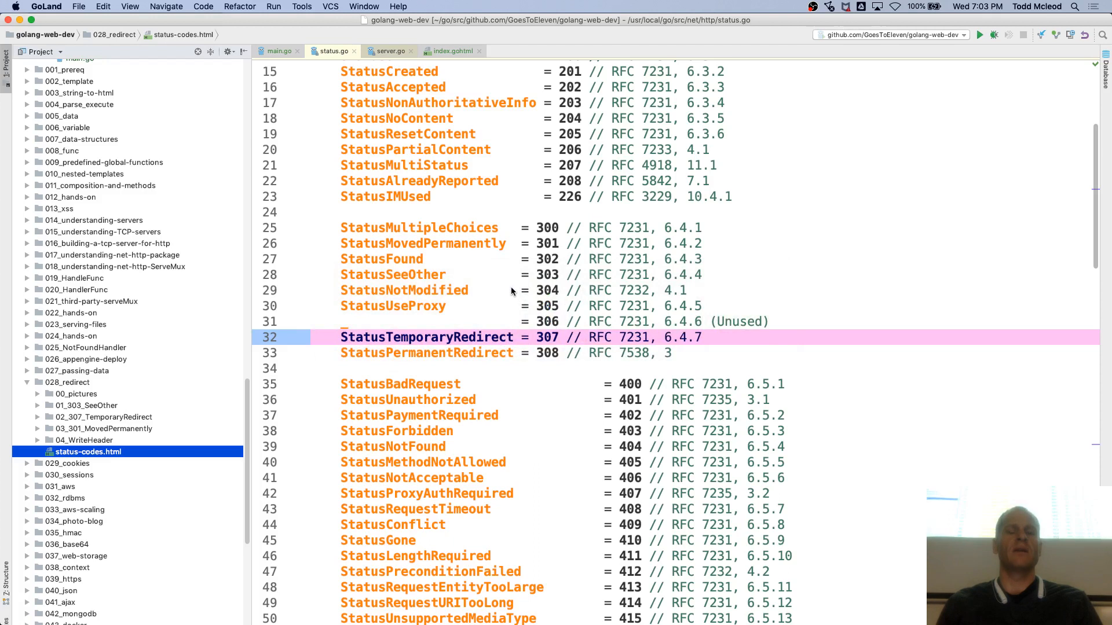
Step: Replace http.StatusSeeOther with http.StatusFound on line 69 and add a return after it
click(278, 51)
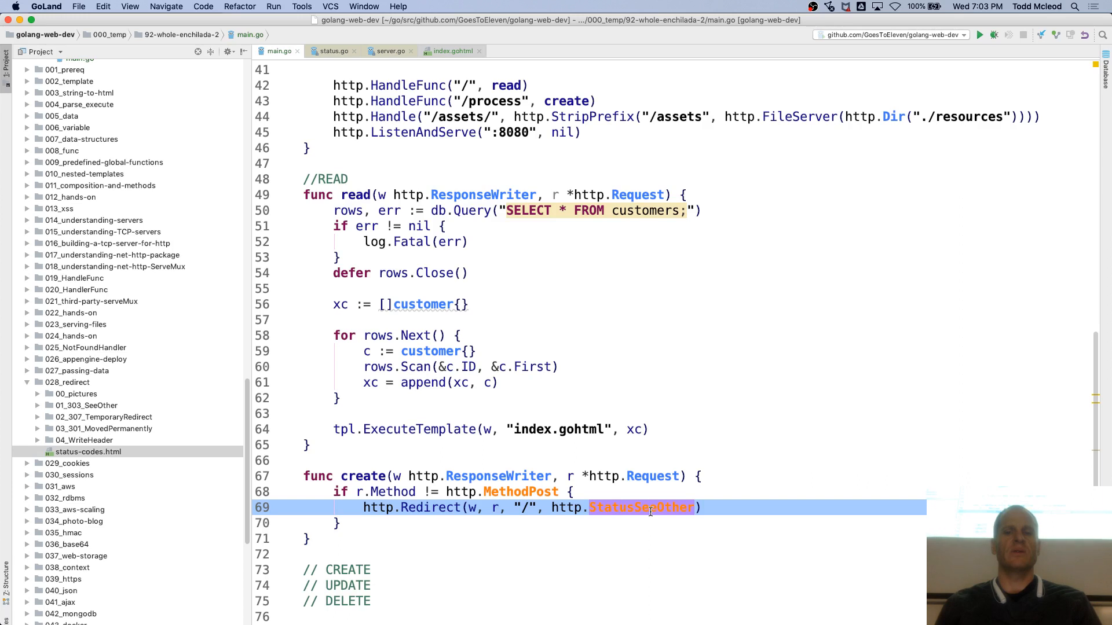
text(status)
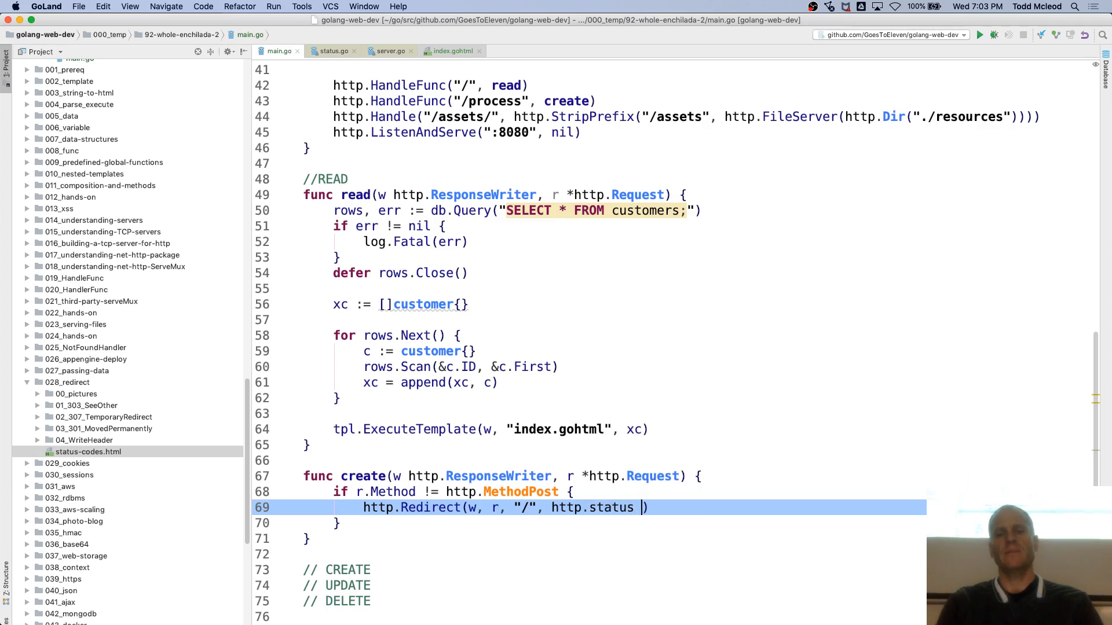
text(StatusFound)
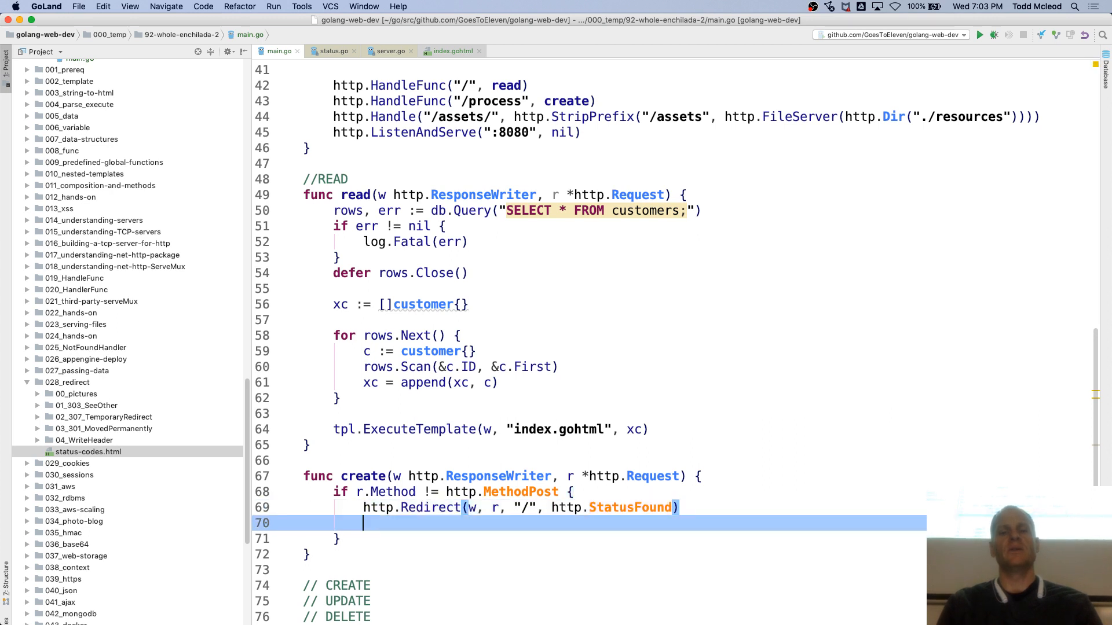
text(return)
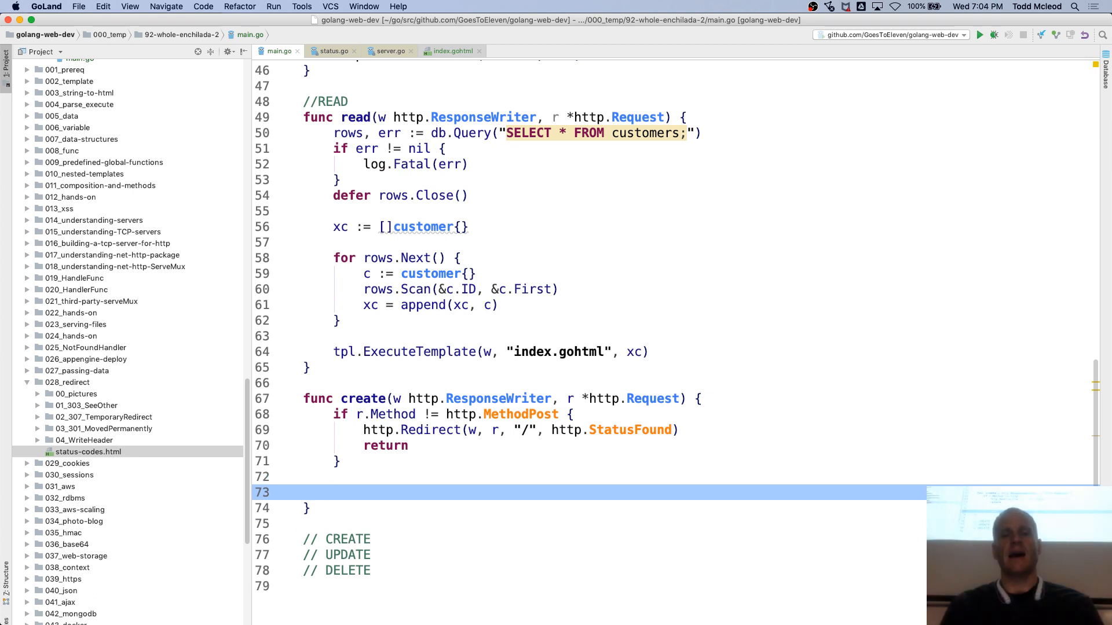
Step: Begin assigning fn from r.FormValue and close the standard library request.go tab
text(fn :=)
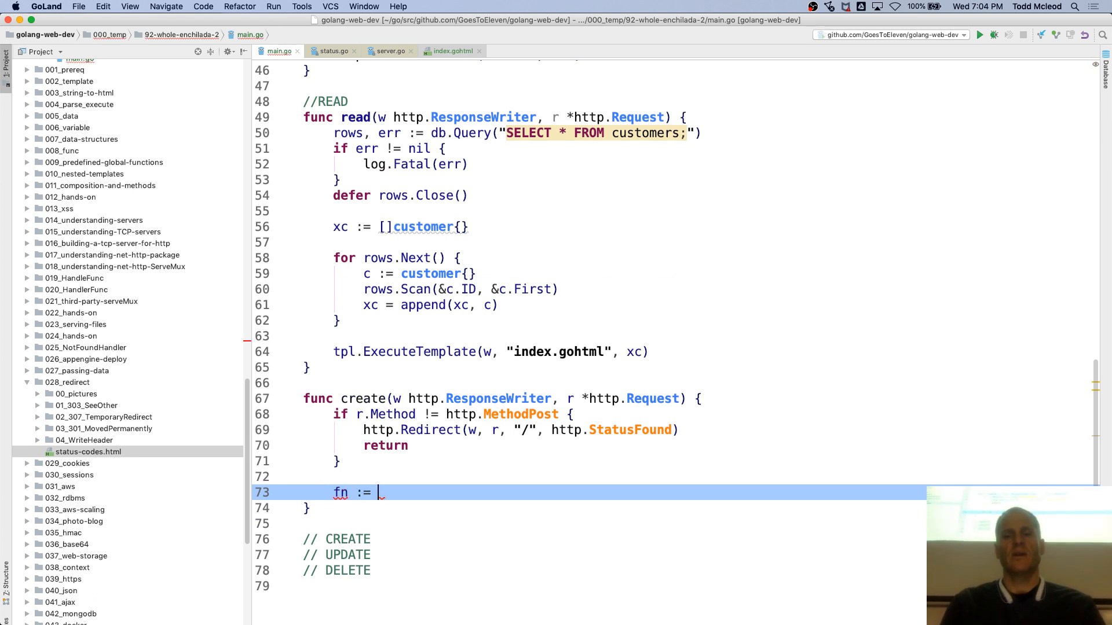
text(r.)
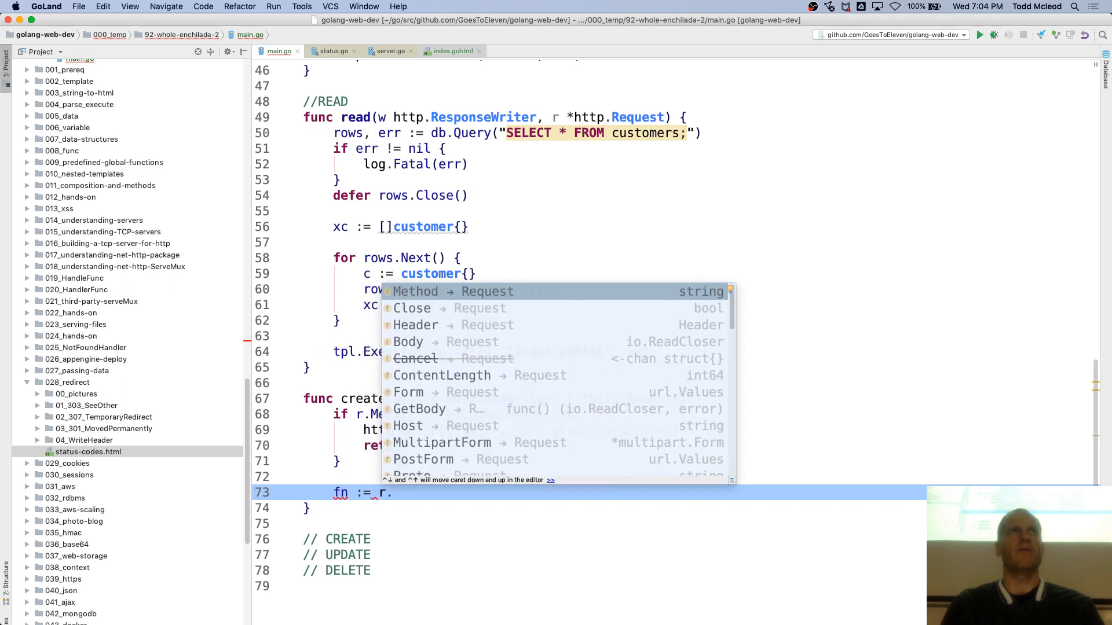
text(formv)
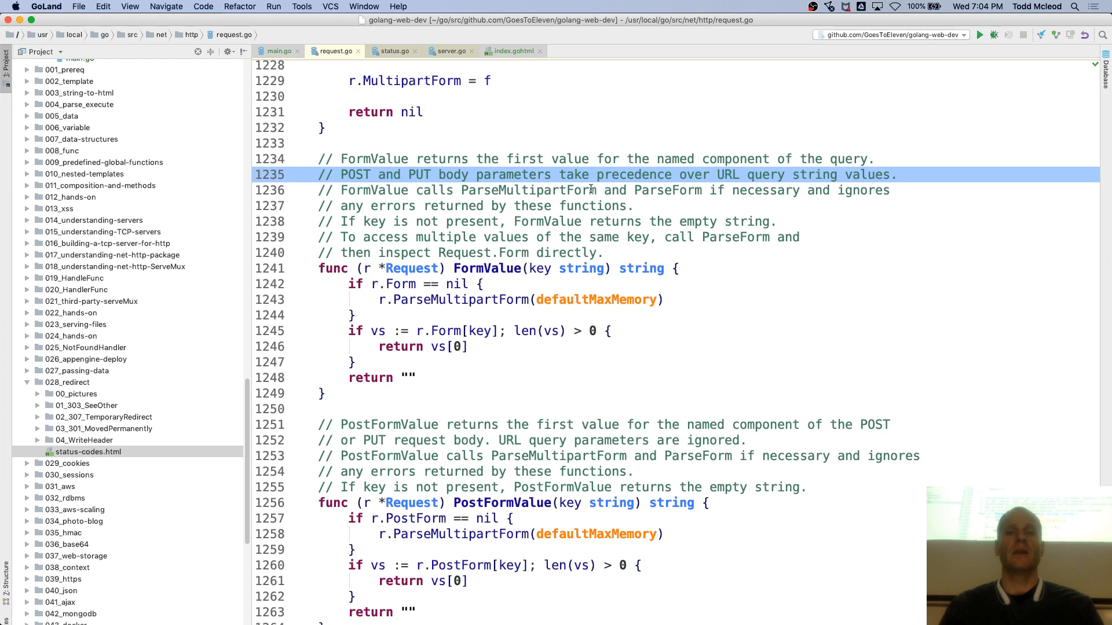
mouse_move(414, 230)
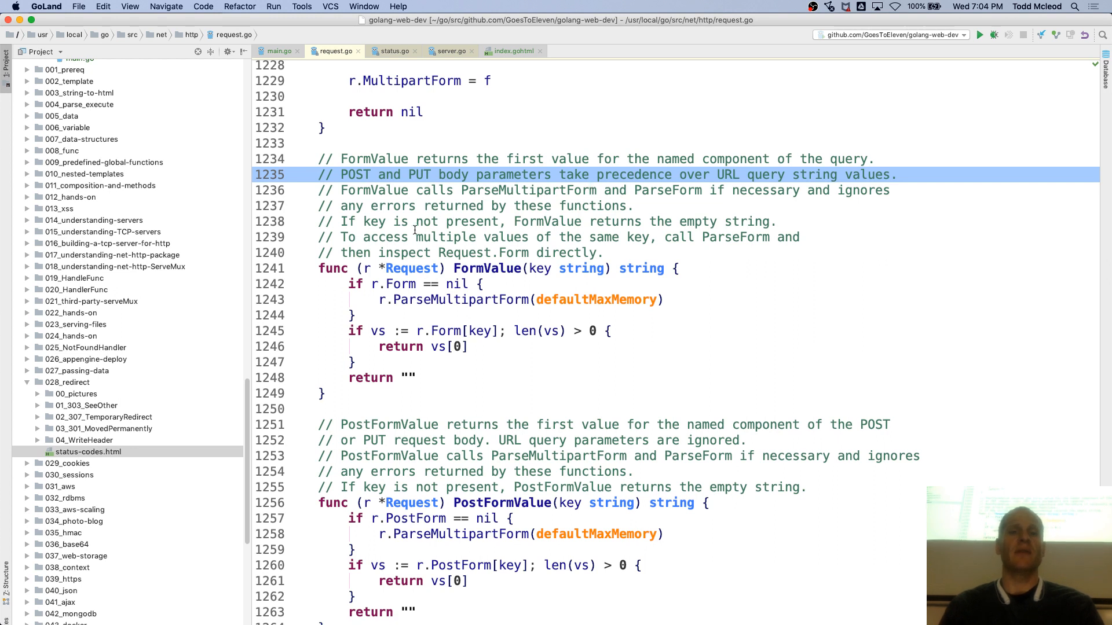
mouse_move(497, 218)
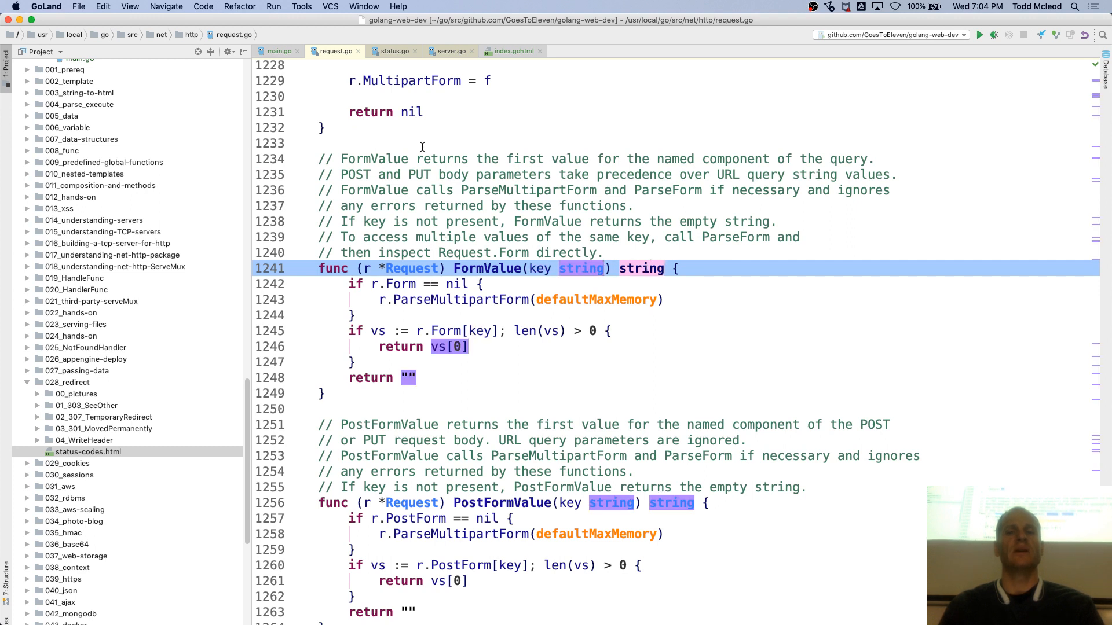
click(279, 51)
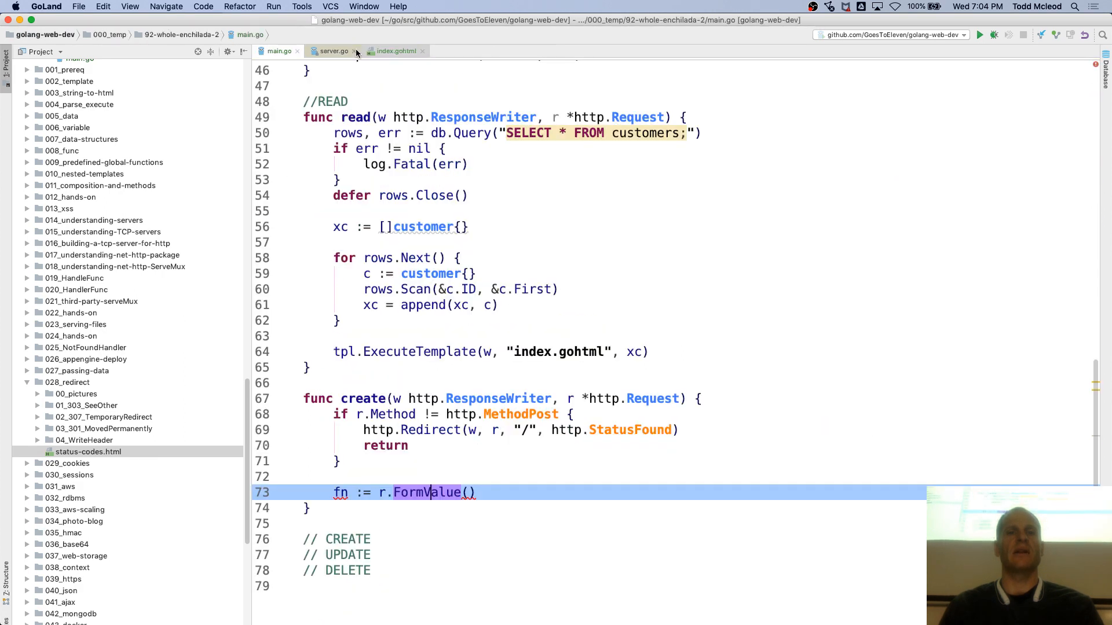
Step: Pass the template's input name "fffnnnaaammmeee" to r.FormValue and open new lines below
click(395, 50)
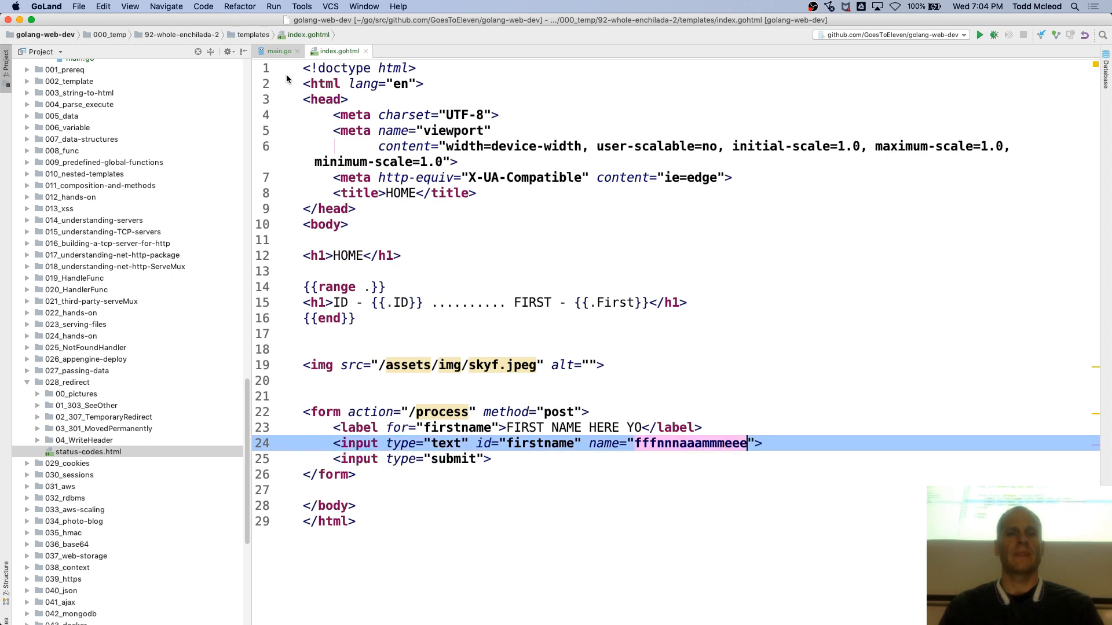
click(278, 50)
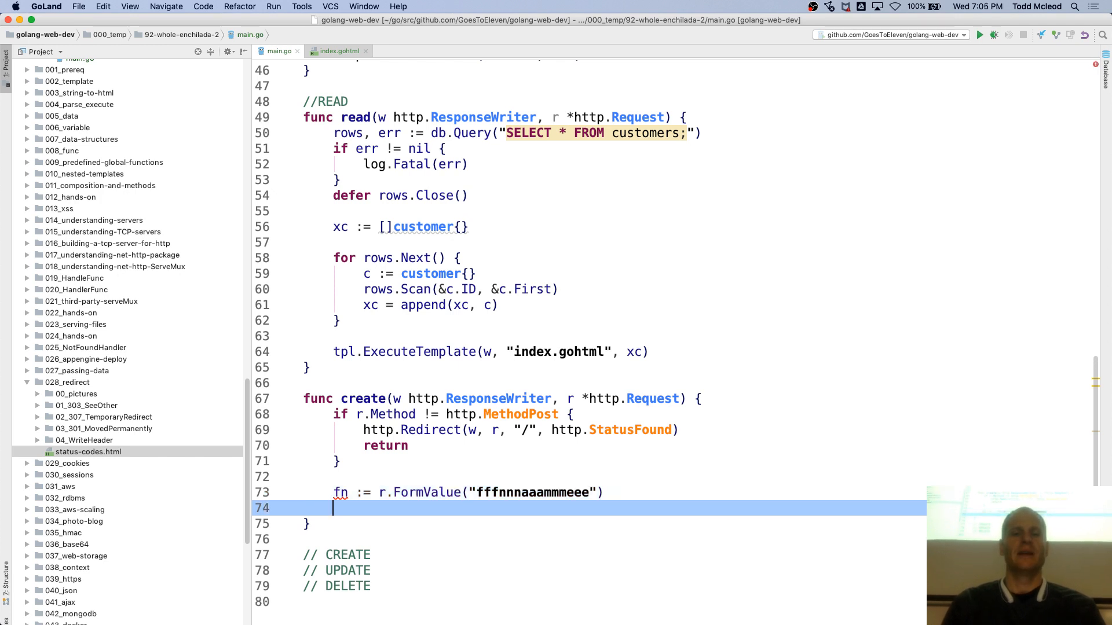
key(enter)
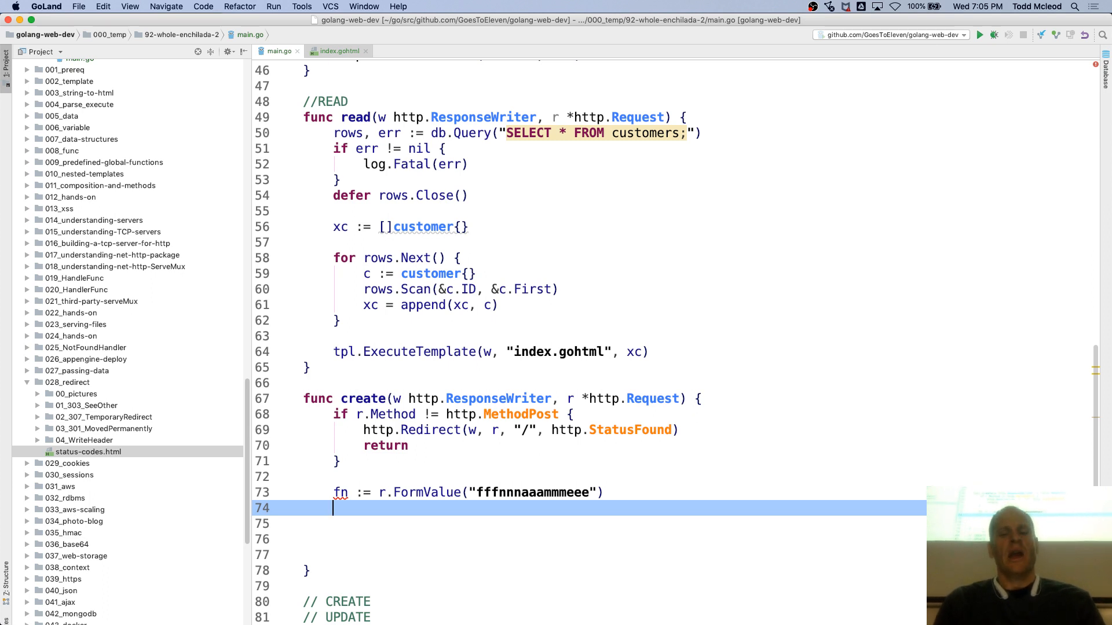
Step: Print the submitted first name with fmt.Println(fn)
text(fmt.)
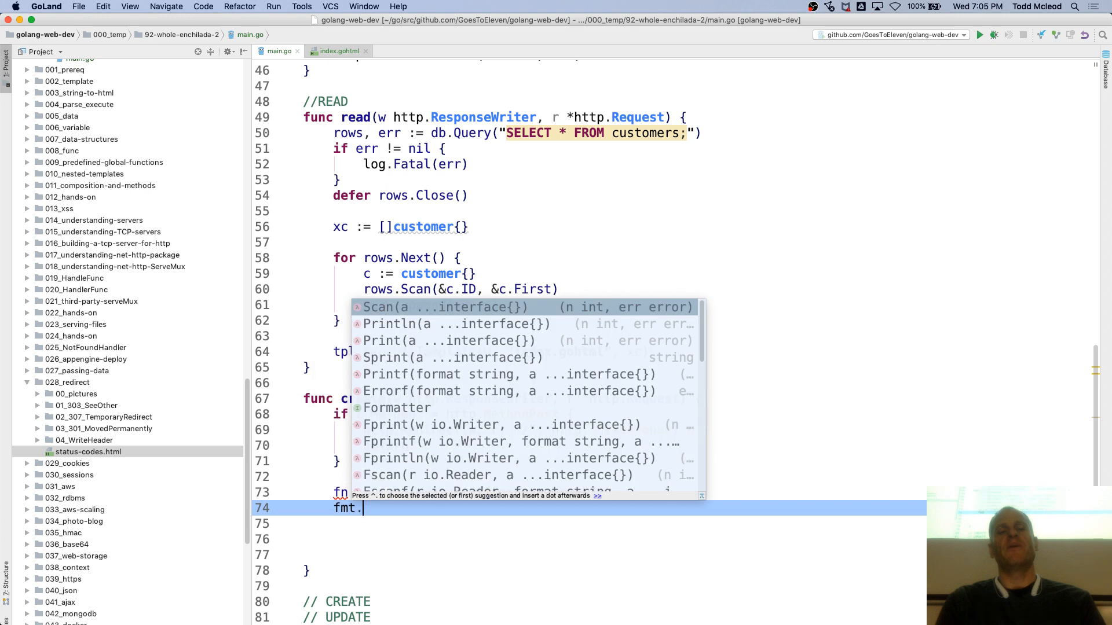
text(println()
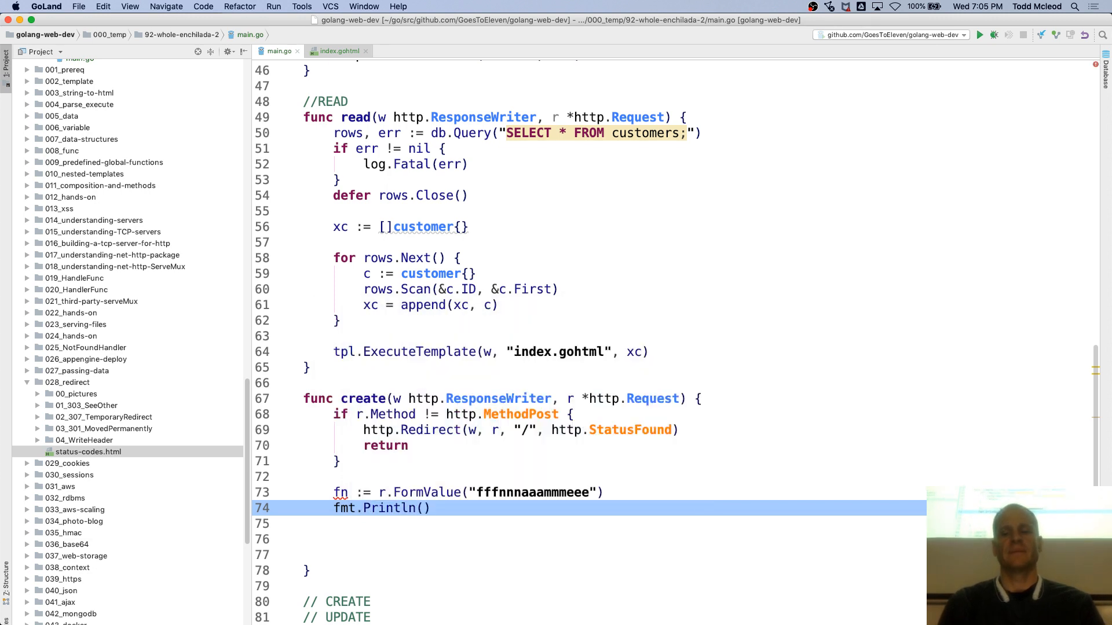
text(fn)
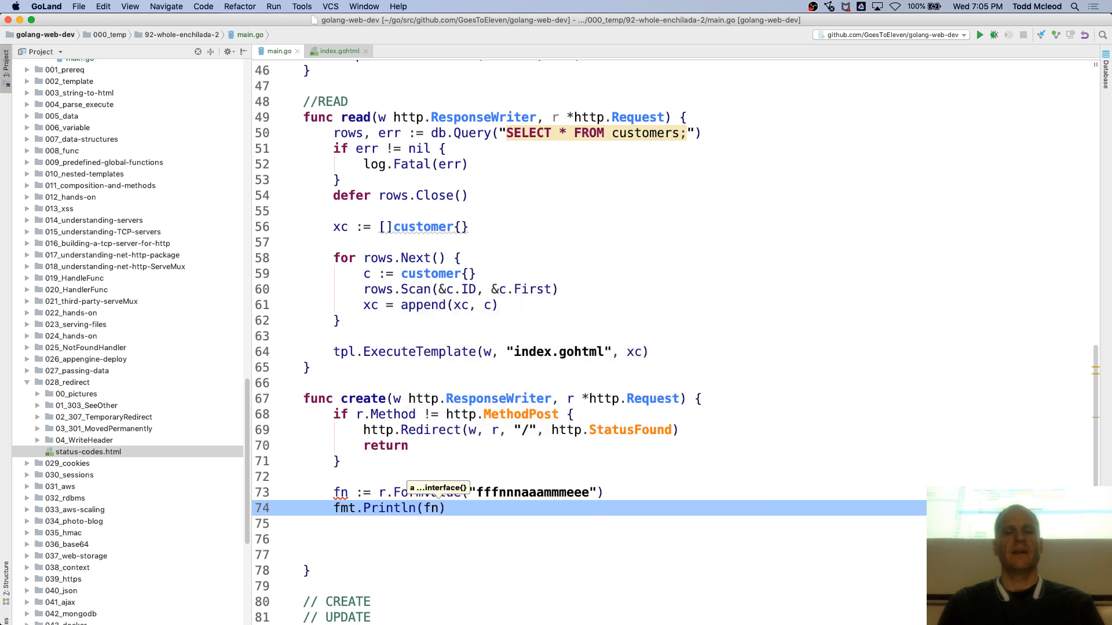
Step: Redirect to "/" with http.Redirect and an autocompleted http.Status constant
text(http.)
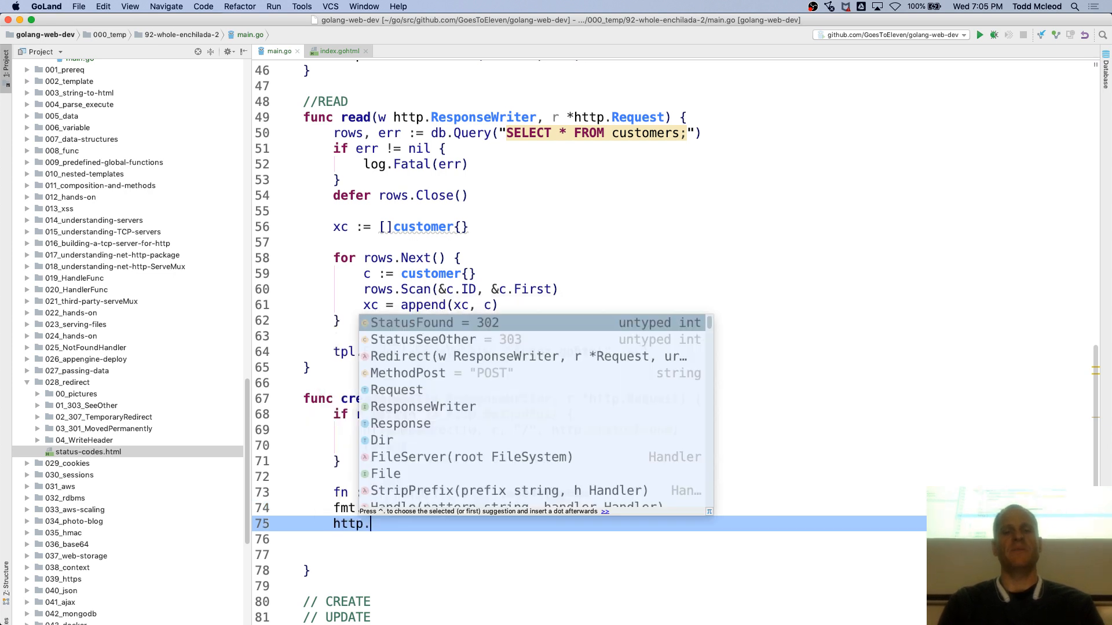
text(redi)
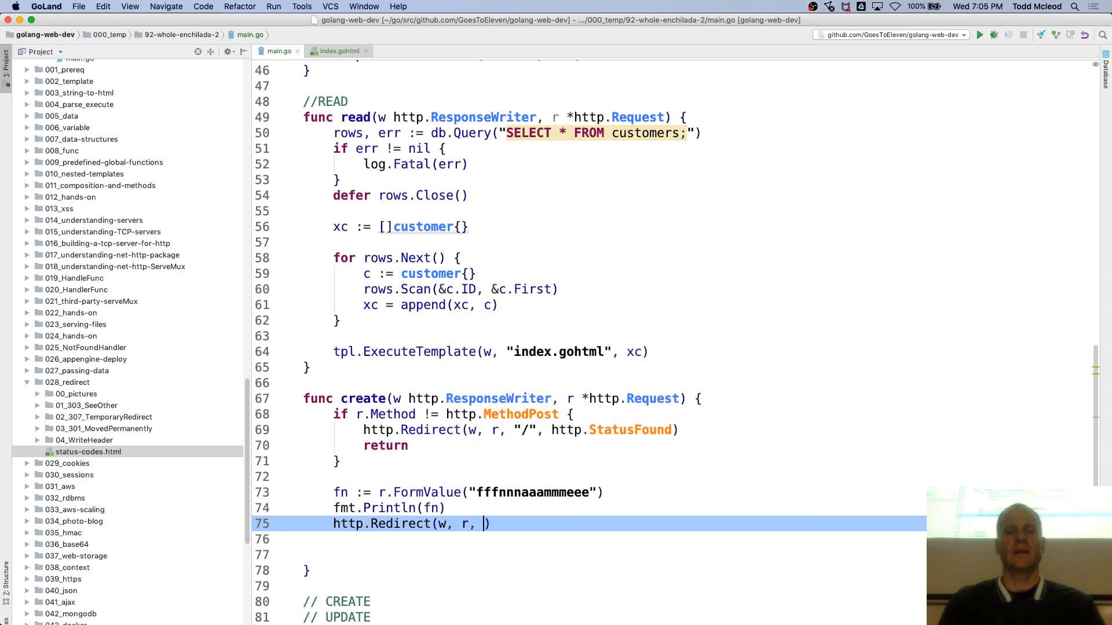
text("/",)
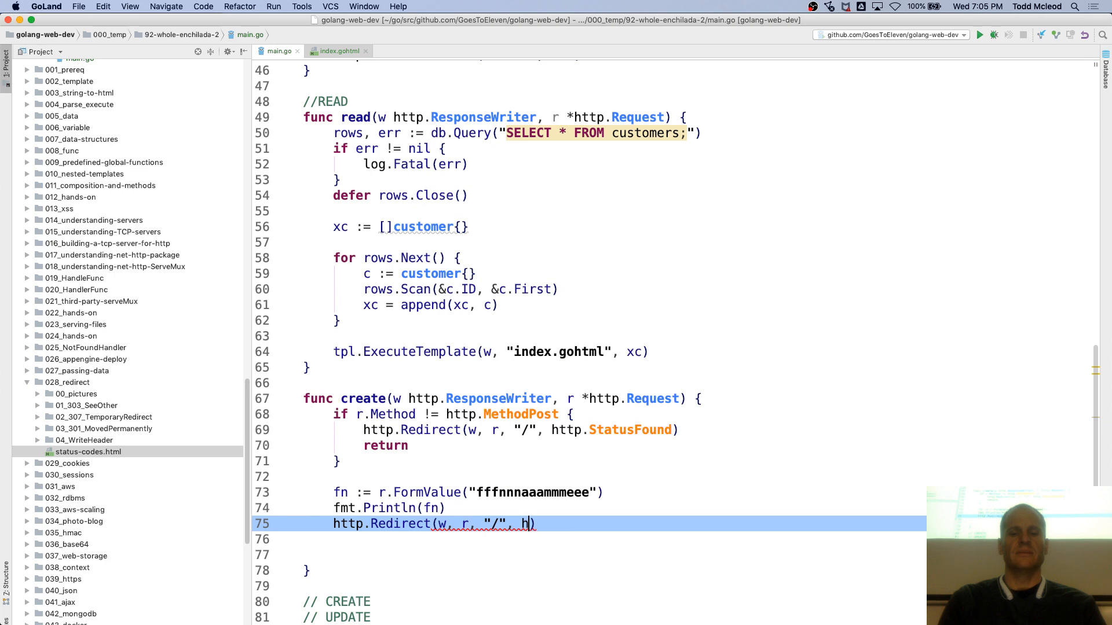
text(http.sta)
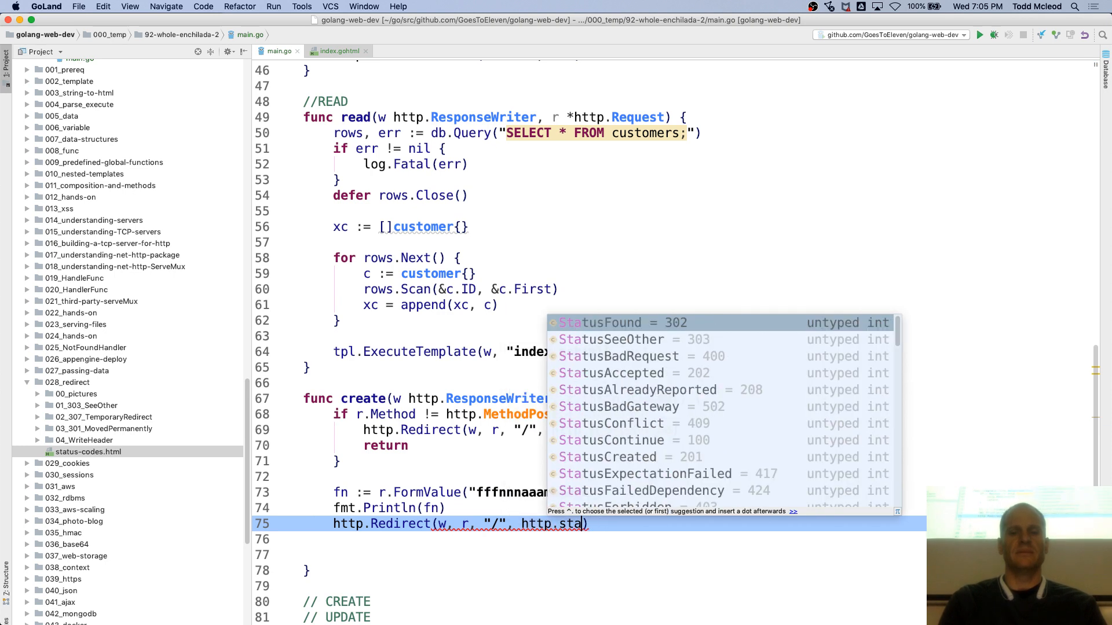
key(enter)
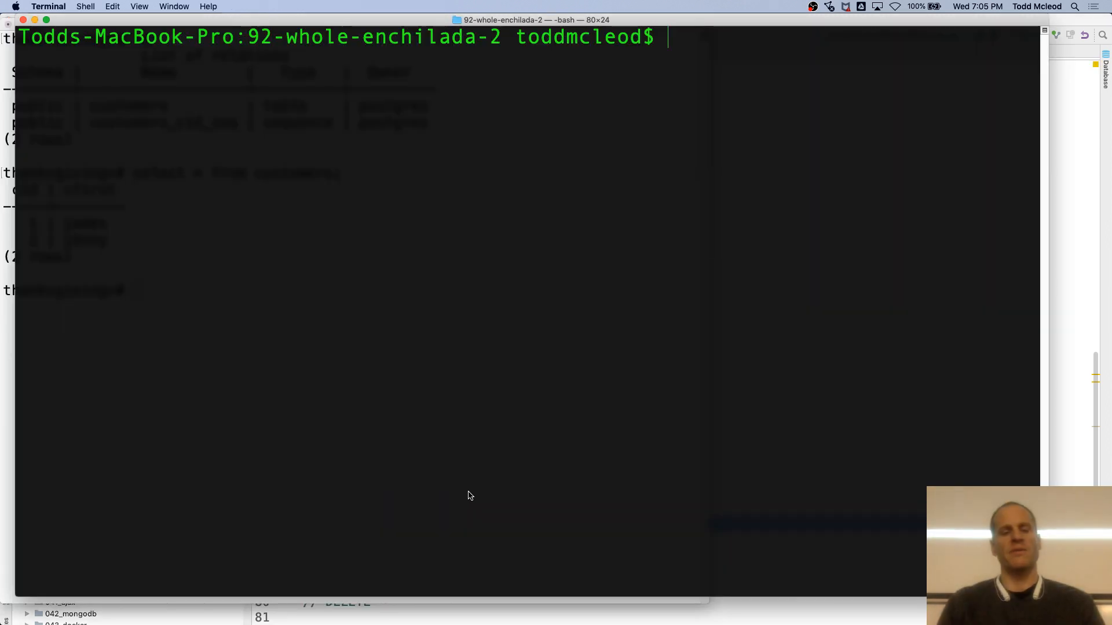
Step: Start the app with go run main.go and submit the name JENN in the home page form
text(go run main.go)
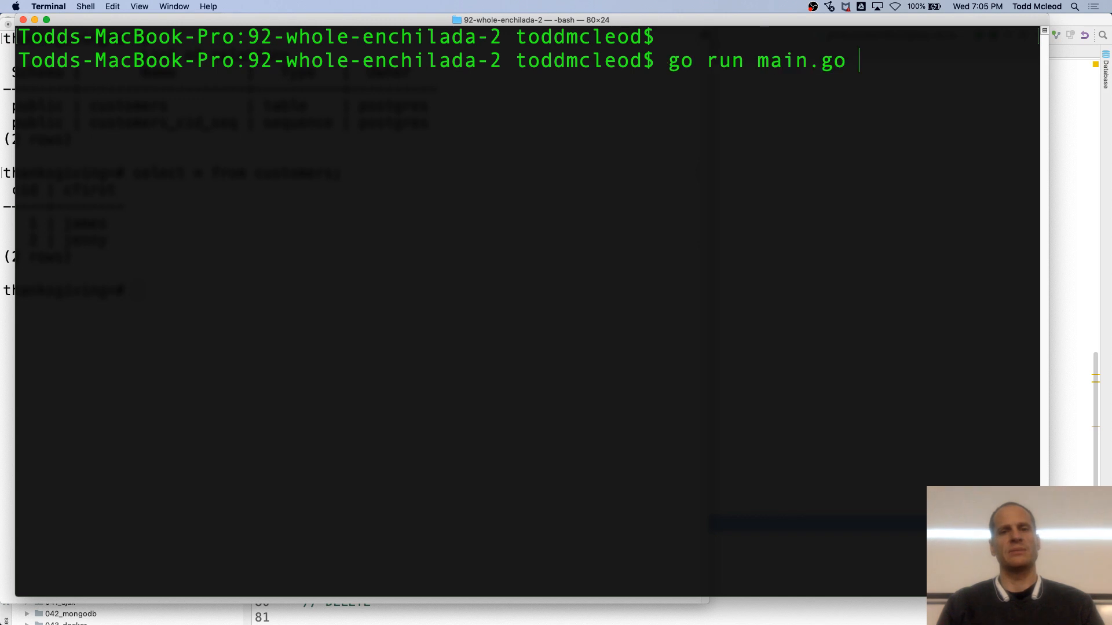
key(enter)
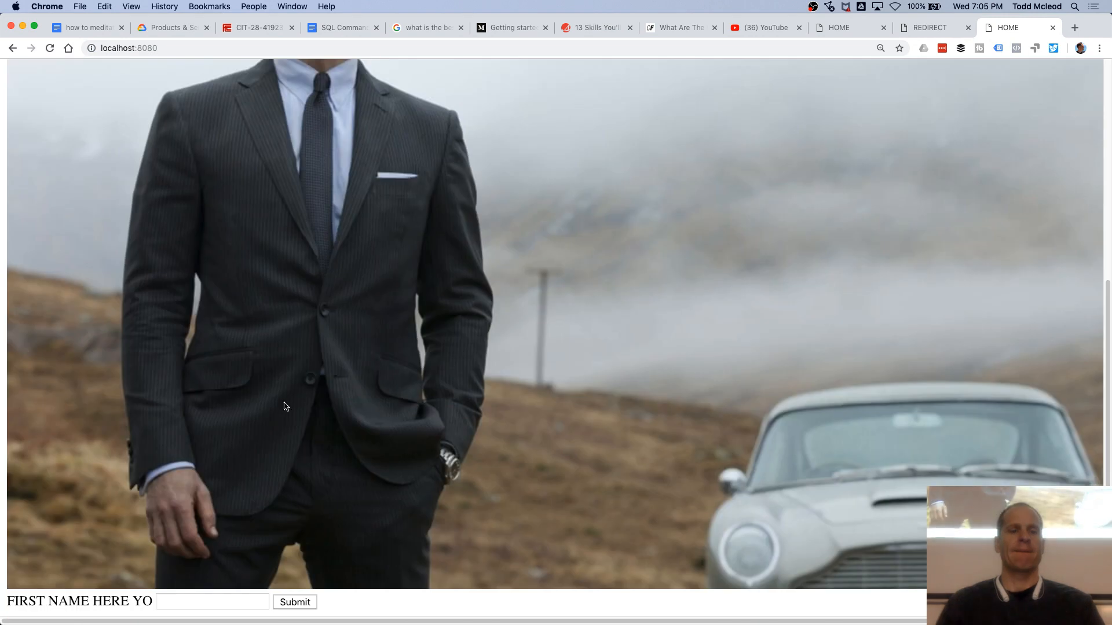
text(J)
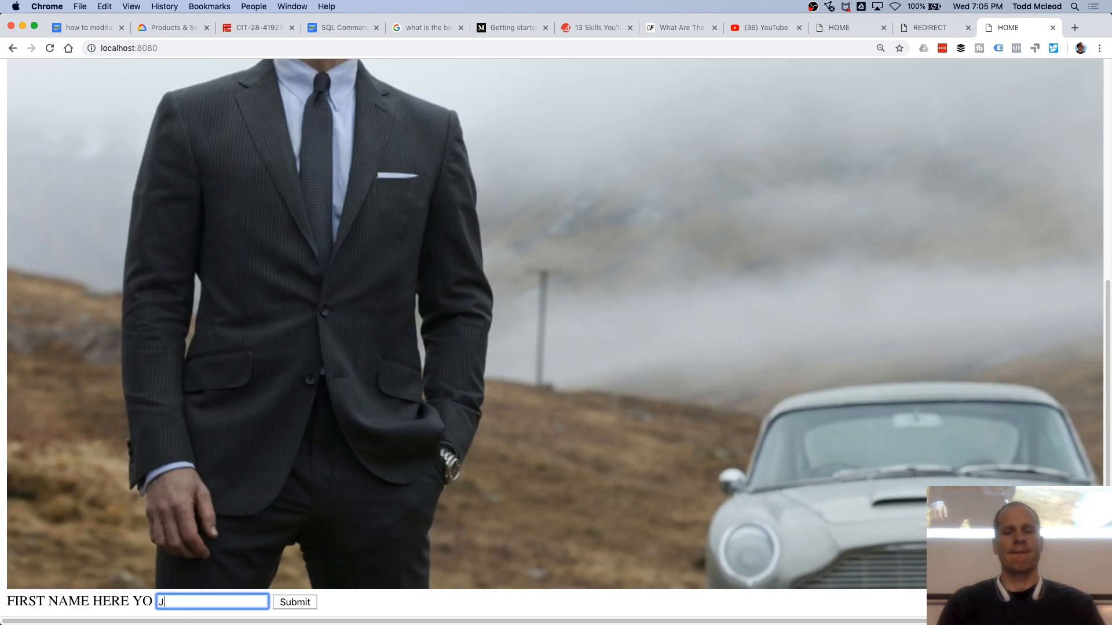
text(ENN)
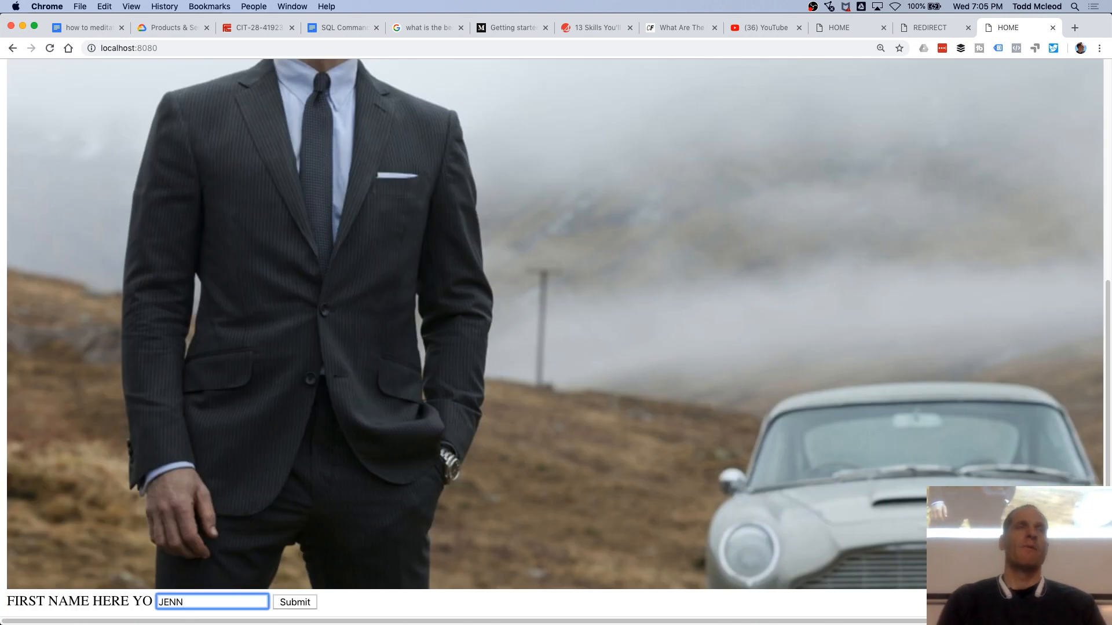
click(211, 603)
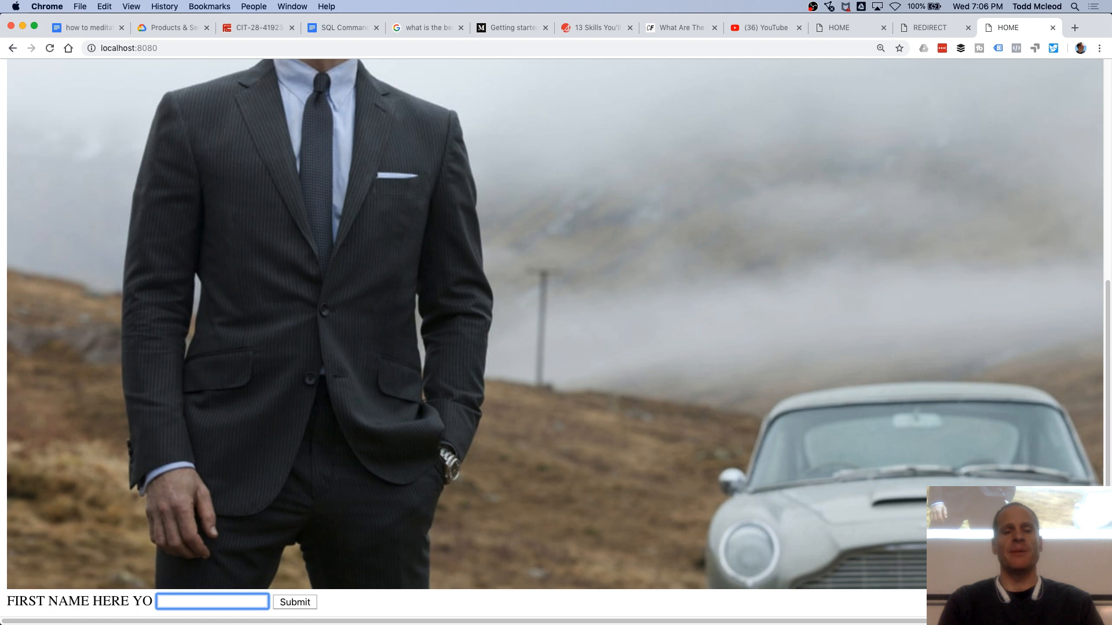
text(M)
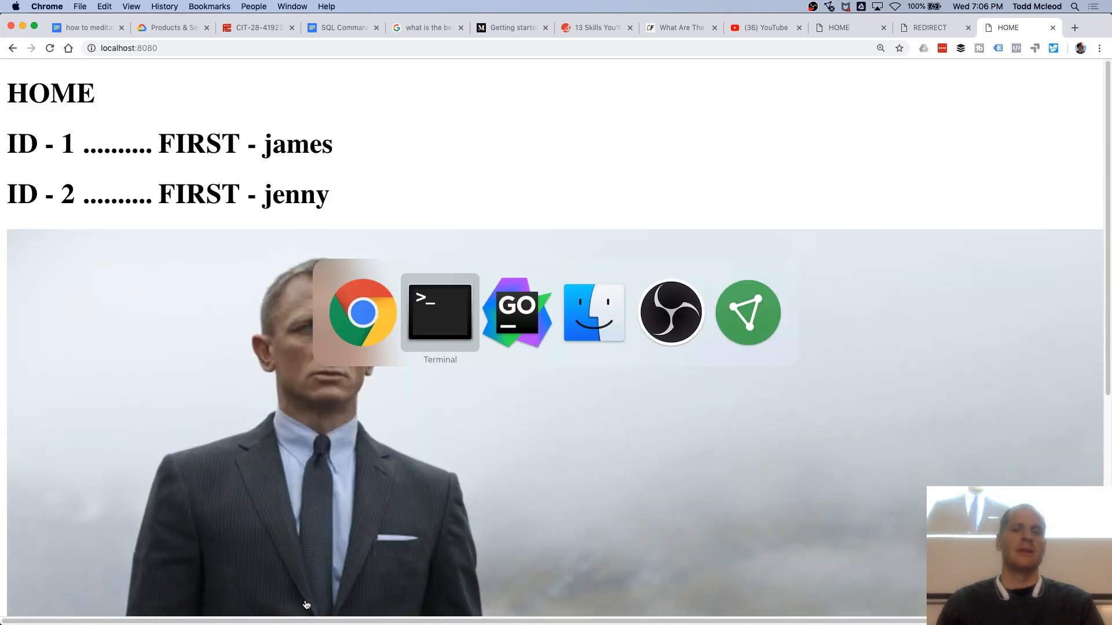
click(439, 313)
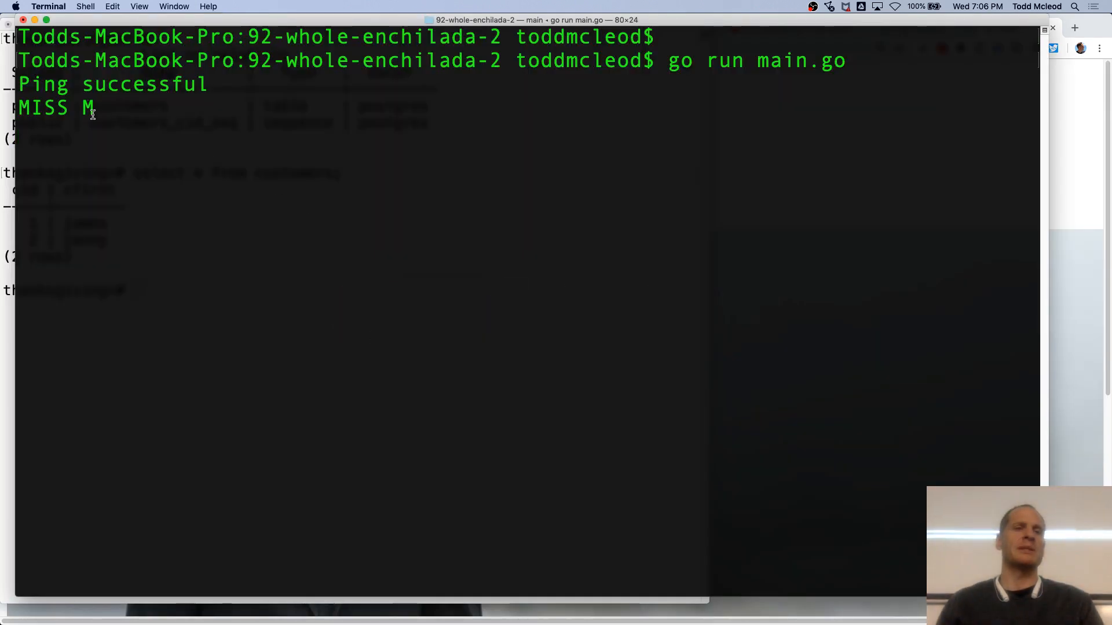
double_click(42, 108)
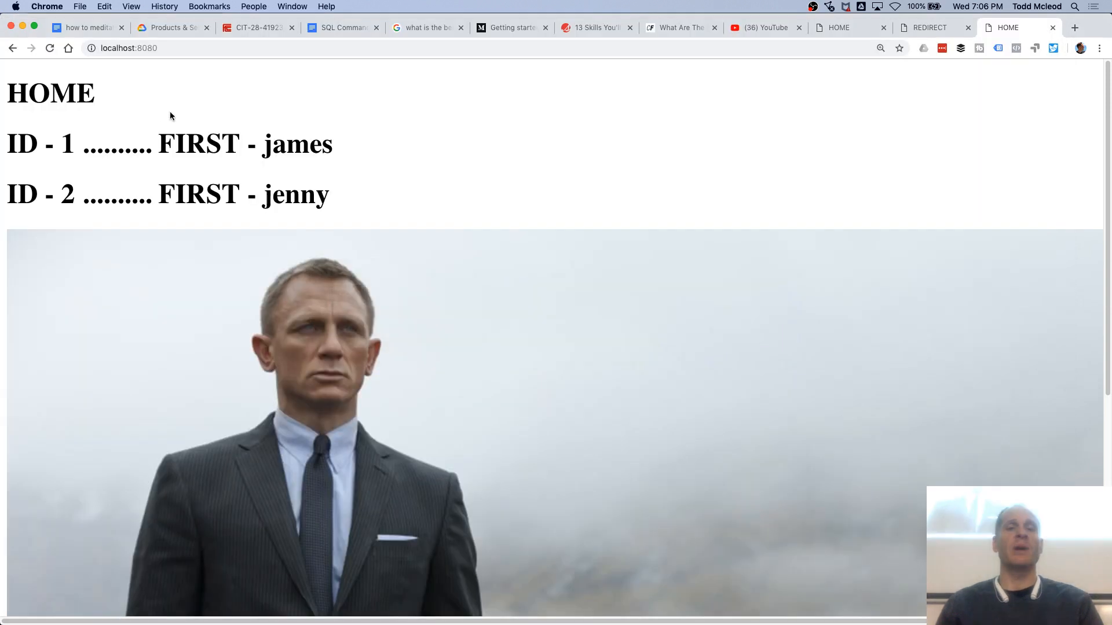
mouse_move(375, 223)
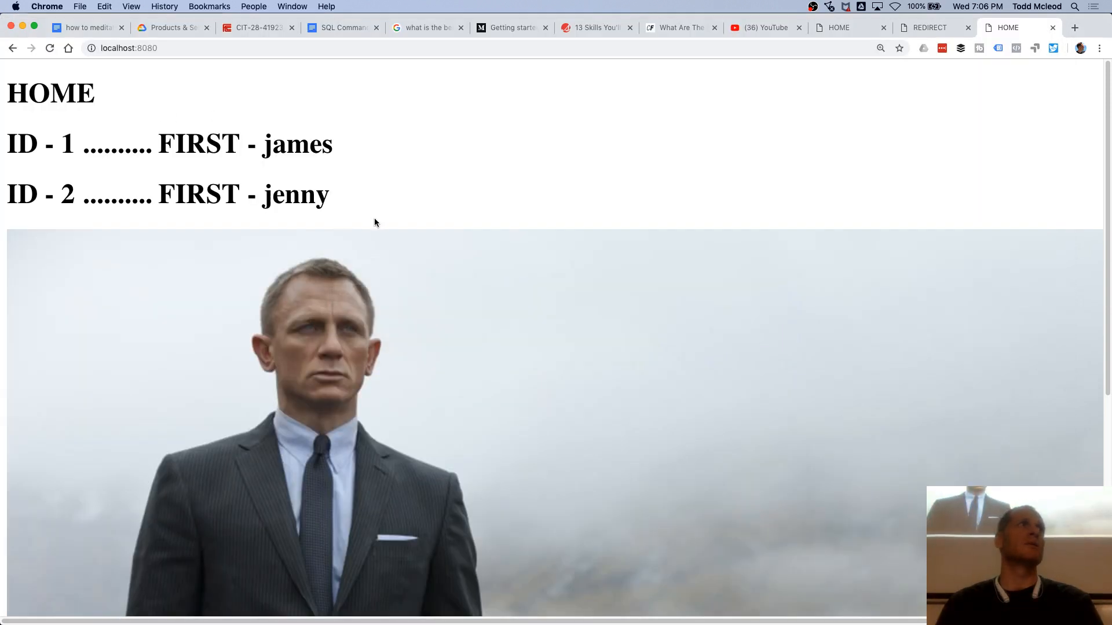